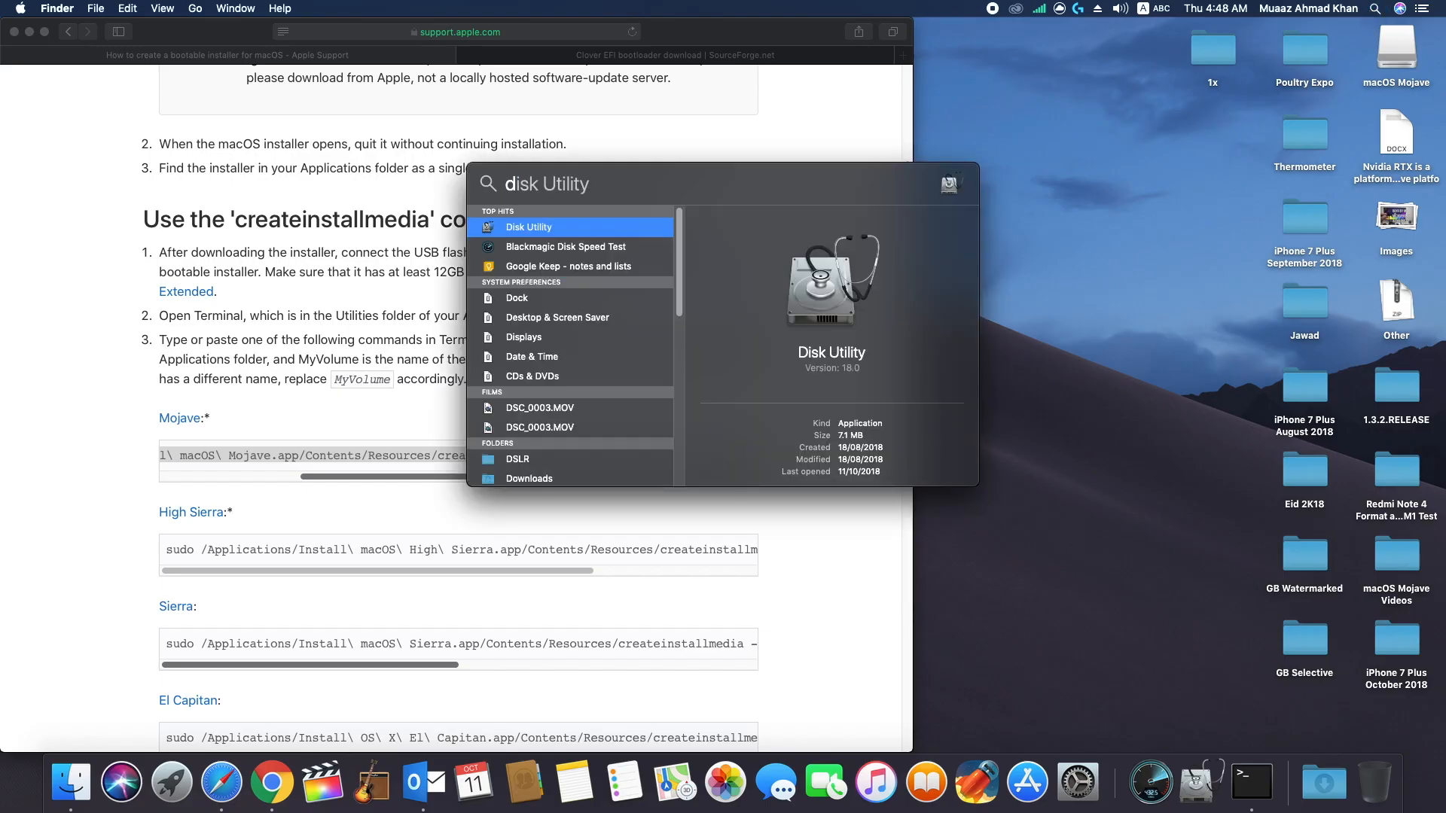
# Step: Erase the SanDisk USB as 'Bootable', Mac OS Extended (Journaled) with GUID partition map
pyautogui.click(528, 226)
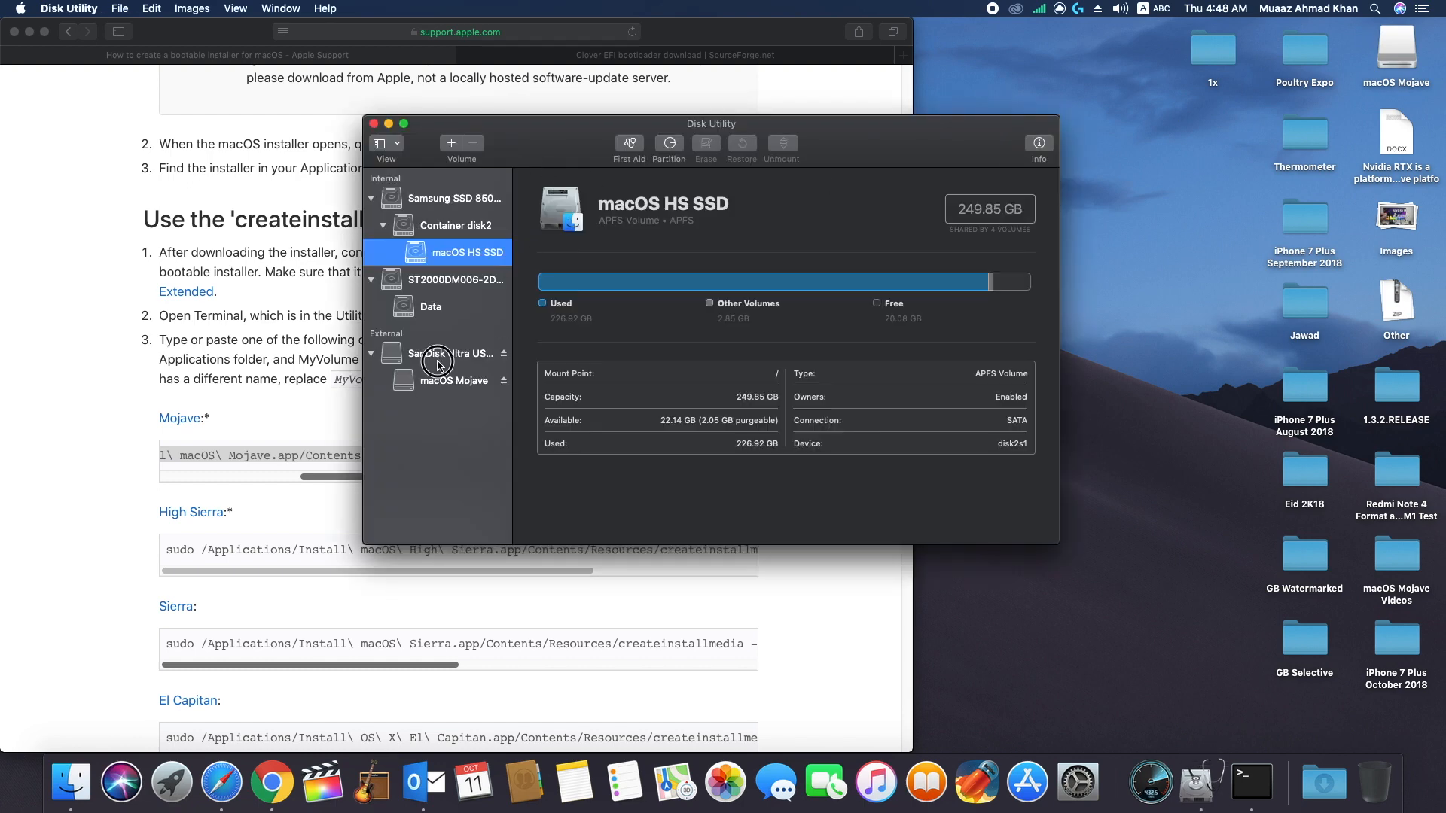
pyautogui.click(705, 148)
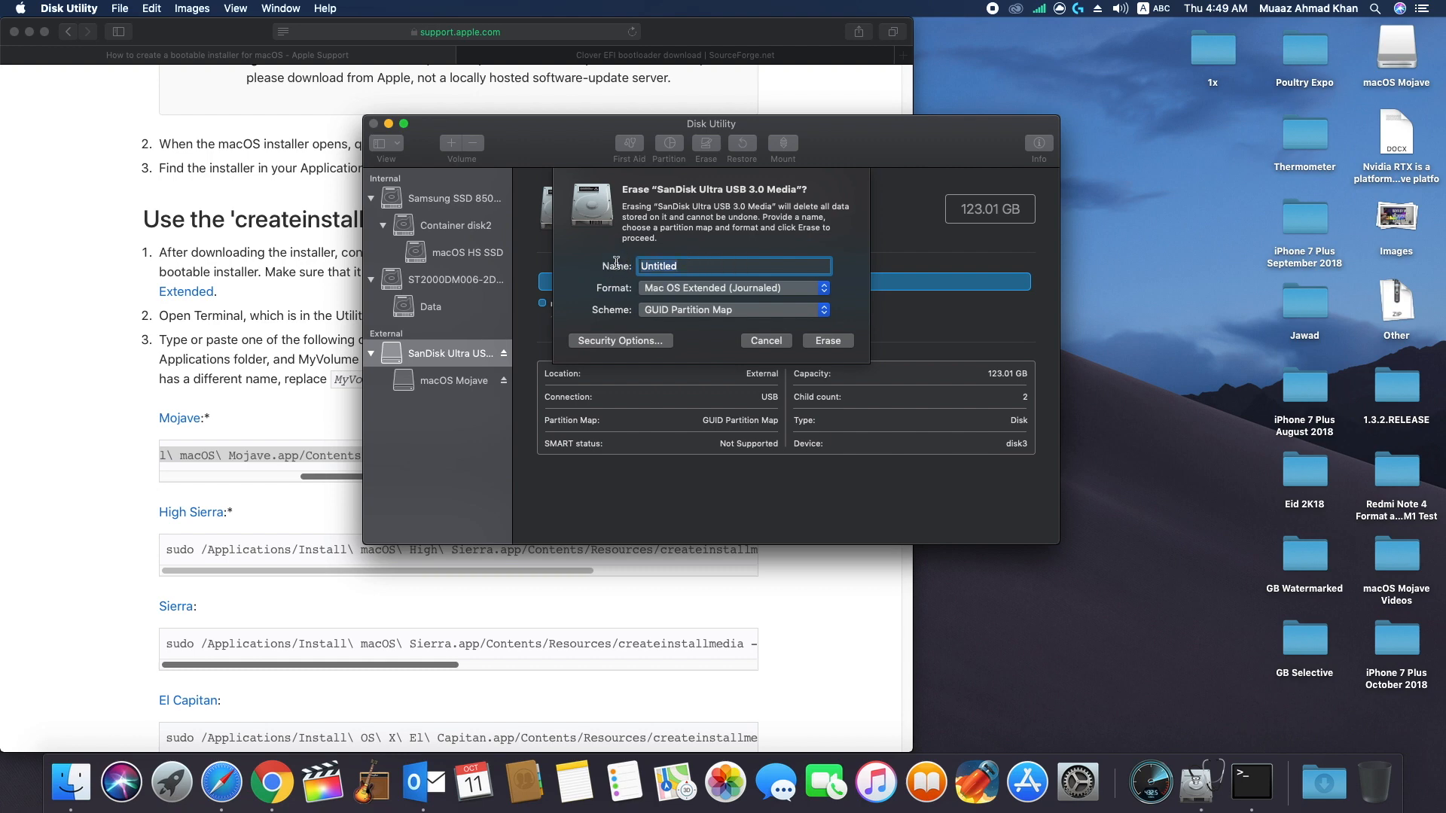
pyautogui.write('Bo')
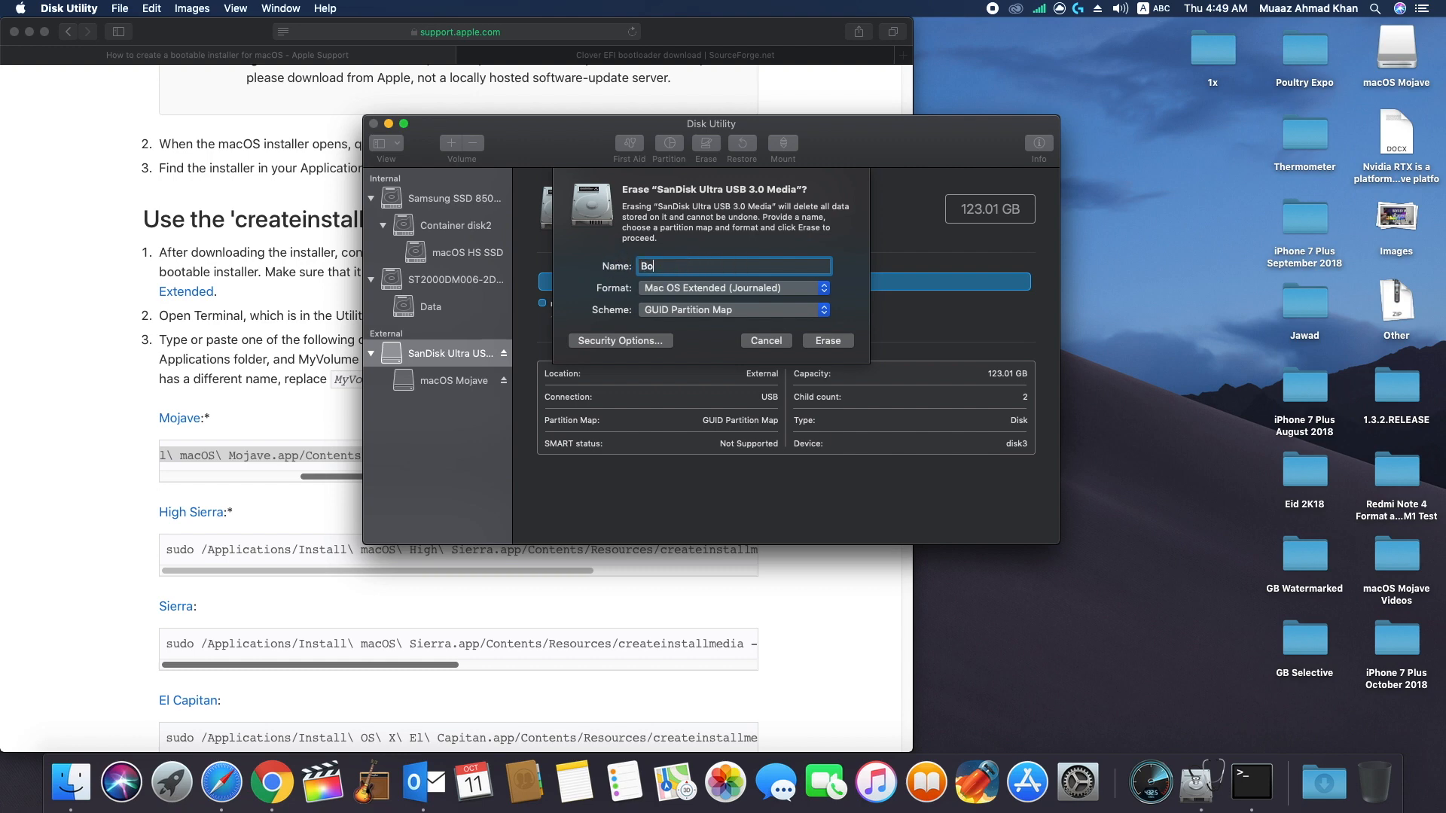
pyautogui.write('otable')
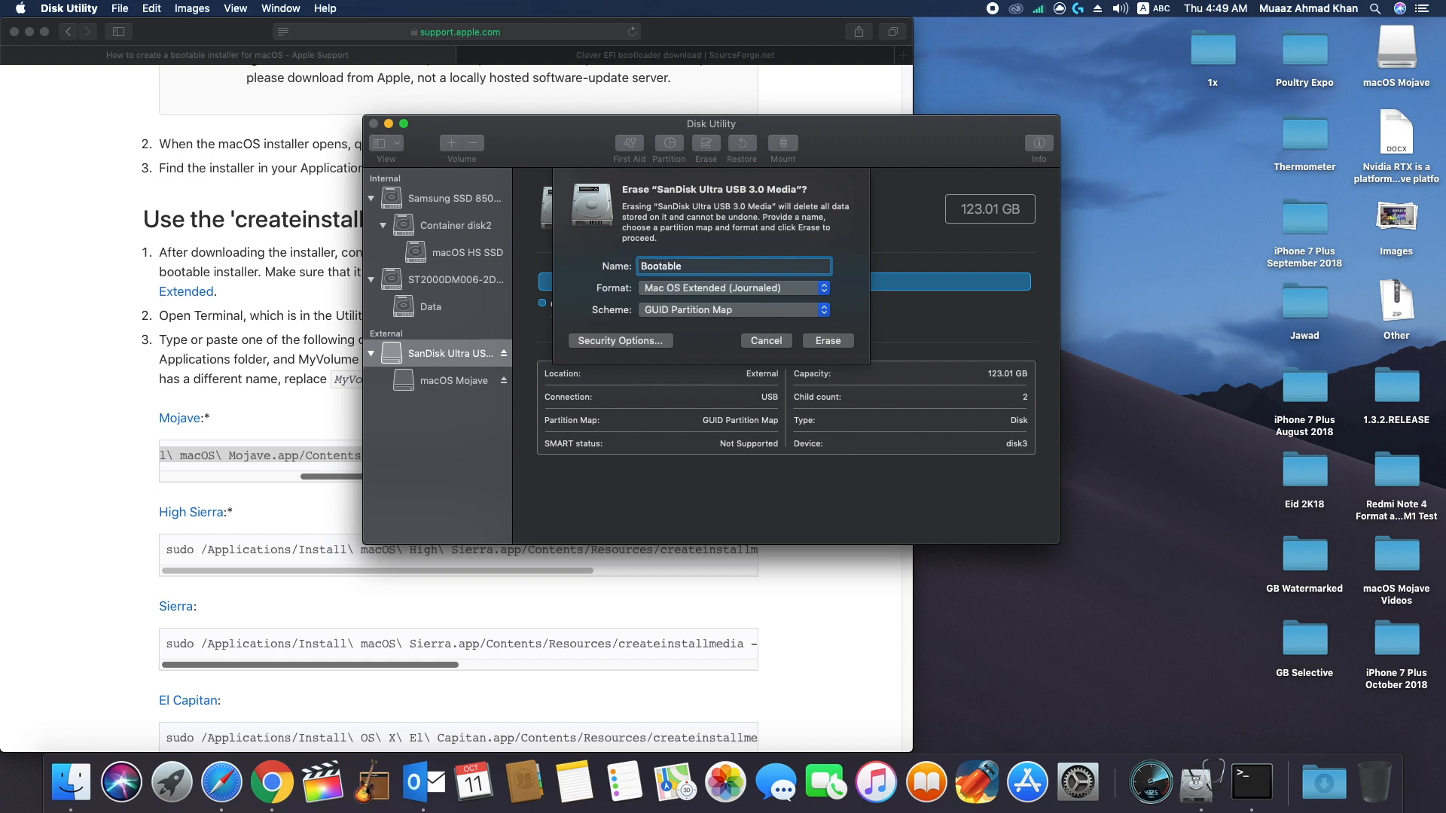
pyautogui.click(827, 341)
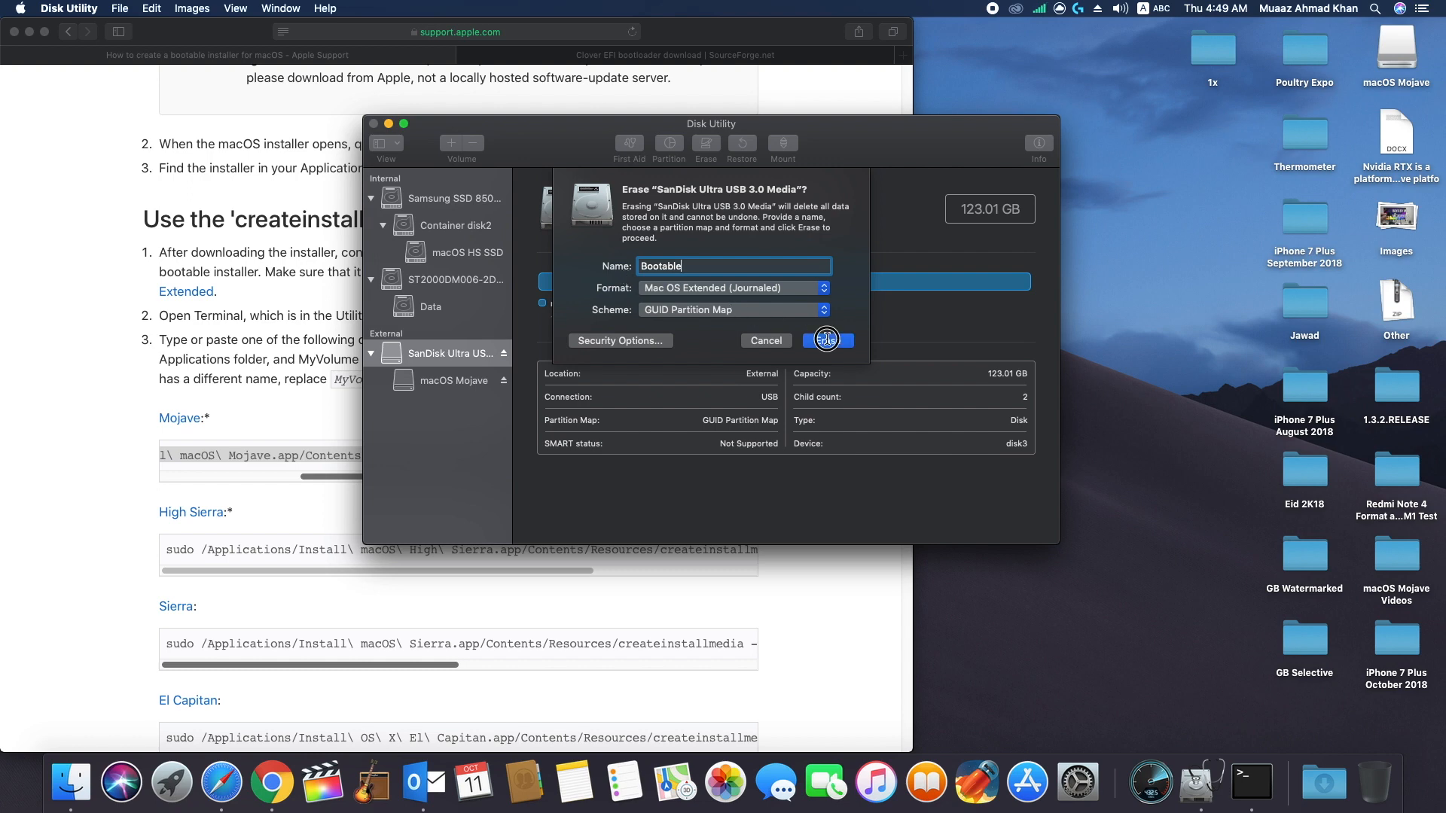
pyautogui.click(825, 340)
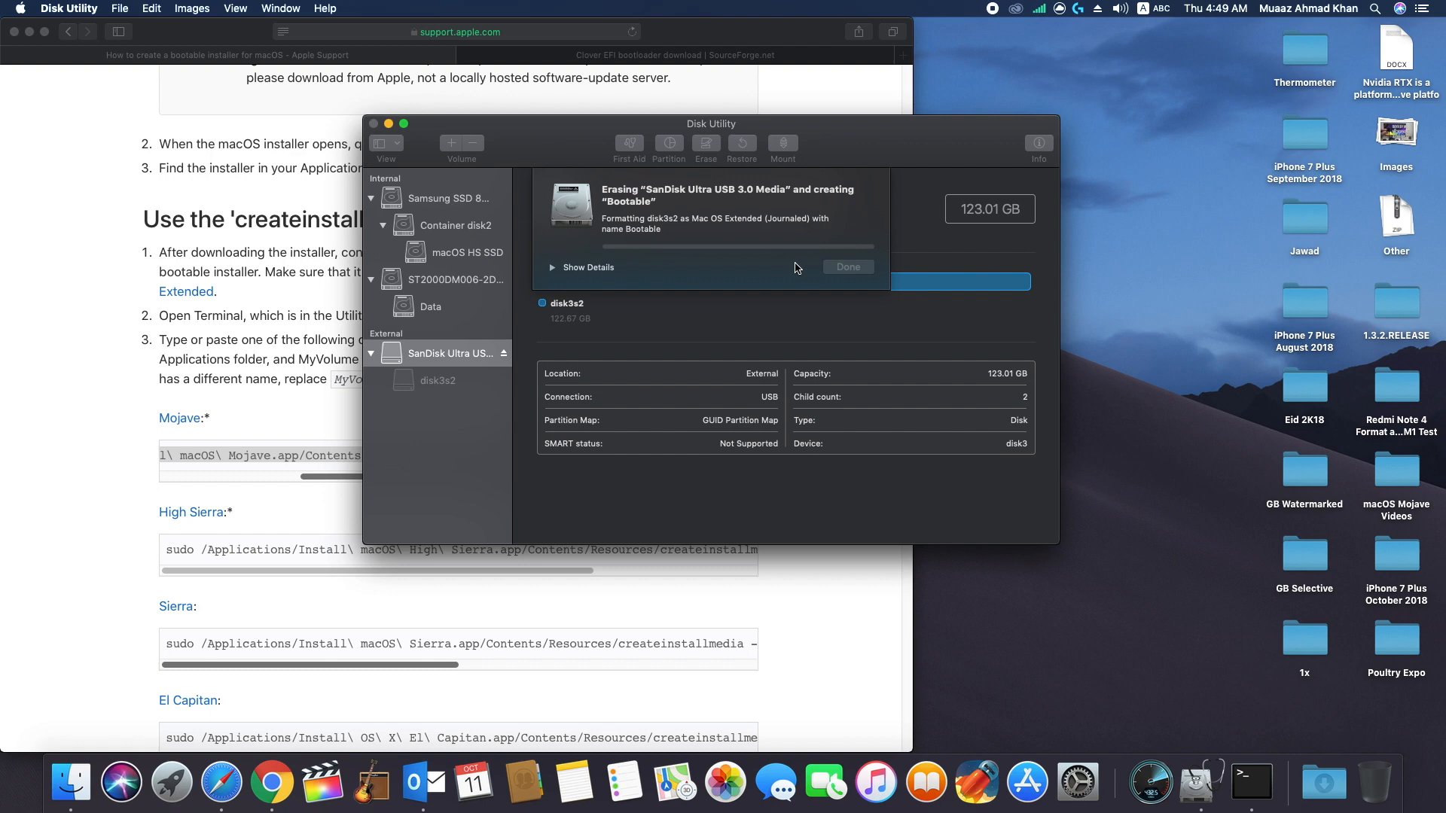
pyautogui.click(550, 268)
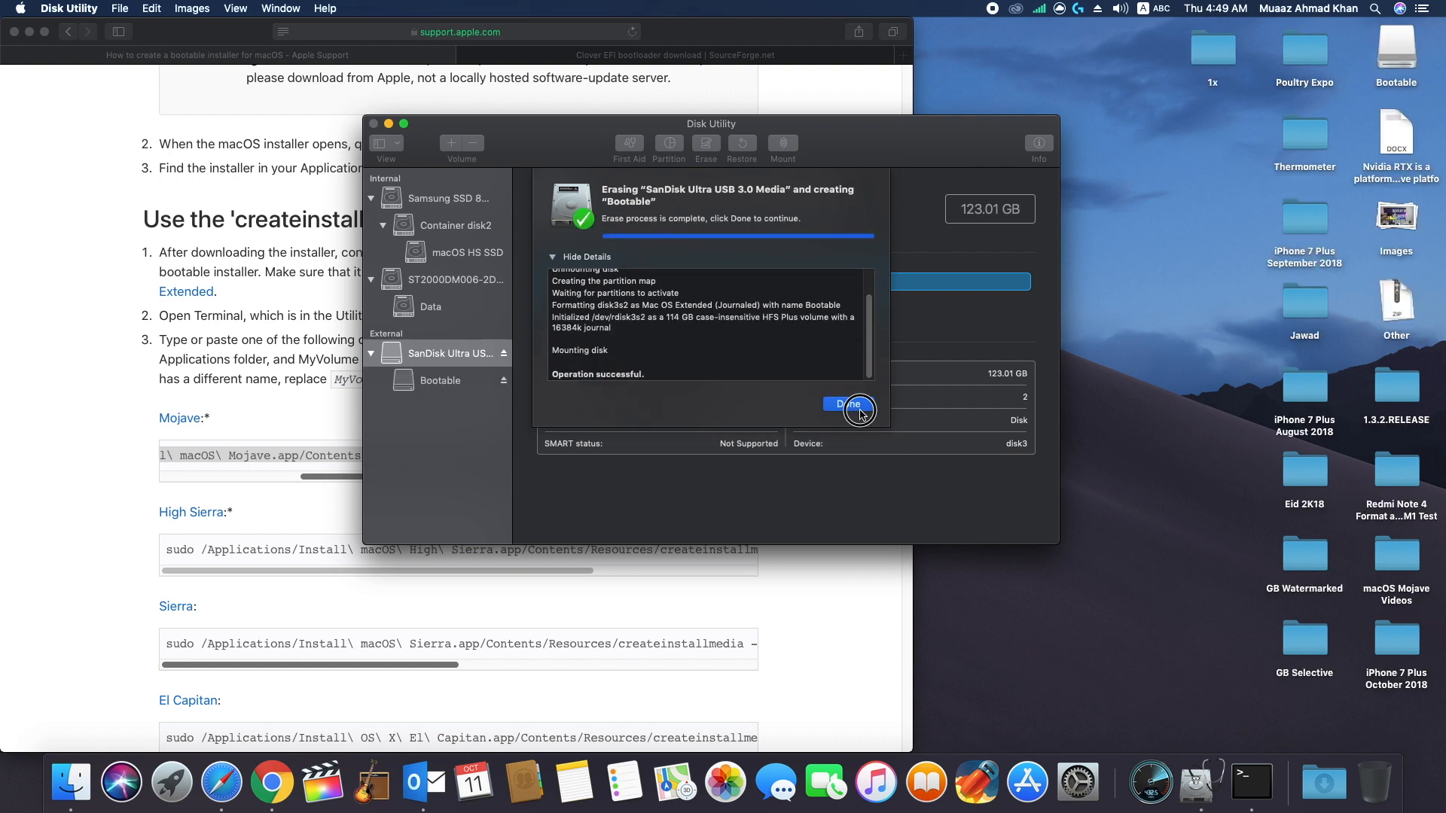
pyautogui.click(847, 404)
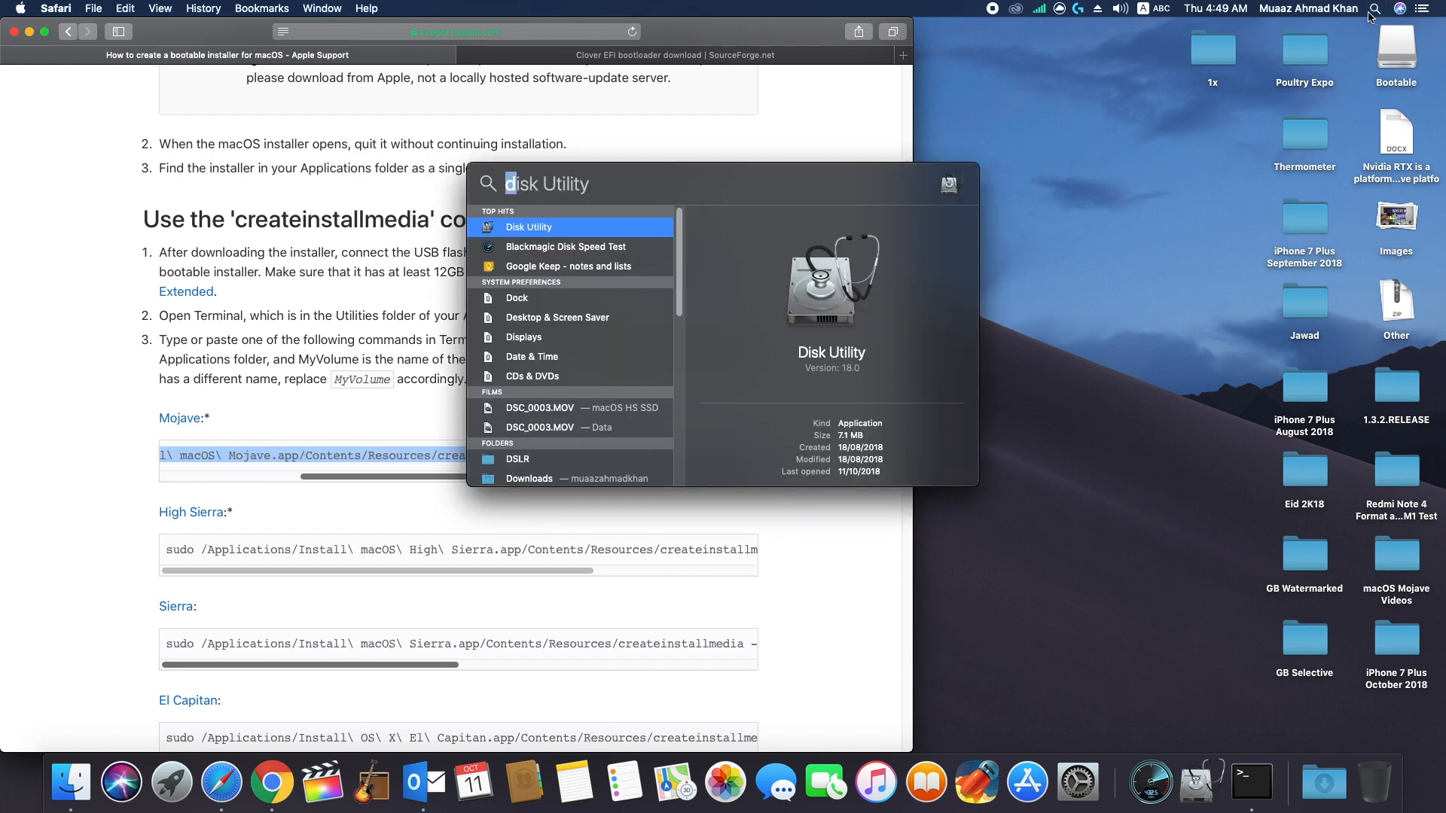
# Step: Run the Mojave createinstallmedia command with sudo on /Volumes/Bootable and confirm erasing with Y
pyautogui.write('terminal')
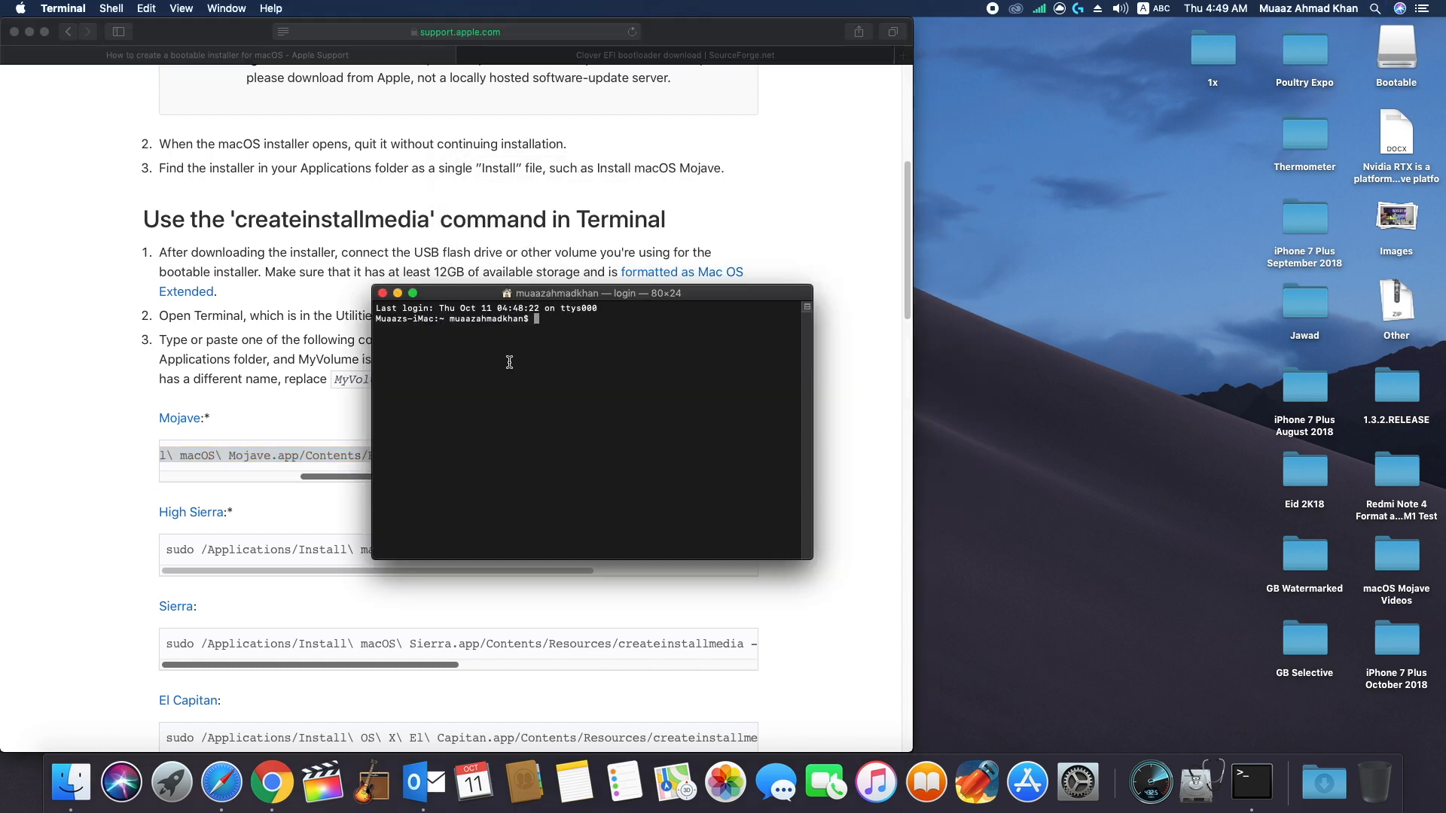
pyautogui.write('sudo /Applications/Install\\ macOS\\ Mojave.app/Contents/Resources/createinstallmedia --volume /Volumes/MyVolume')
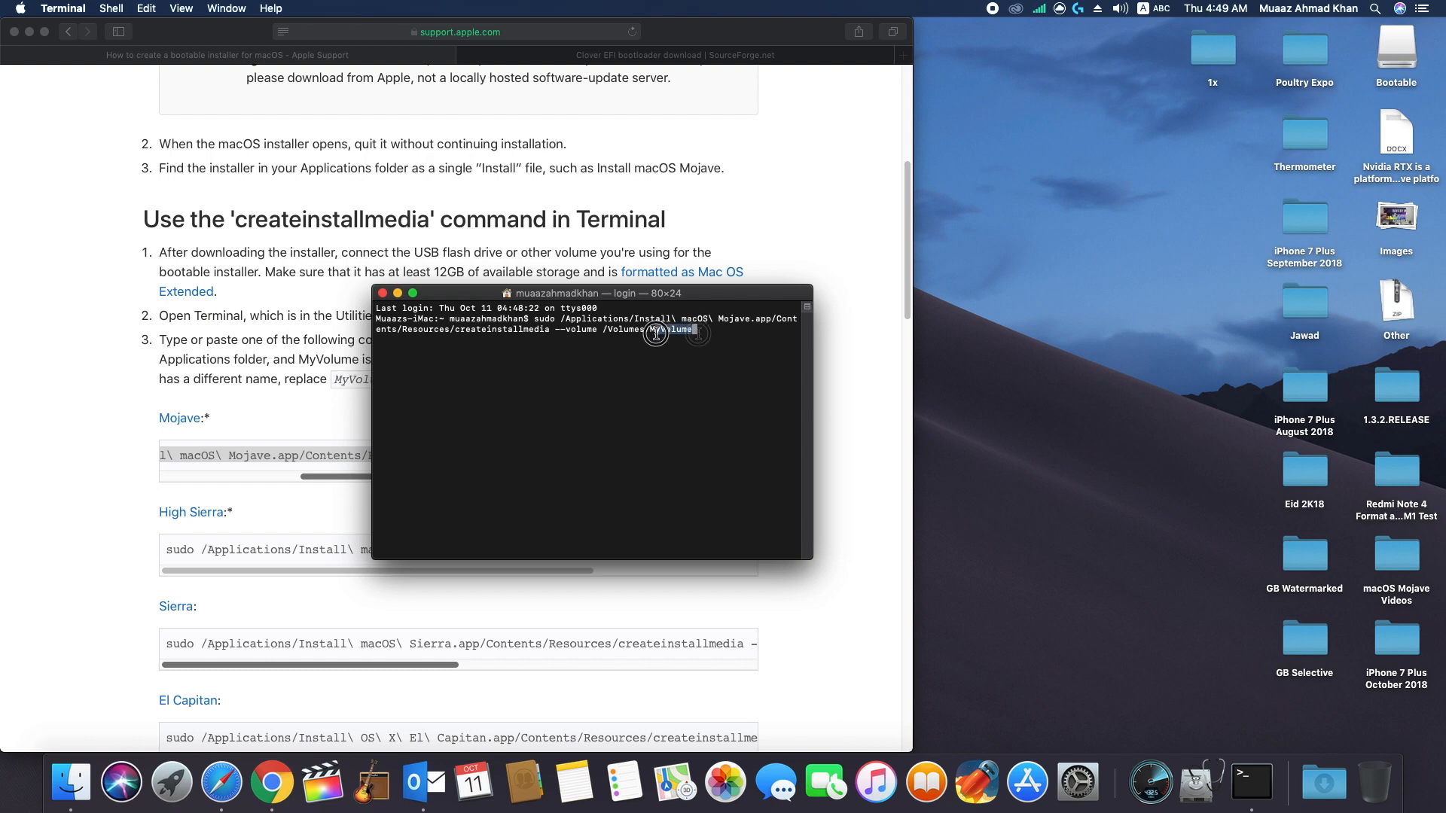
pyautogui.write('Boota')
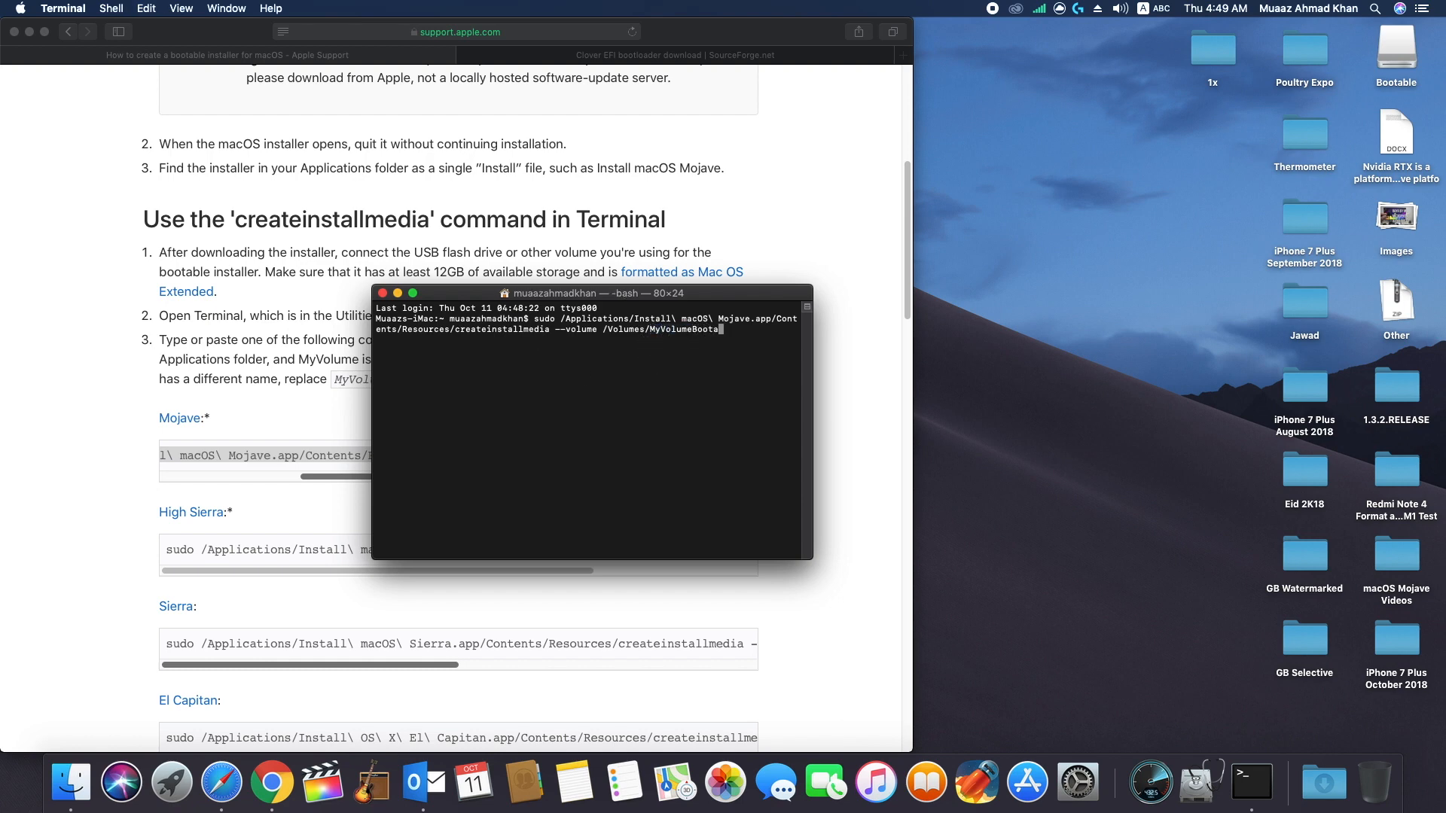
pyautogui.press('Backspace')
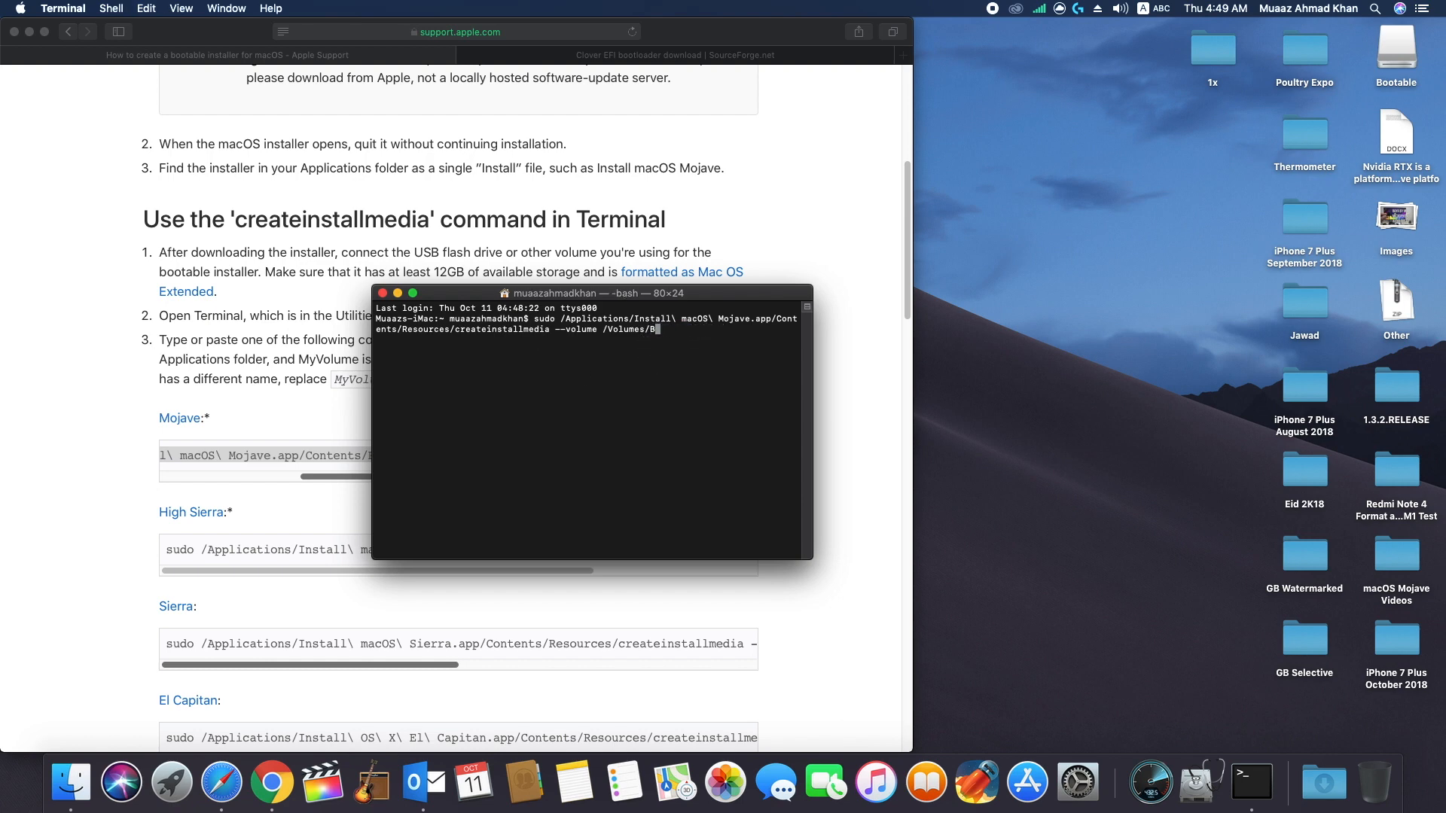
pyautogui.write('ootable')
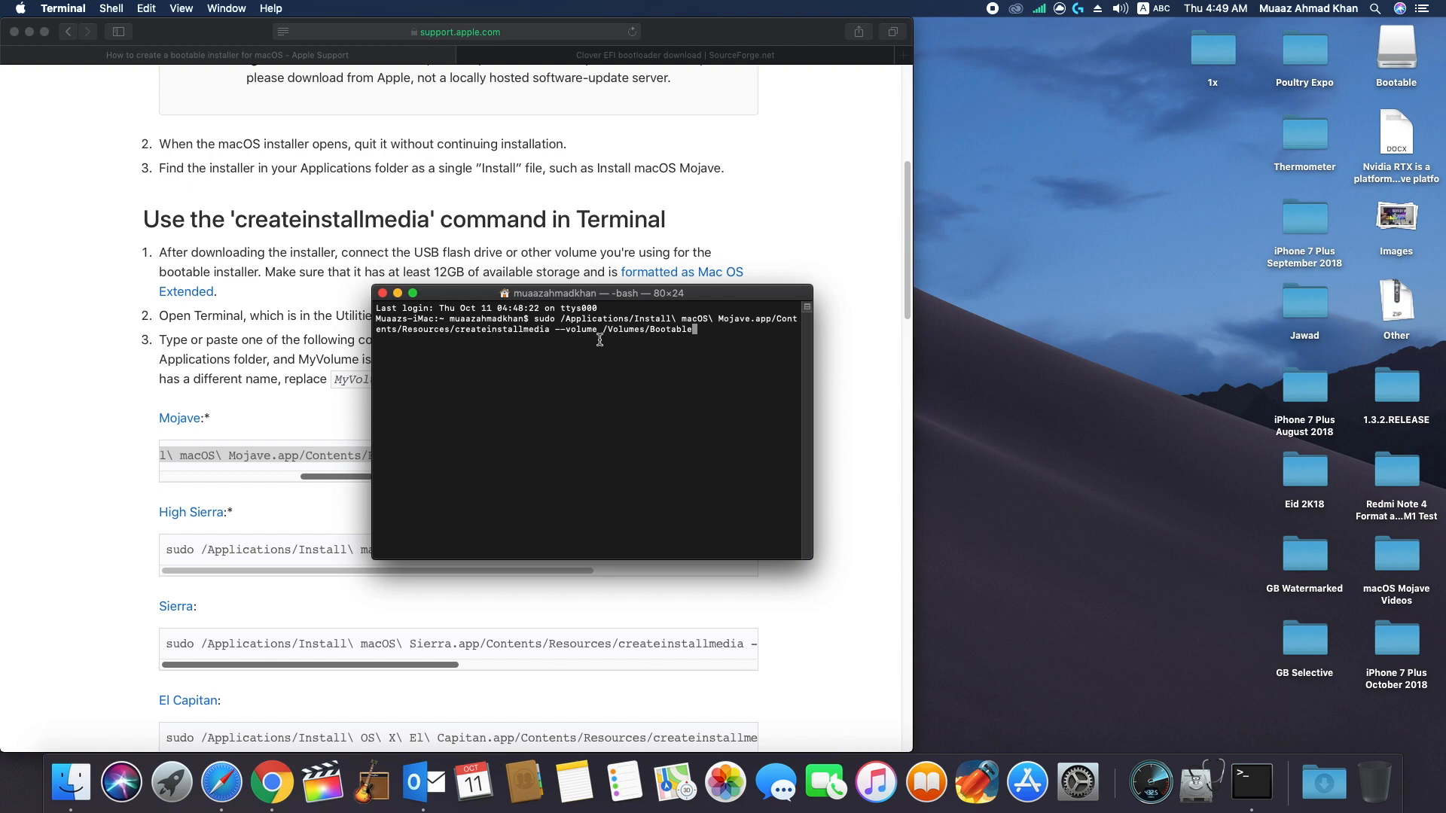
pyautogui.press('return')
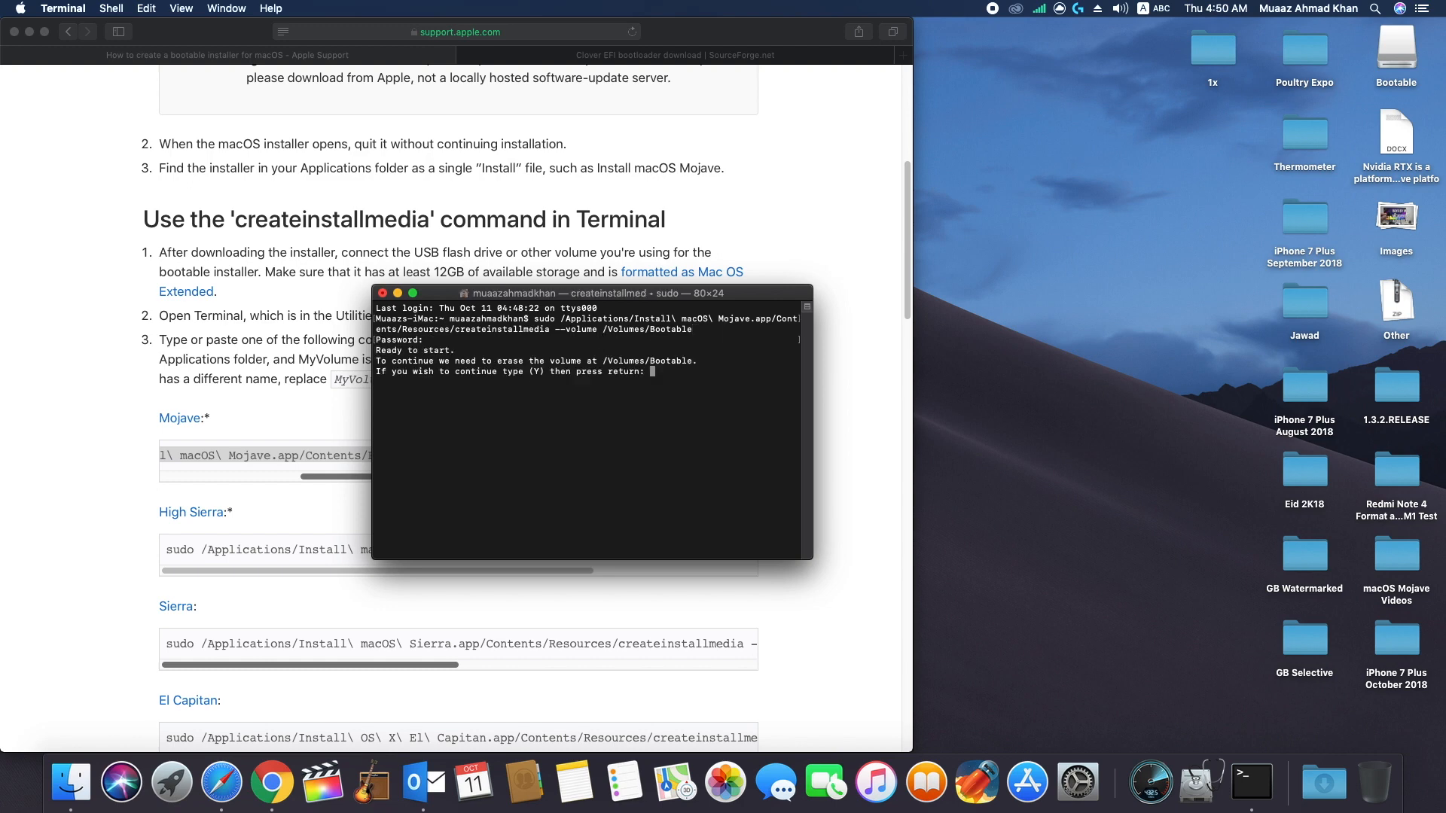
pyautogui.moveTo(681, 418)
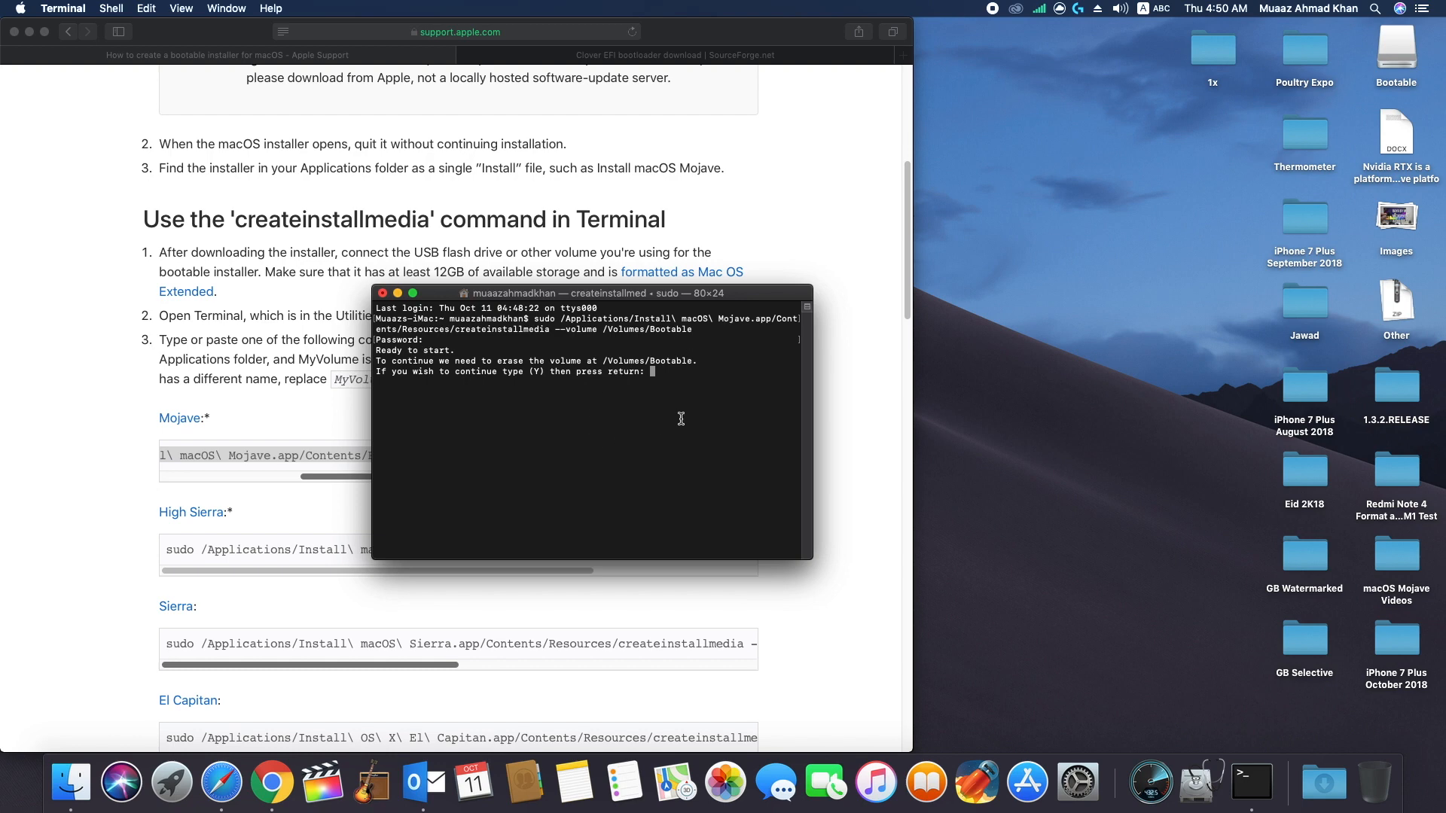
pyautogui.moveTo(670, 388)
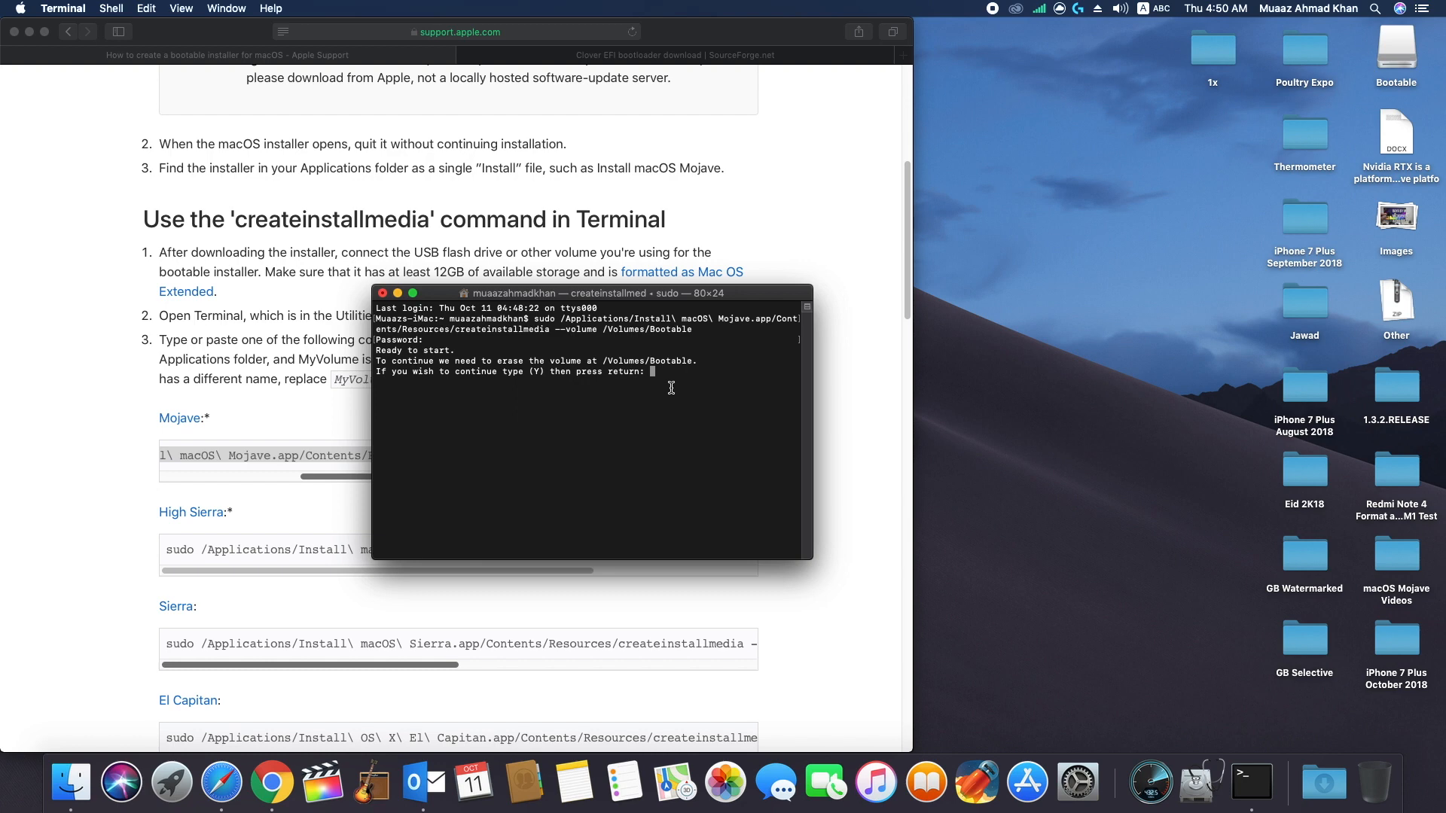
pyautogui.write('Y')
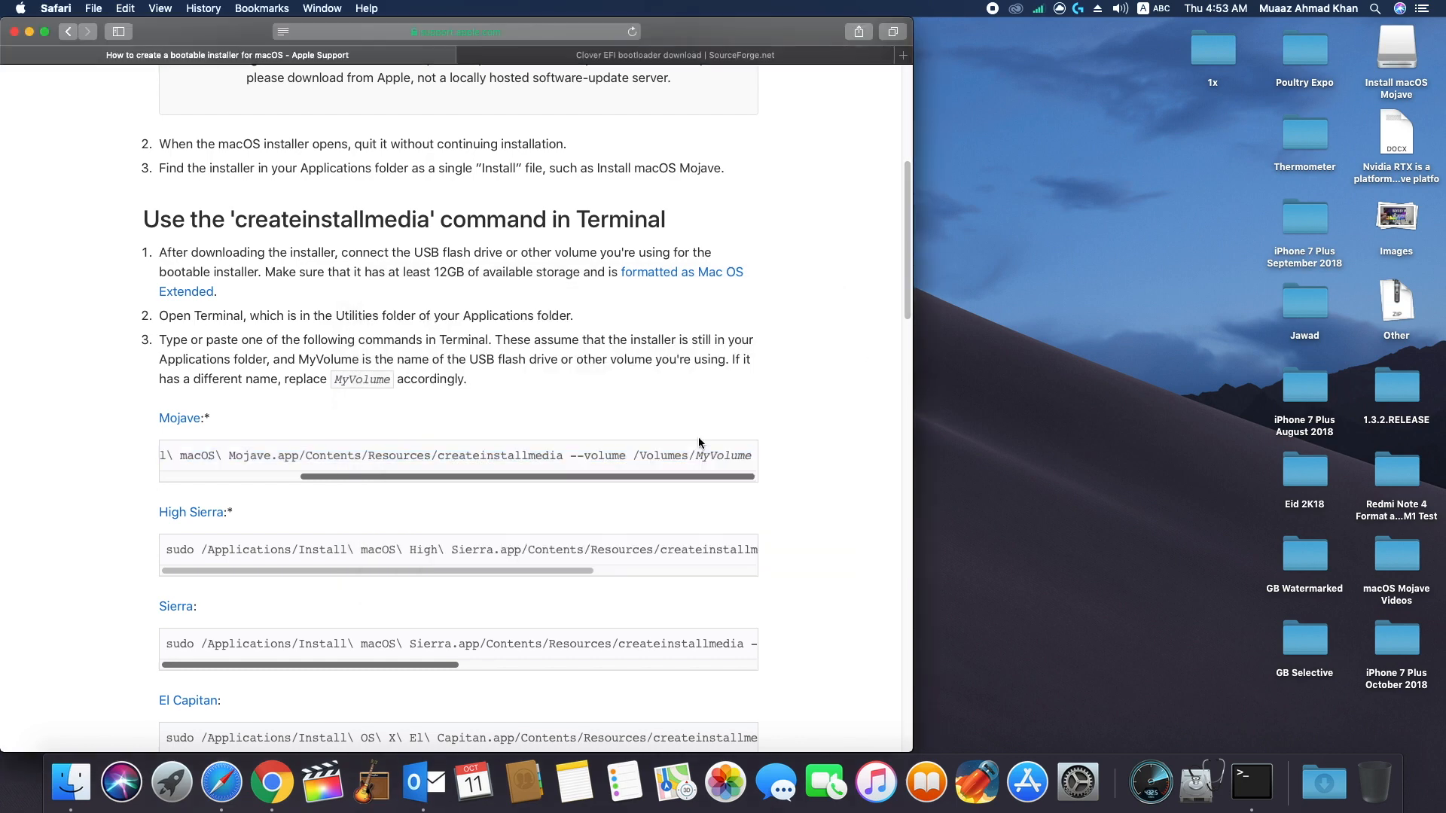
# Step: Bring Terminal forward to follow the erasing and Mojave copy progress
pyautogui.click(1249, 784)
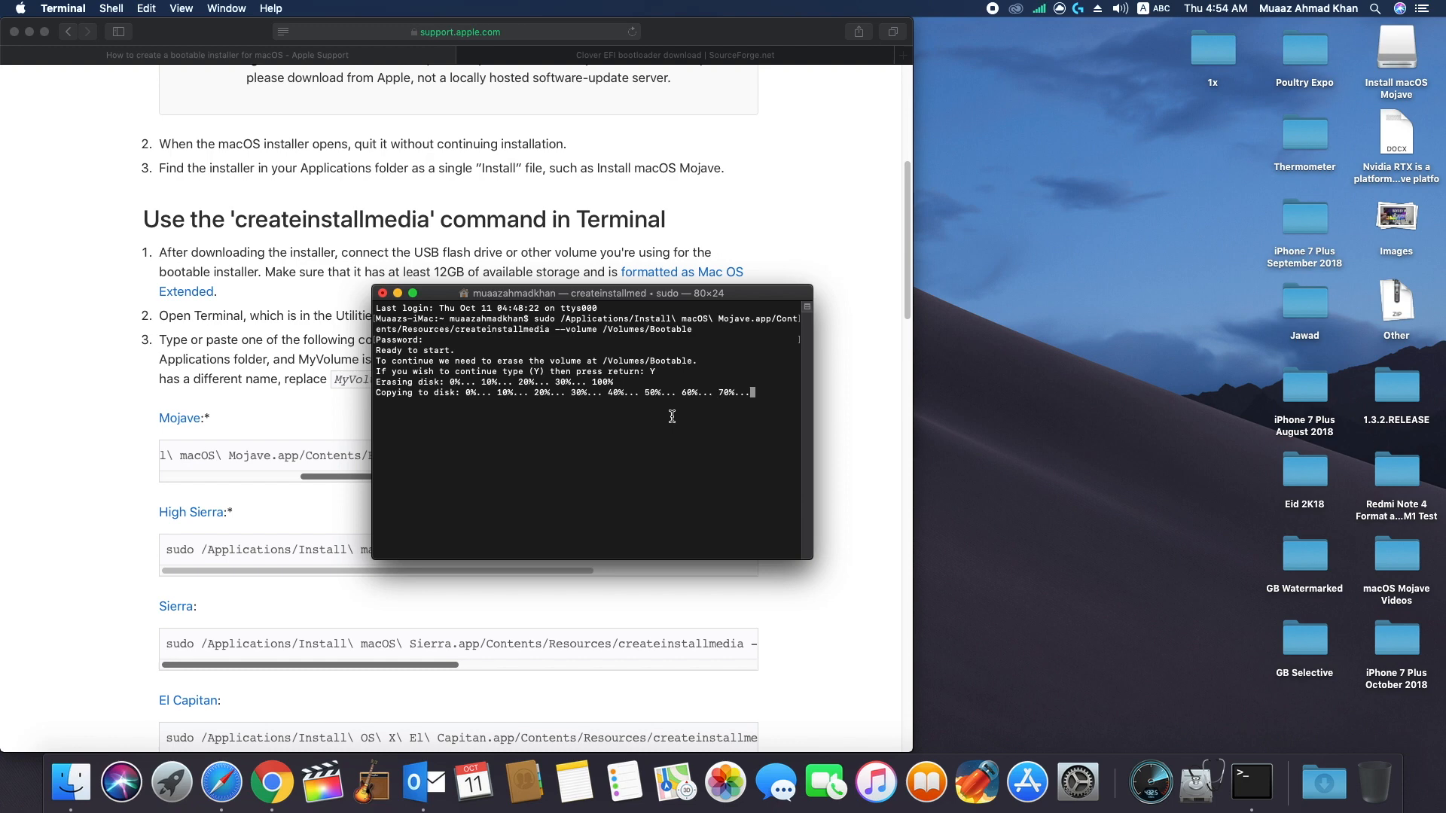
pyautogui.moveTo(810, 559); pyautogui.dragTo(964, 642)
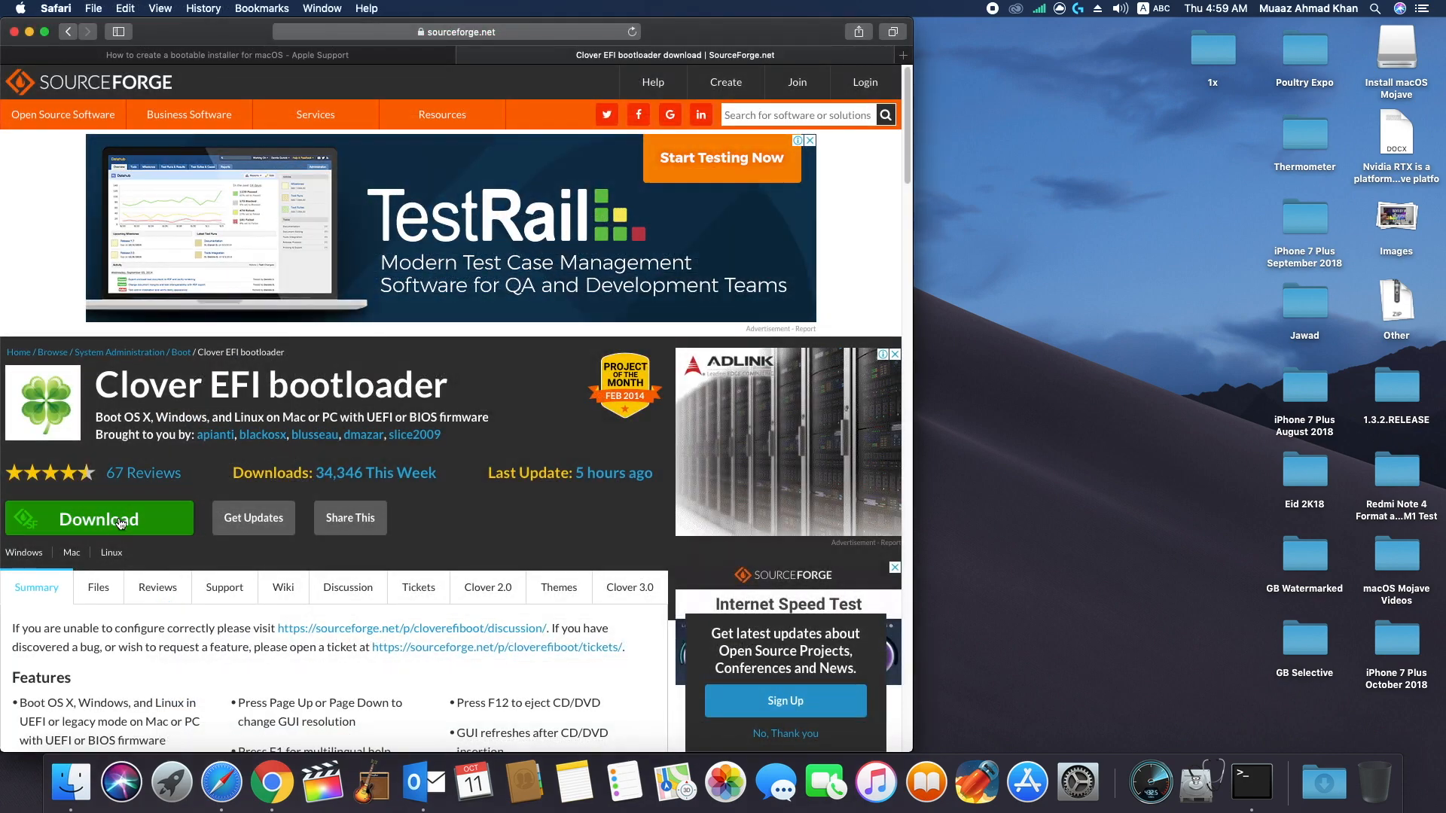
# Step: Download Clover EFI bootloader v2.4k r4700 from SourceForge and open its Clover_v2 folder
pyautogui.click(98, 518)
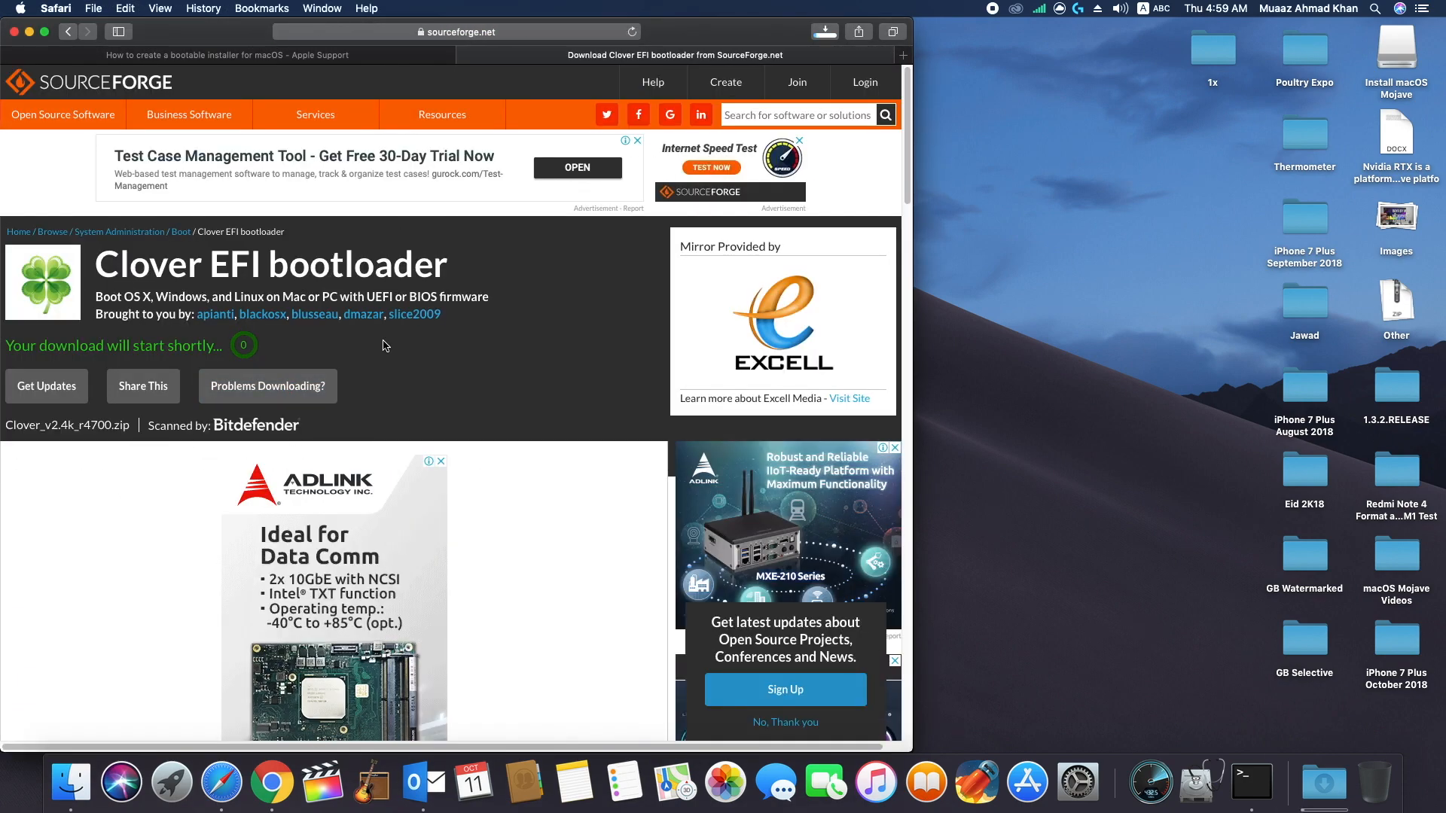
pyautogui.click(822, 32)
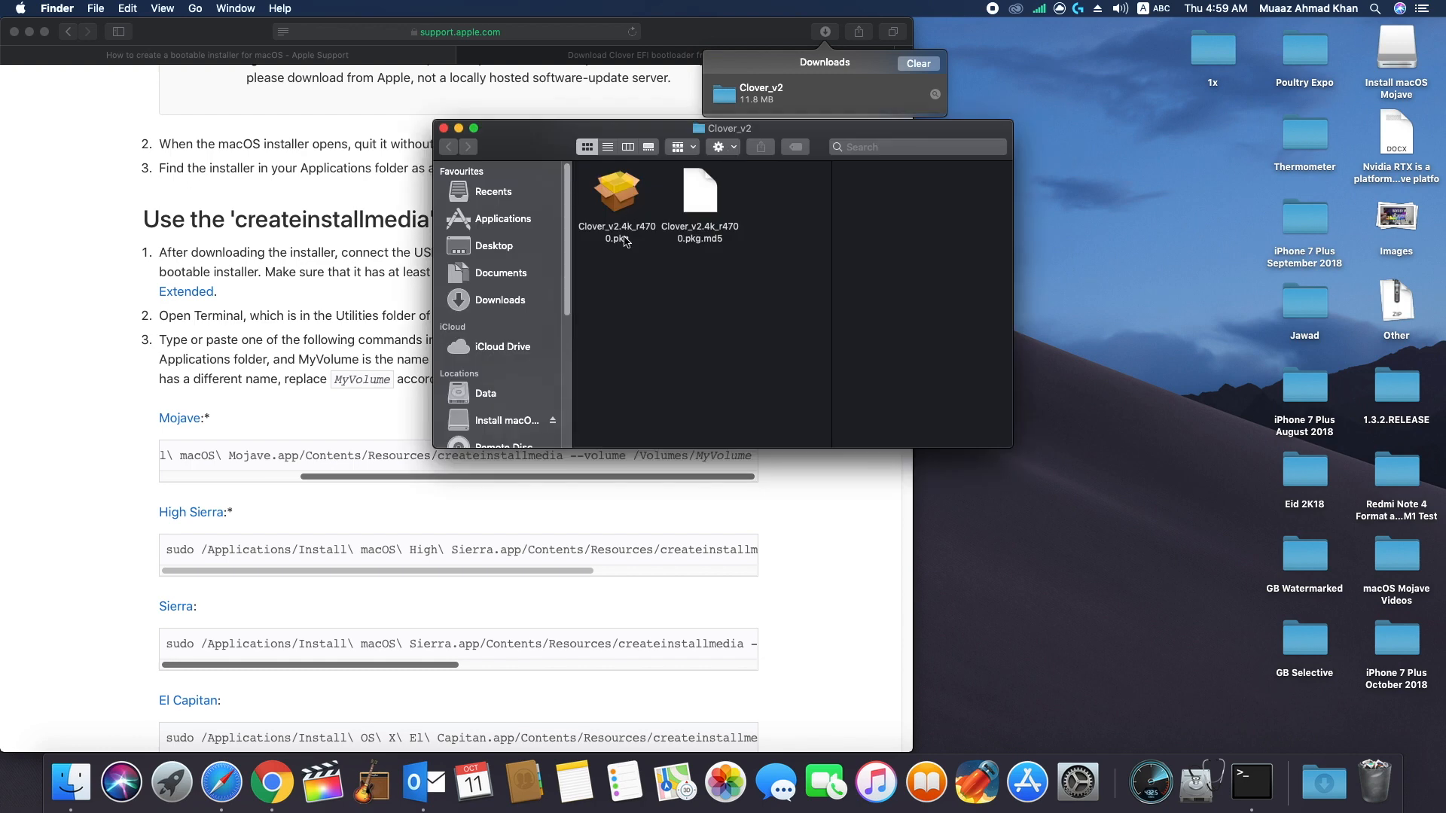
# Step: Launch the Clover v2.4k r4700 package and get past the Introduction and Read Me pages
pyautogui.click(616, 191)
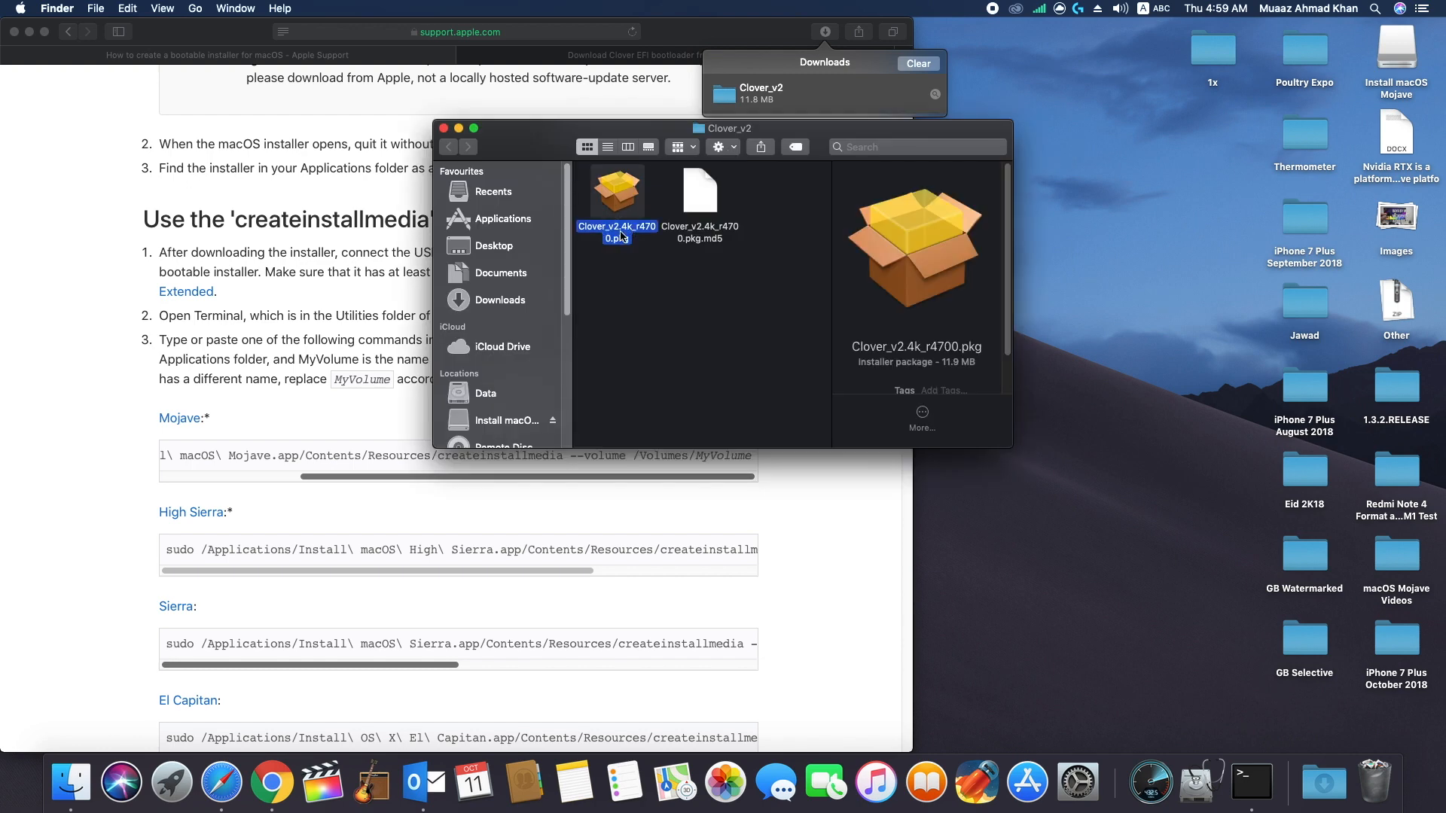
pyautogui.doubleClick(616, 189)
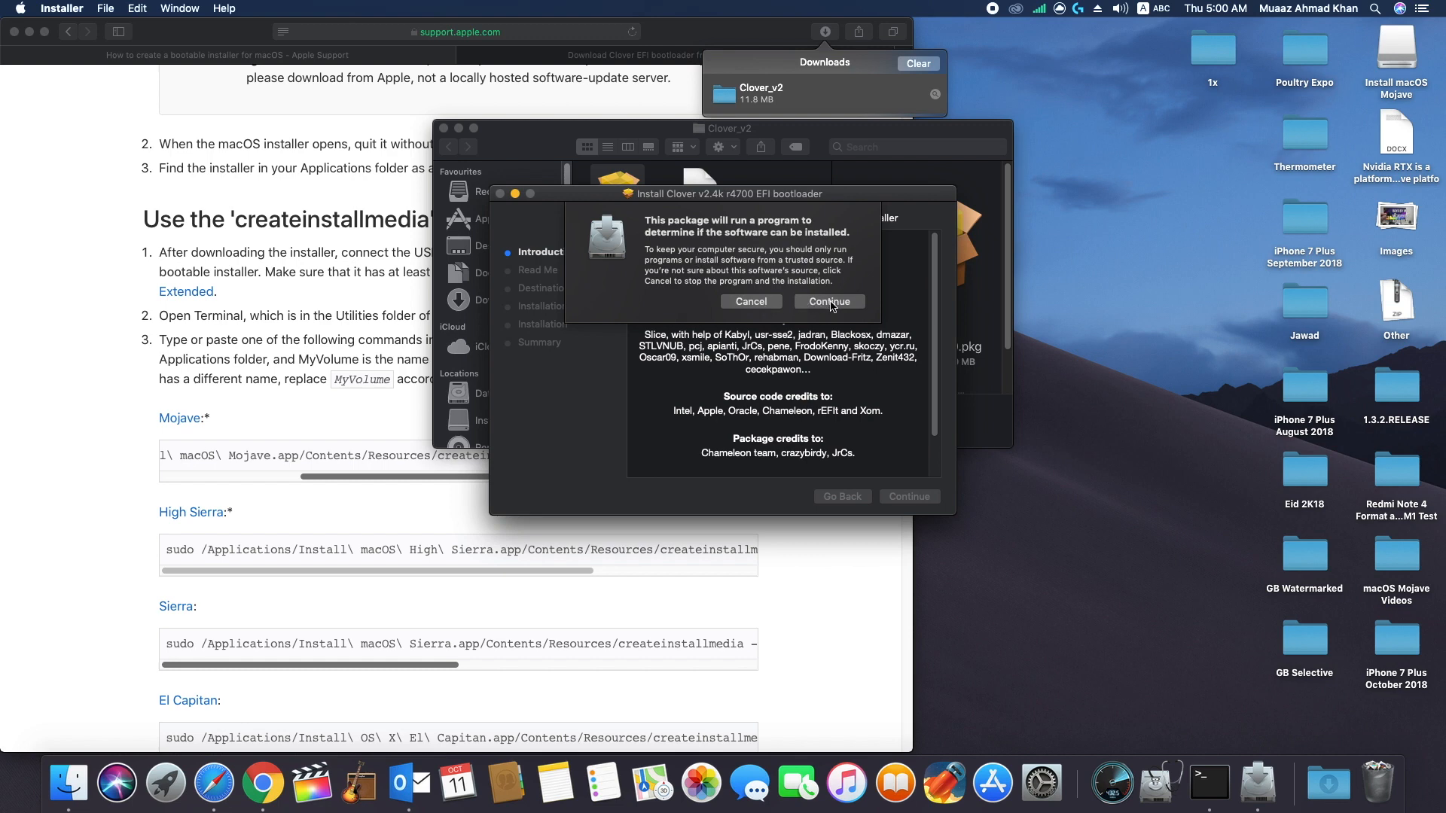
pyautogui.click(826, 302)
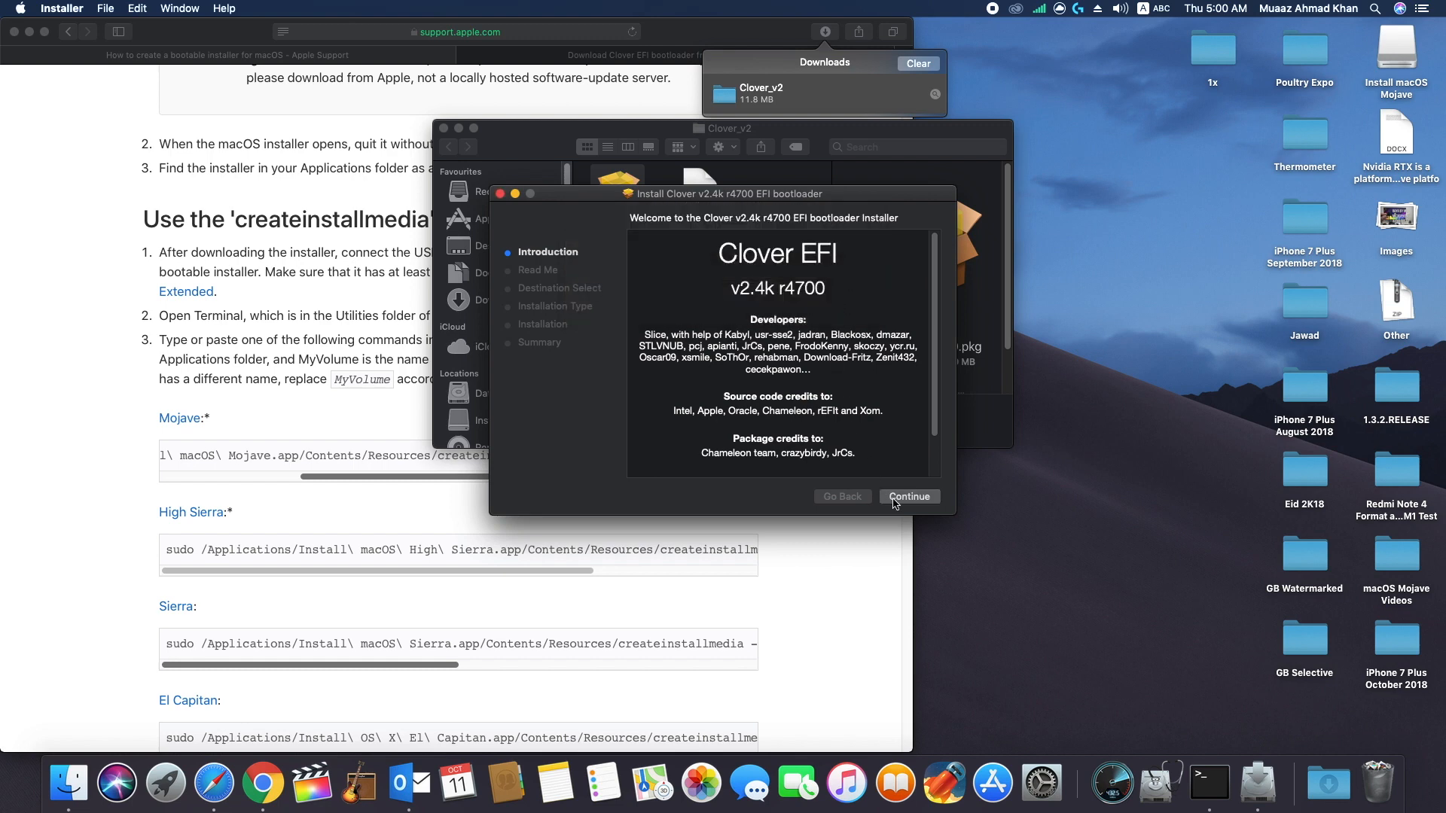
pyautogui.click(908, 496)
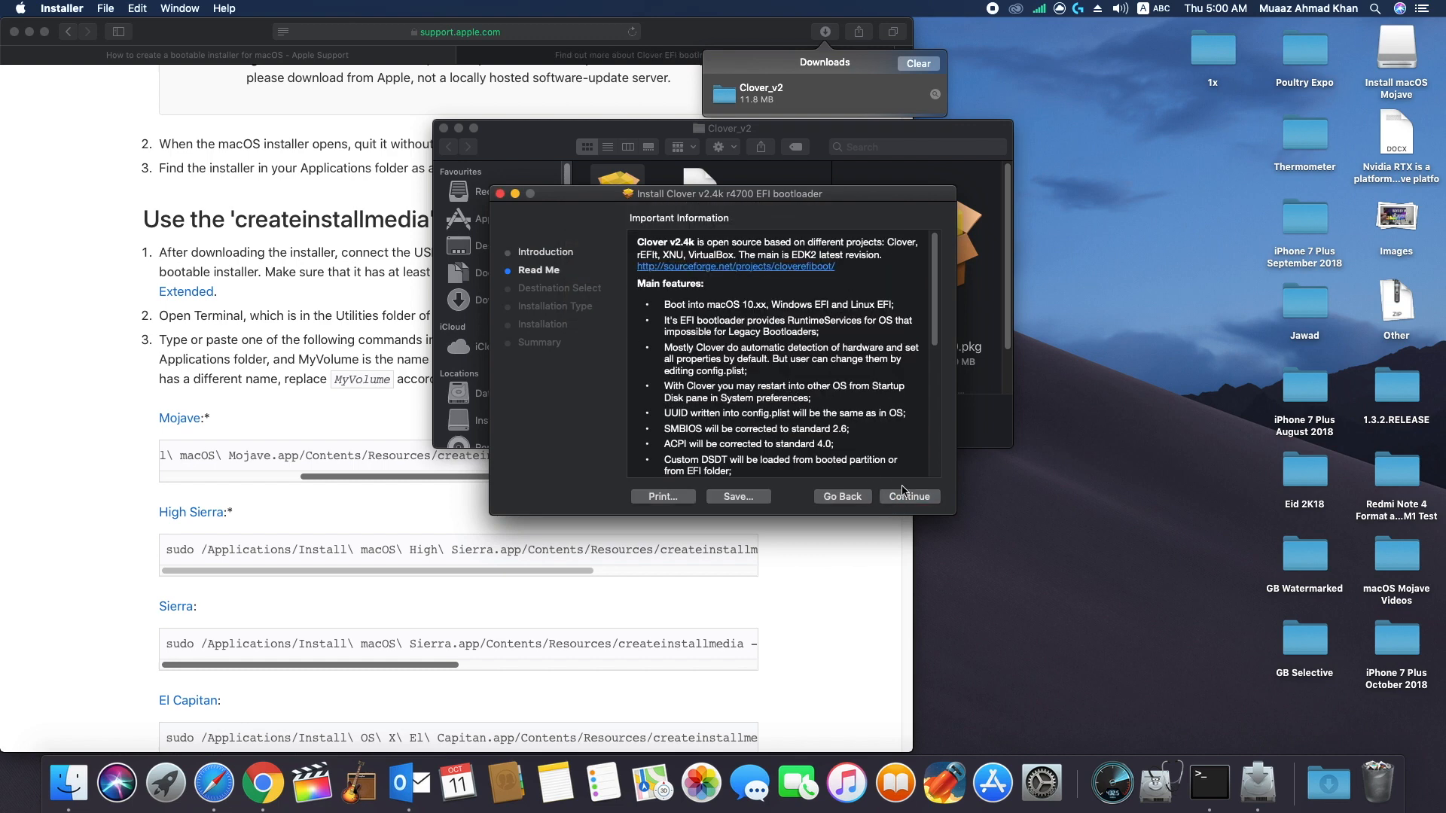
pyautogui.scroll(-3)
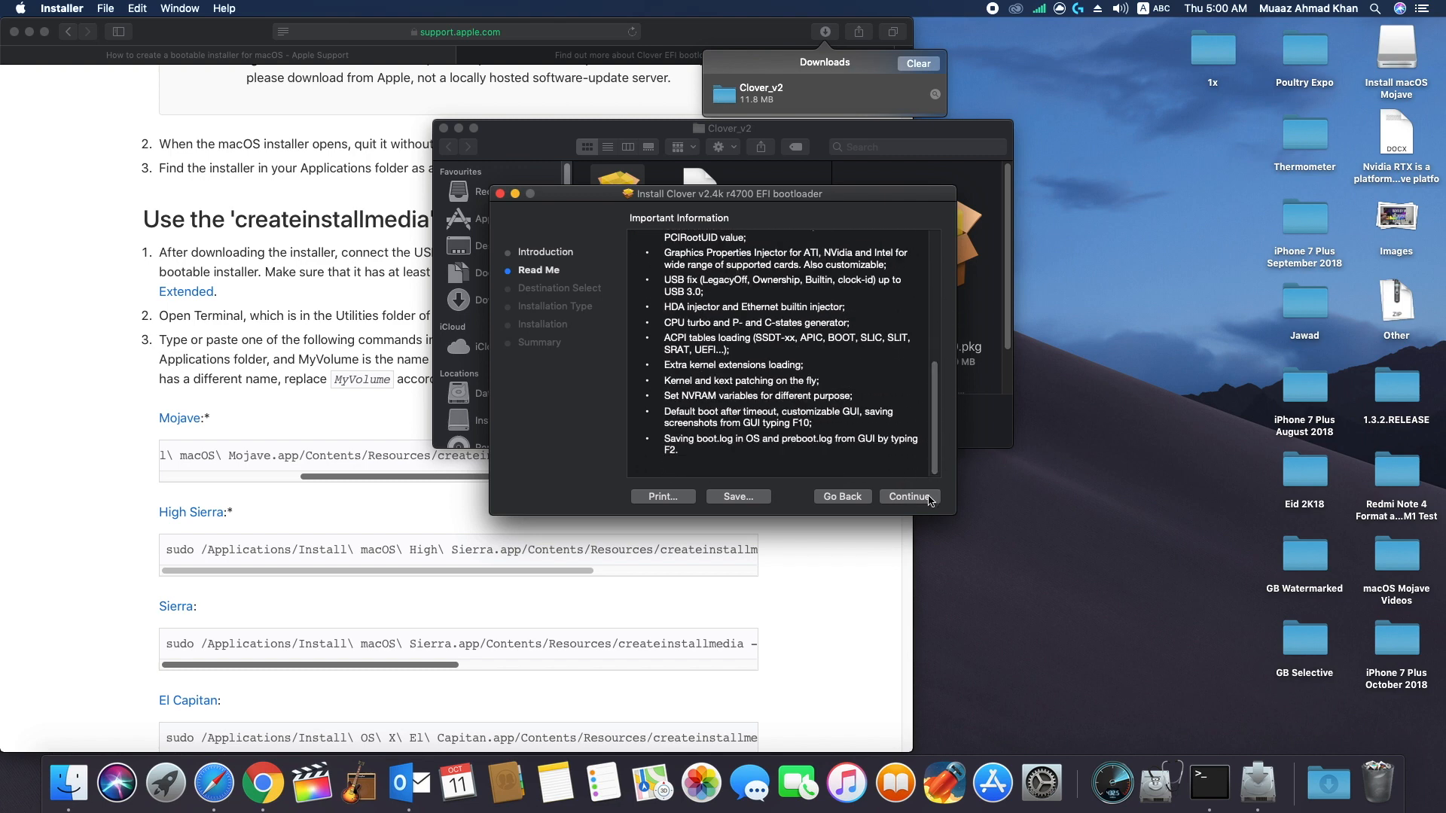
pyautogui.click(907, 497)
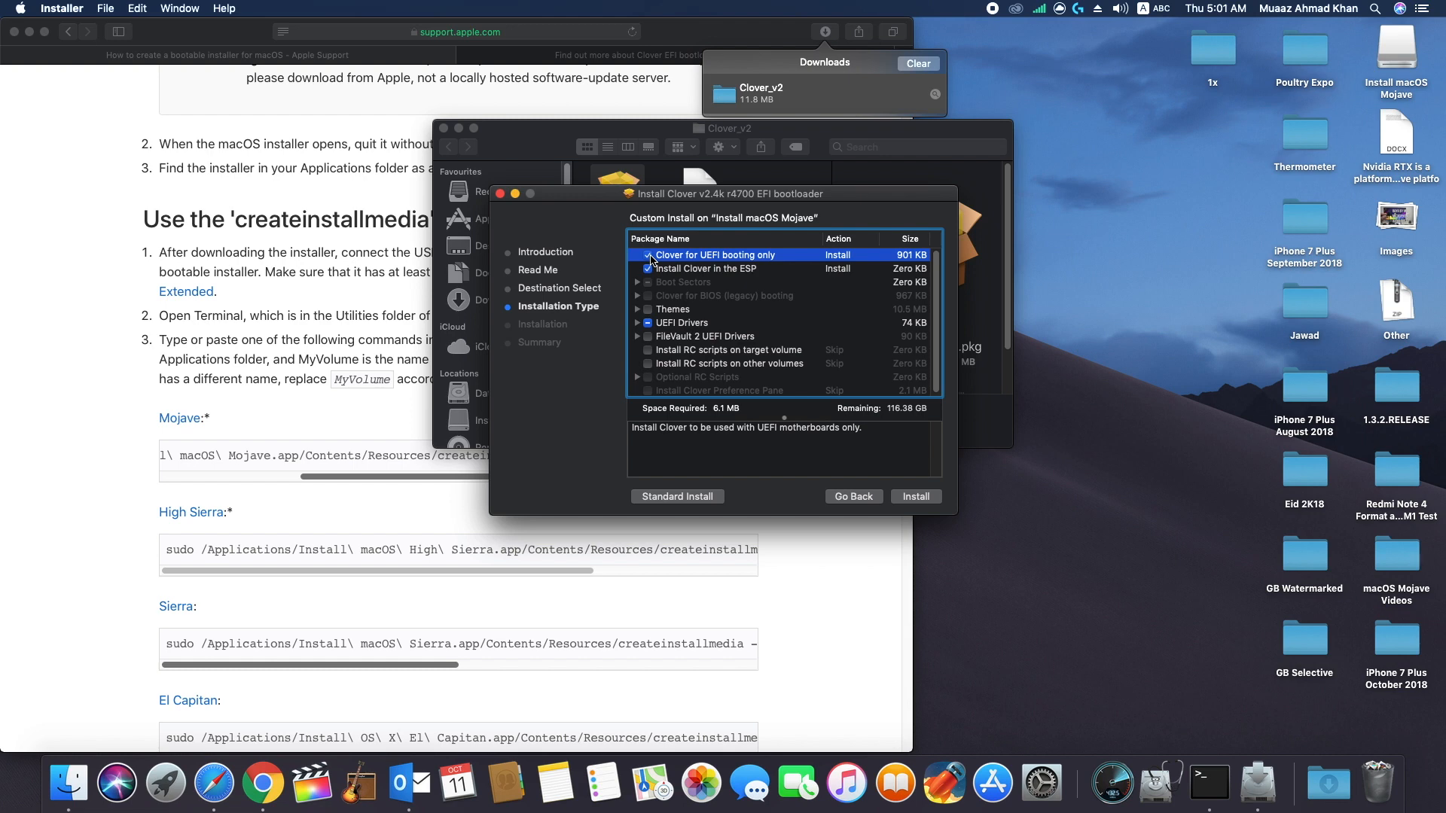
# Step: Install Clover for UEFI booting only into the ESP, authenticate, and close the installer
pyautogui.click(649, 268)
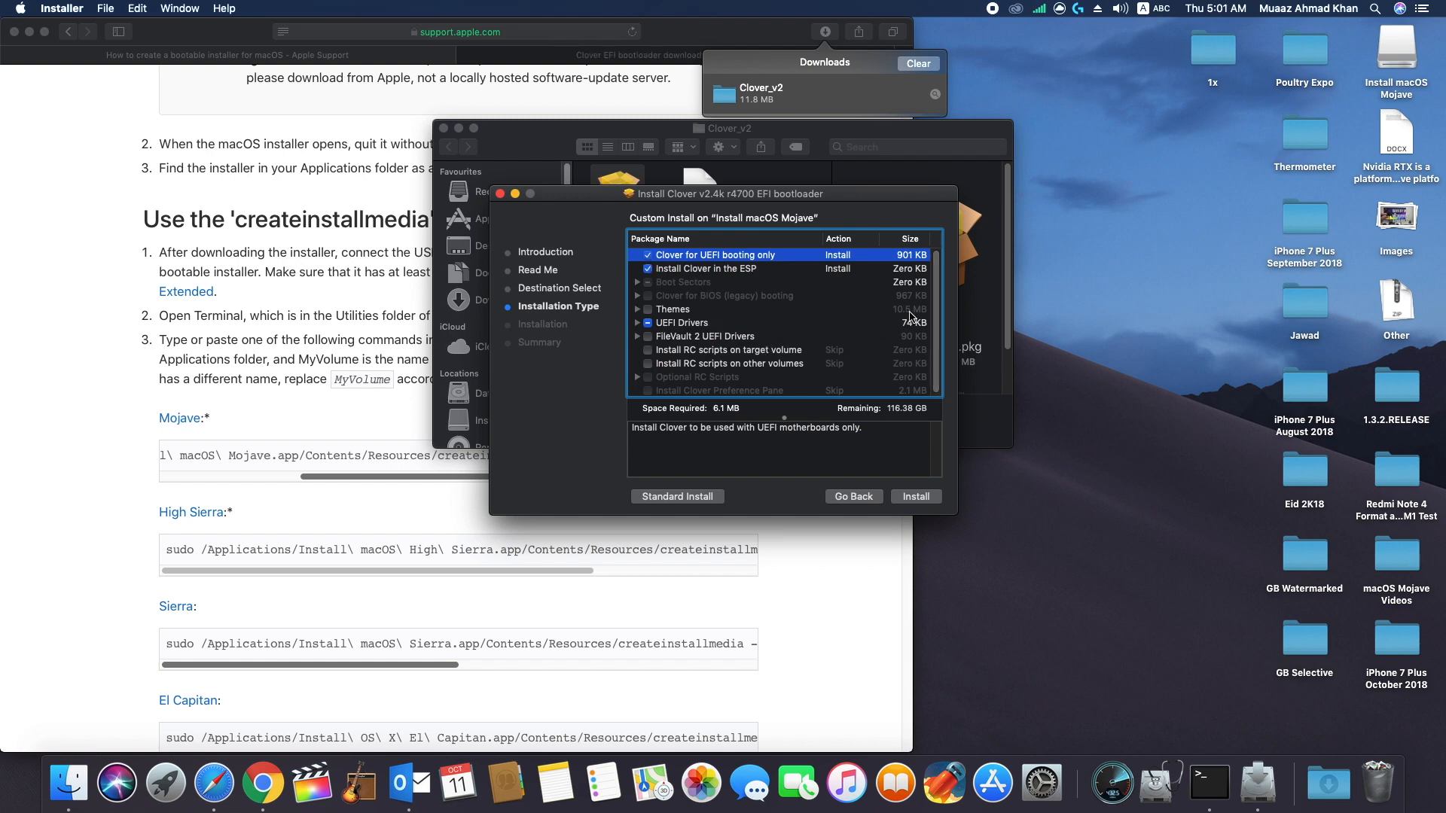
pyautogui.click(915, 496)
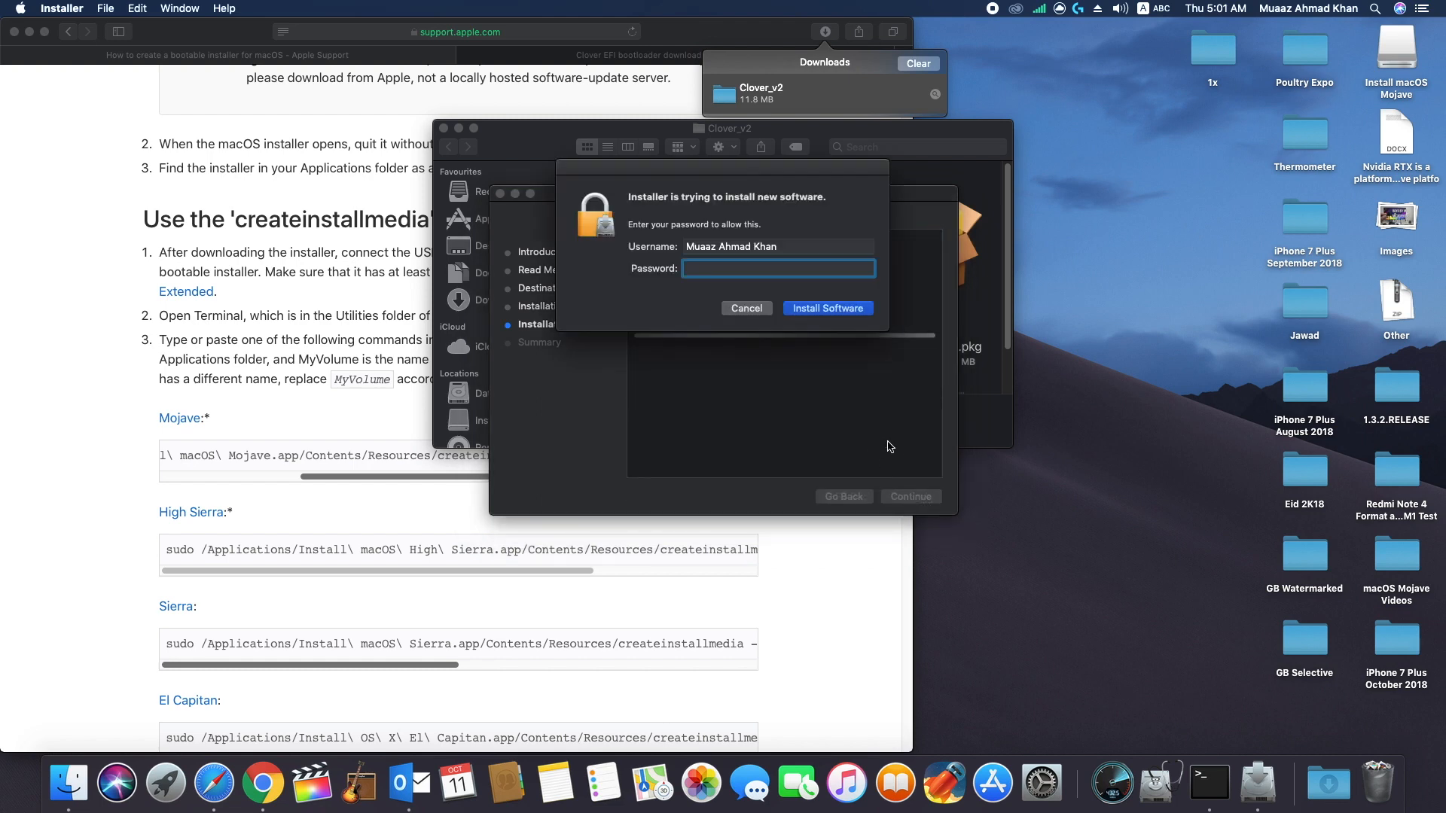
pyautogui.write('••••')
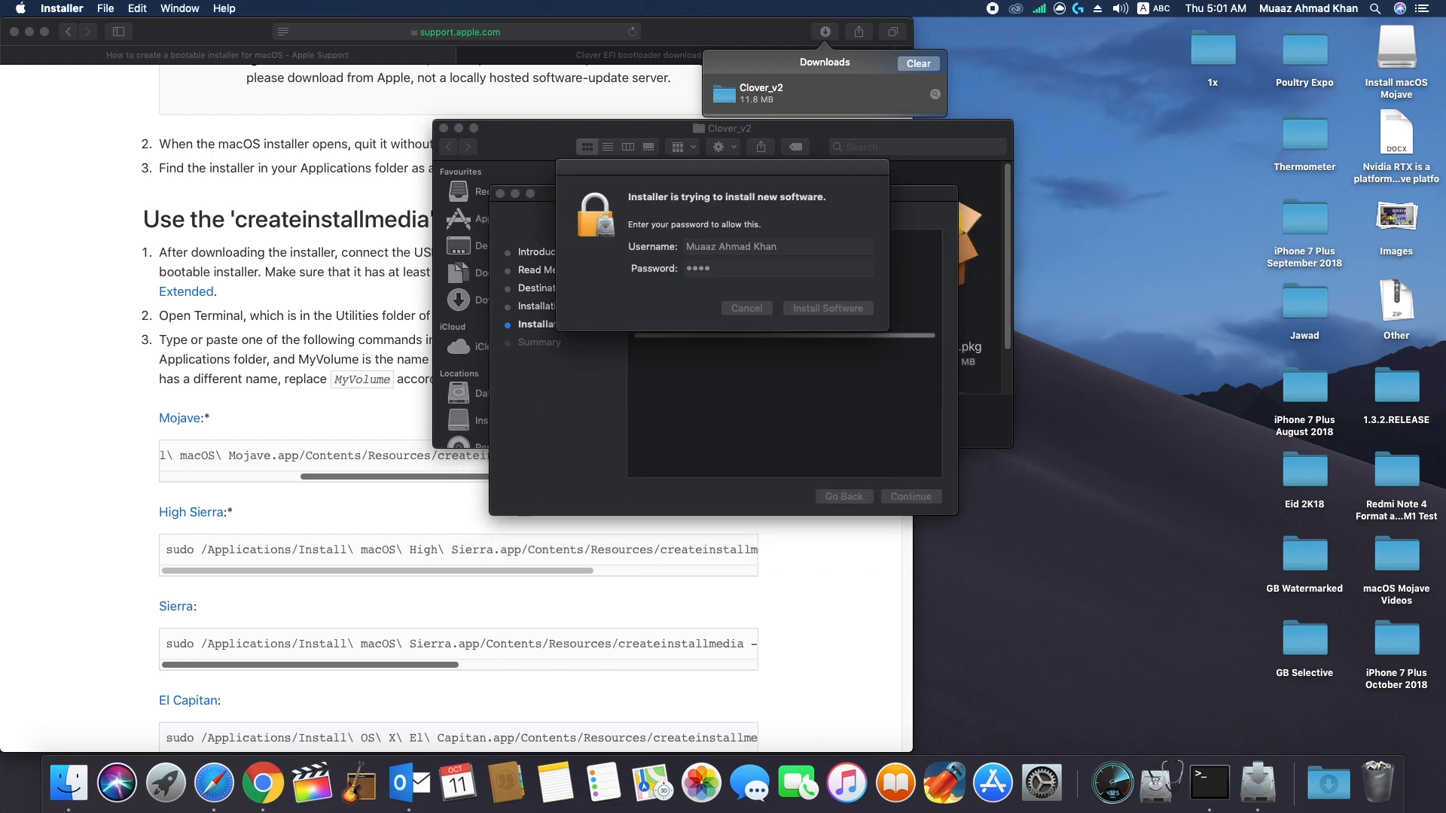
pyautogui.click(826, 308)
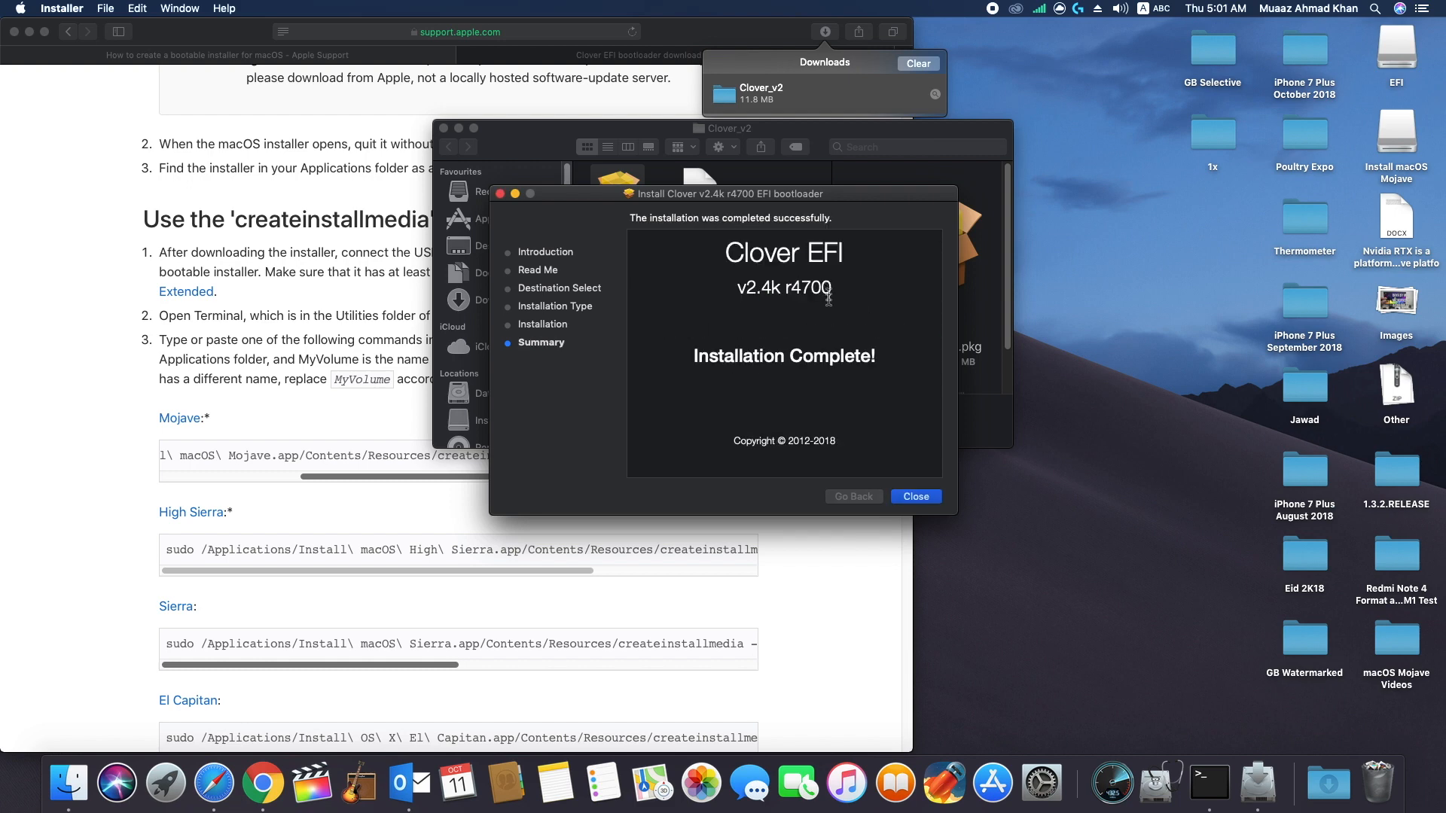
pyautogui.click(914, 497)
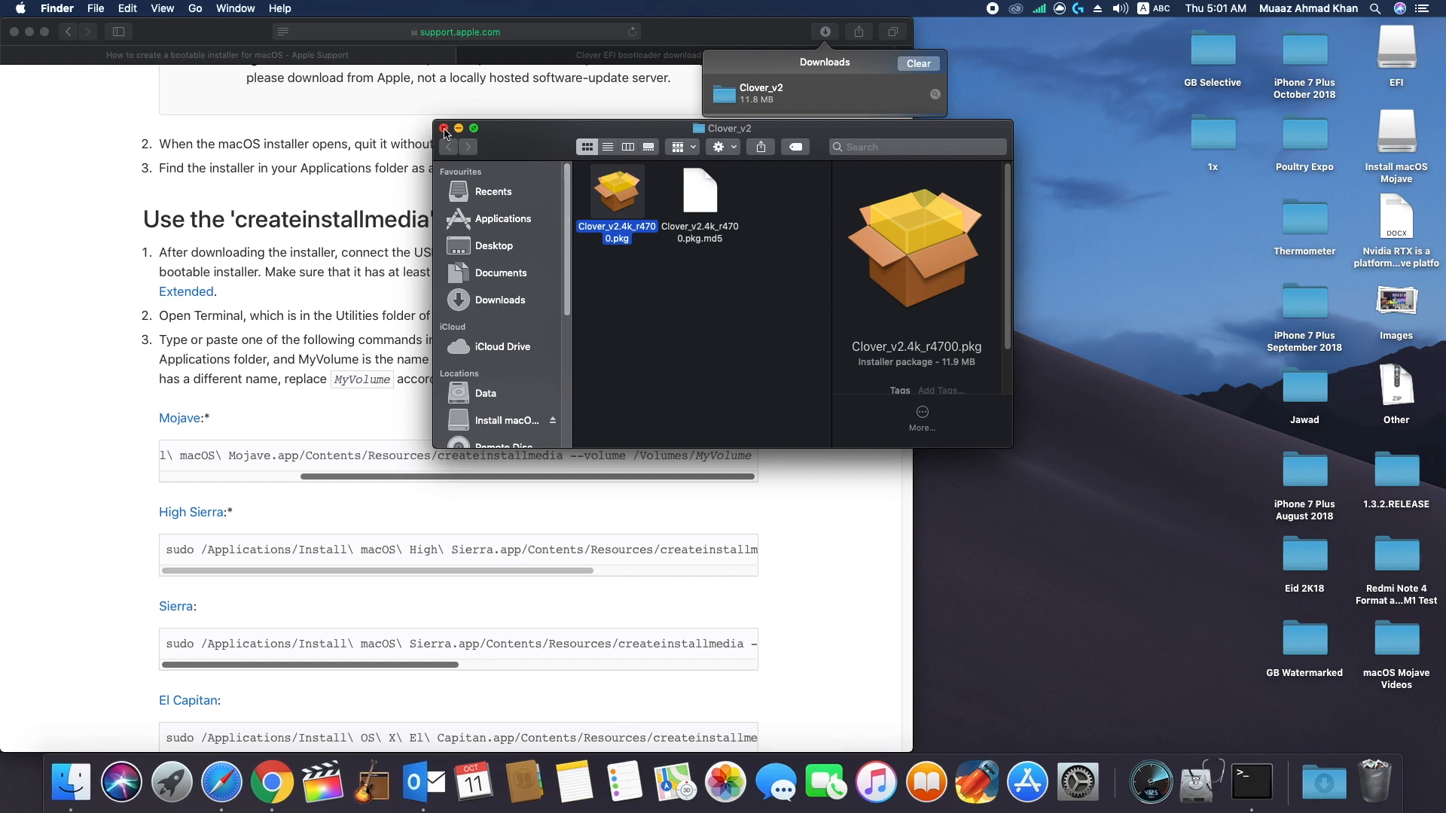
pyautogui.click(444, 128)
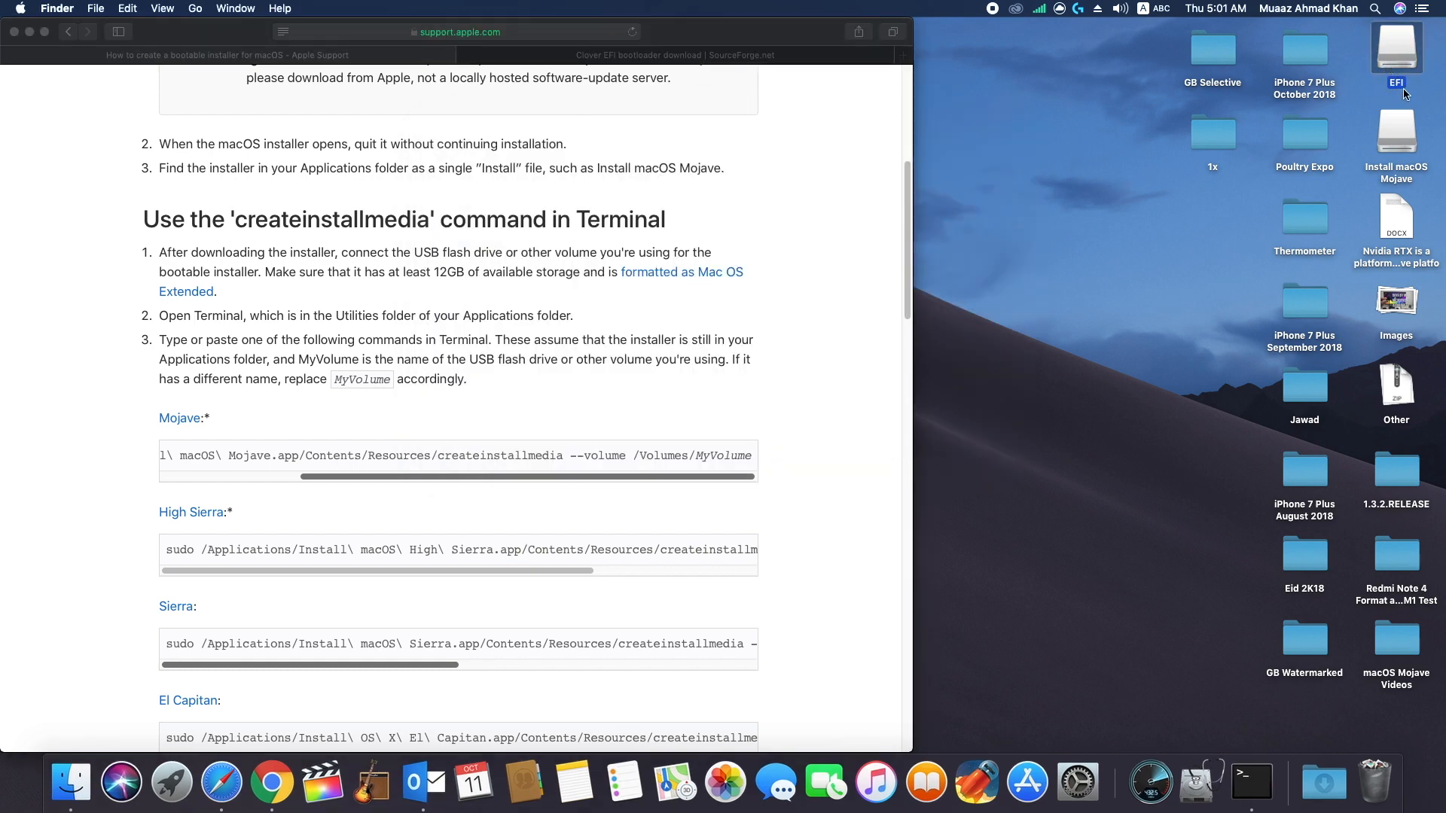
# Step: Paste the 14 kexts, including Lilu and WhateverGreen, into EFI/CLOVER/kexts/Other
pyautogui.doubleClick(1396, 50)
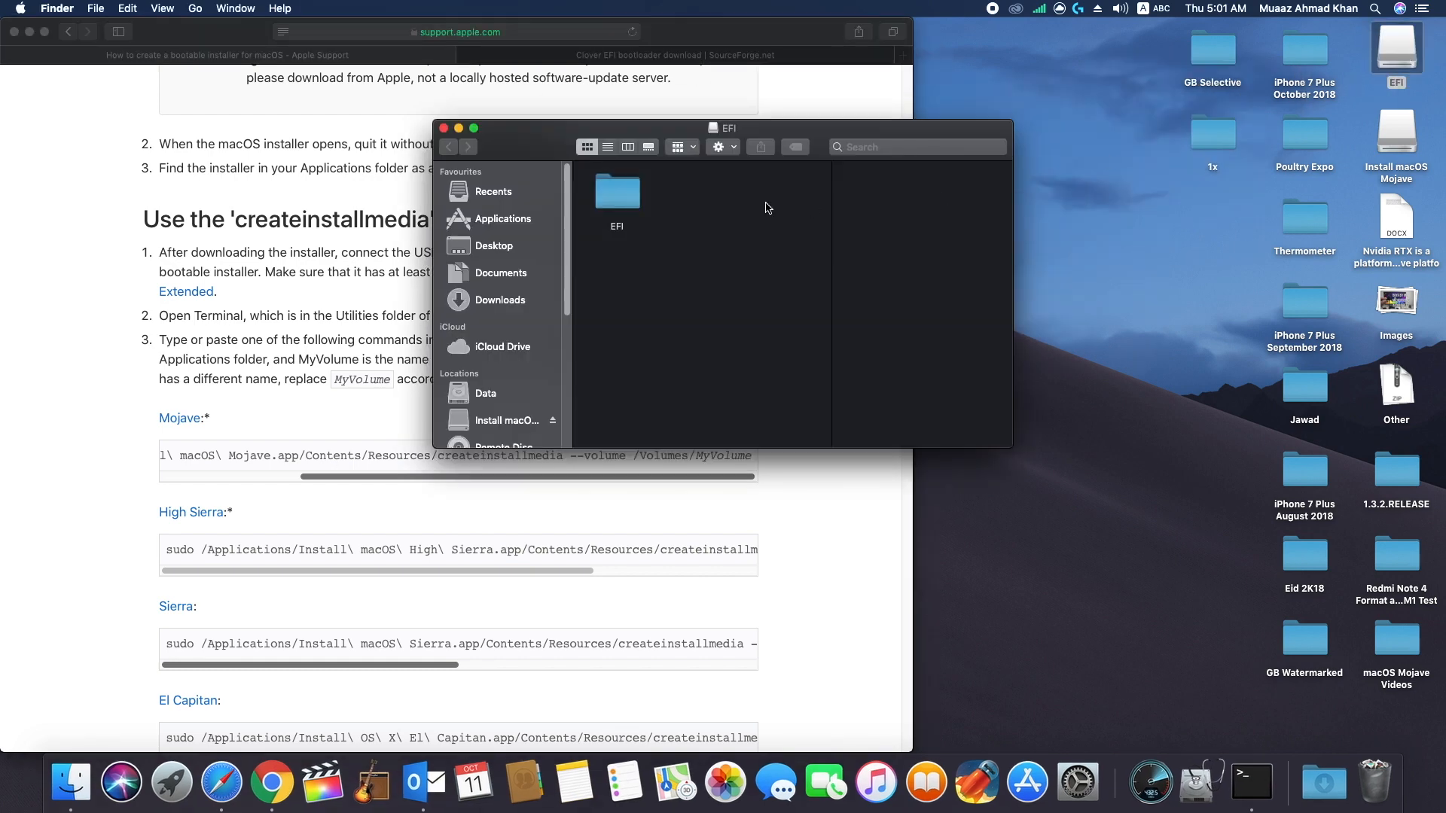
pyautogui.doubleClick(616, 192)
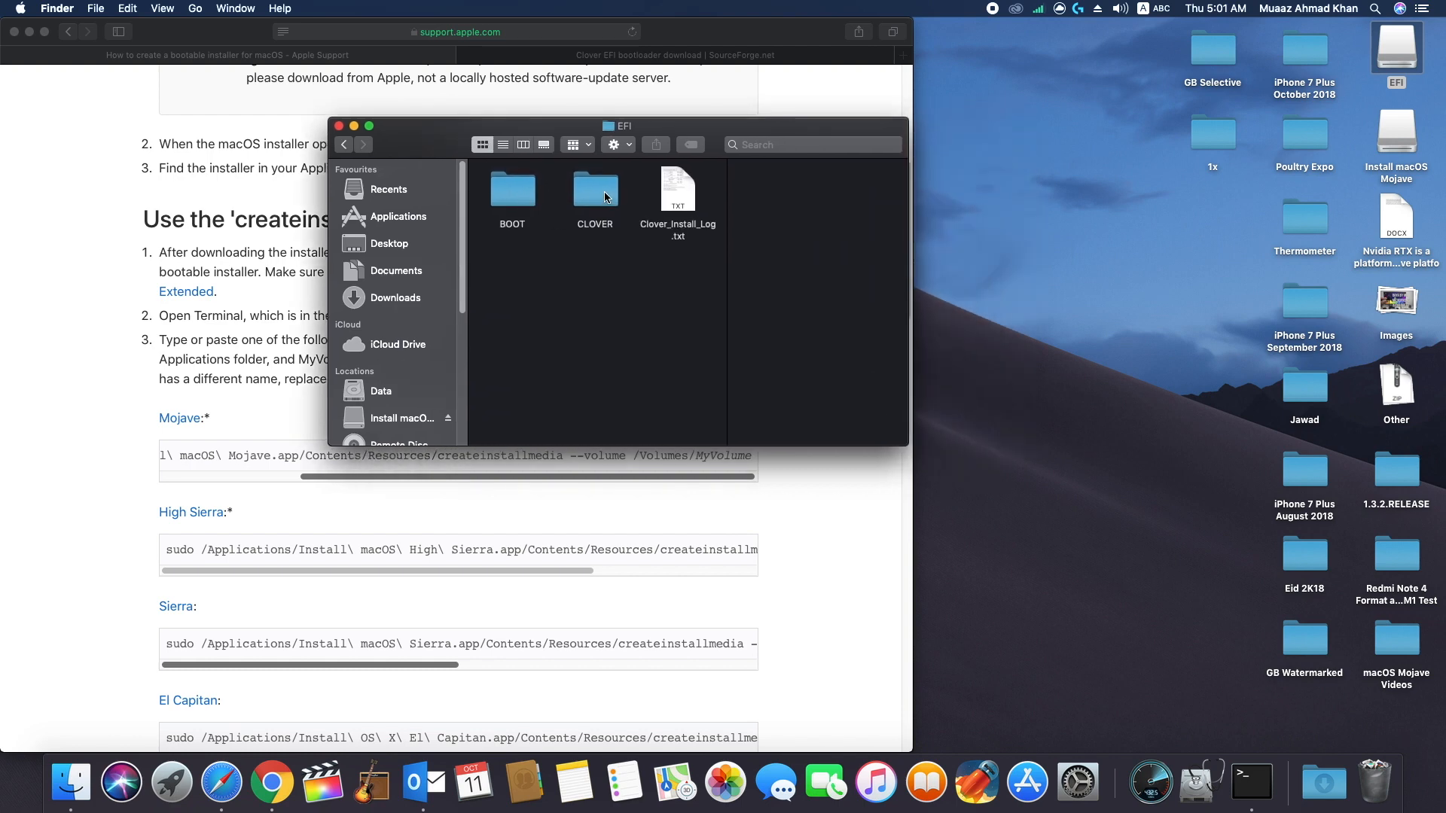
pyautogui.doubleClick(595, 189)
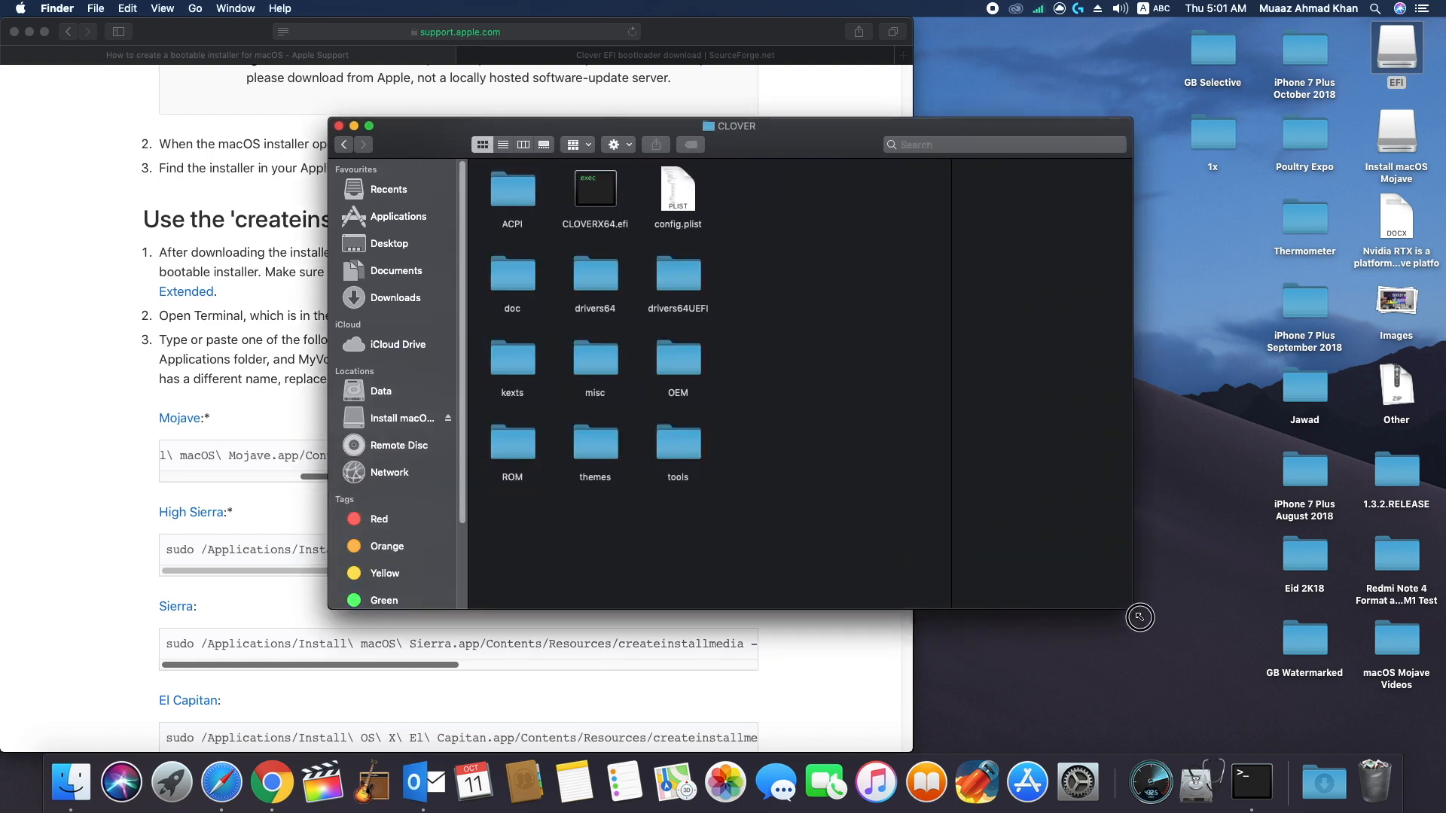
pyautogui.doubleClick(512, 358)
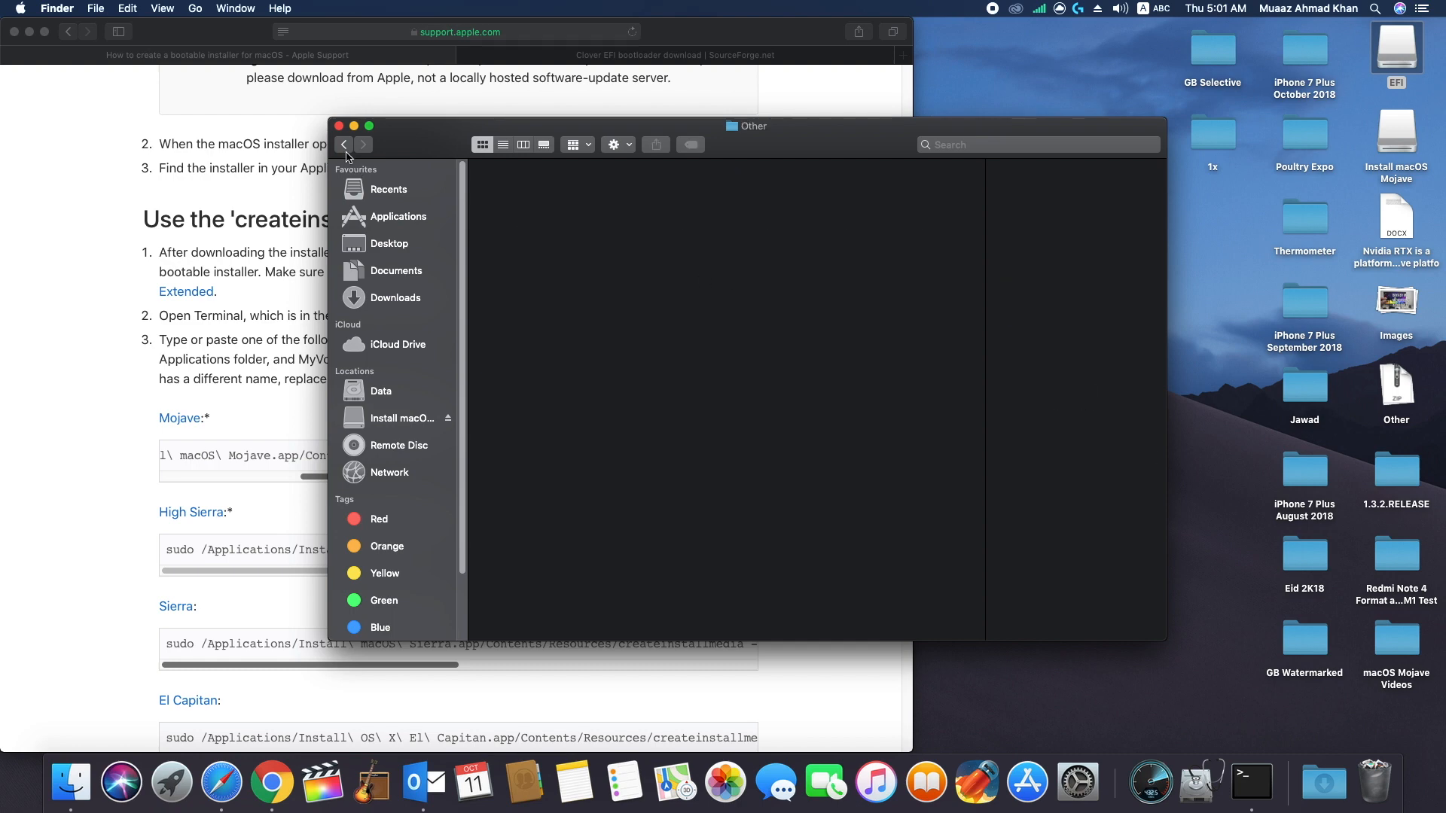
pyautogui.moveTo(731, 267)
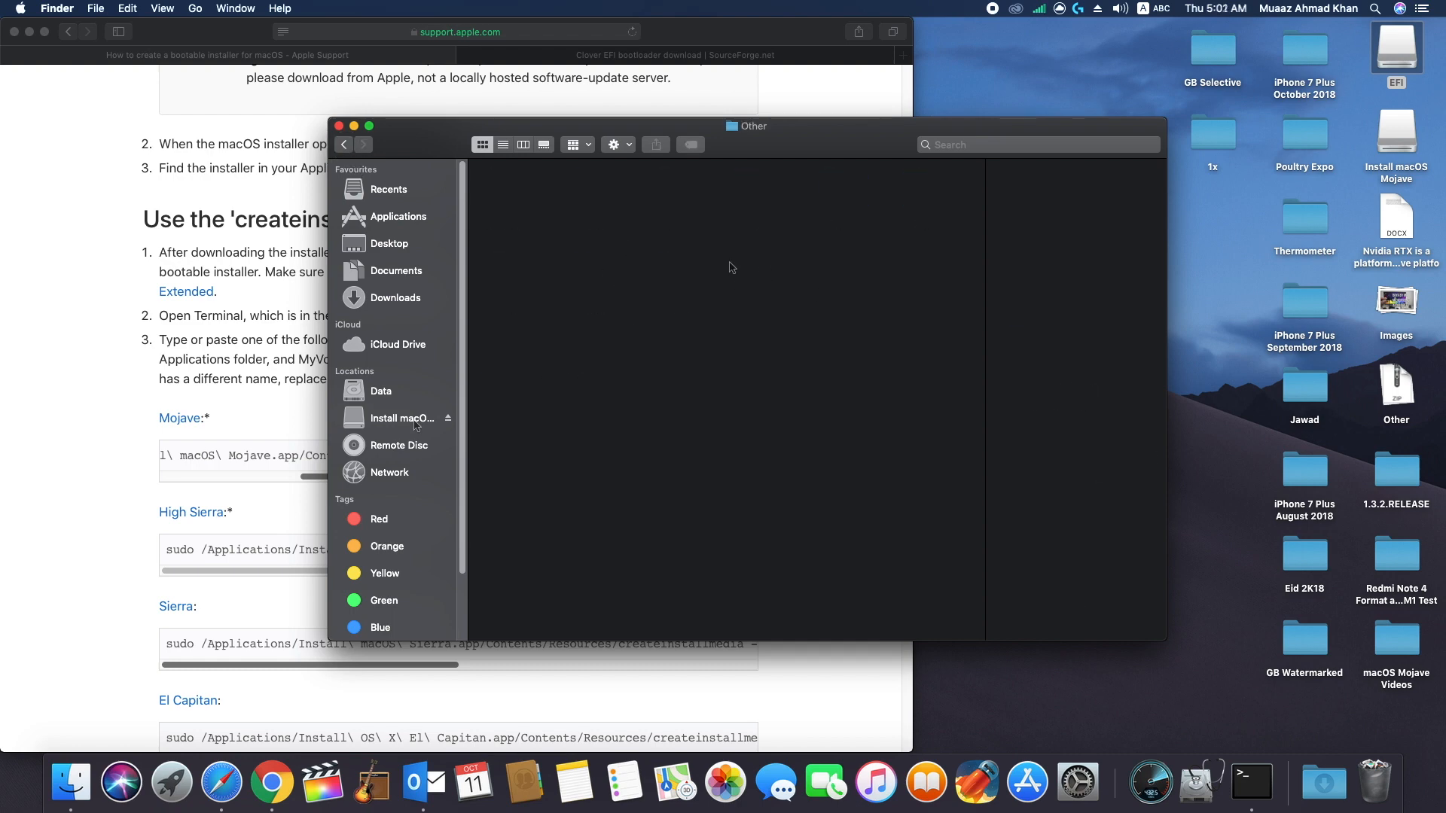
pyautogui.rightClick(380, 390)
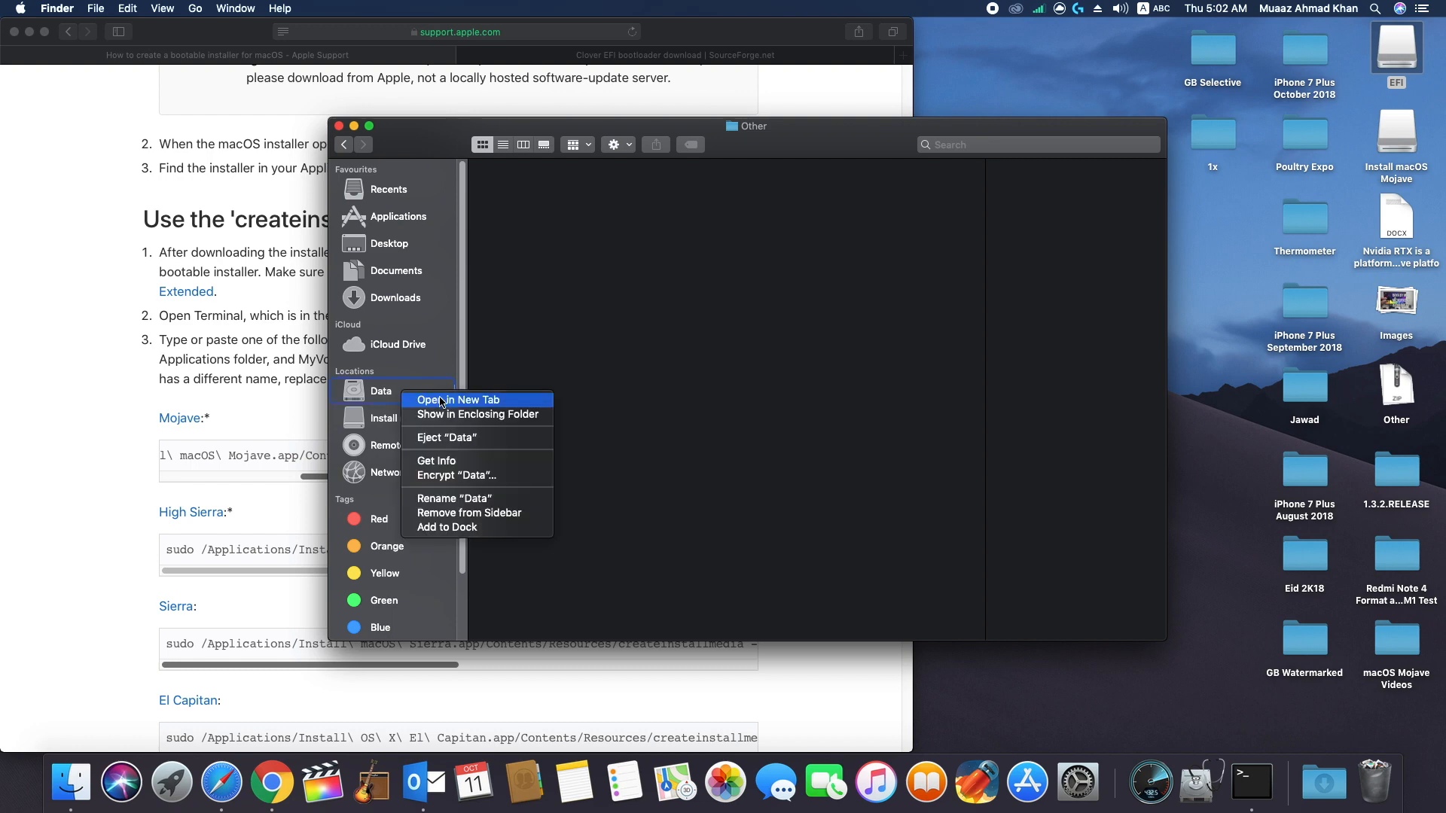
pyautogui.click(458, 399)
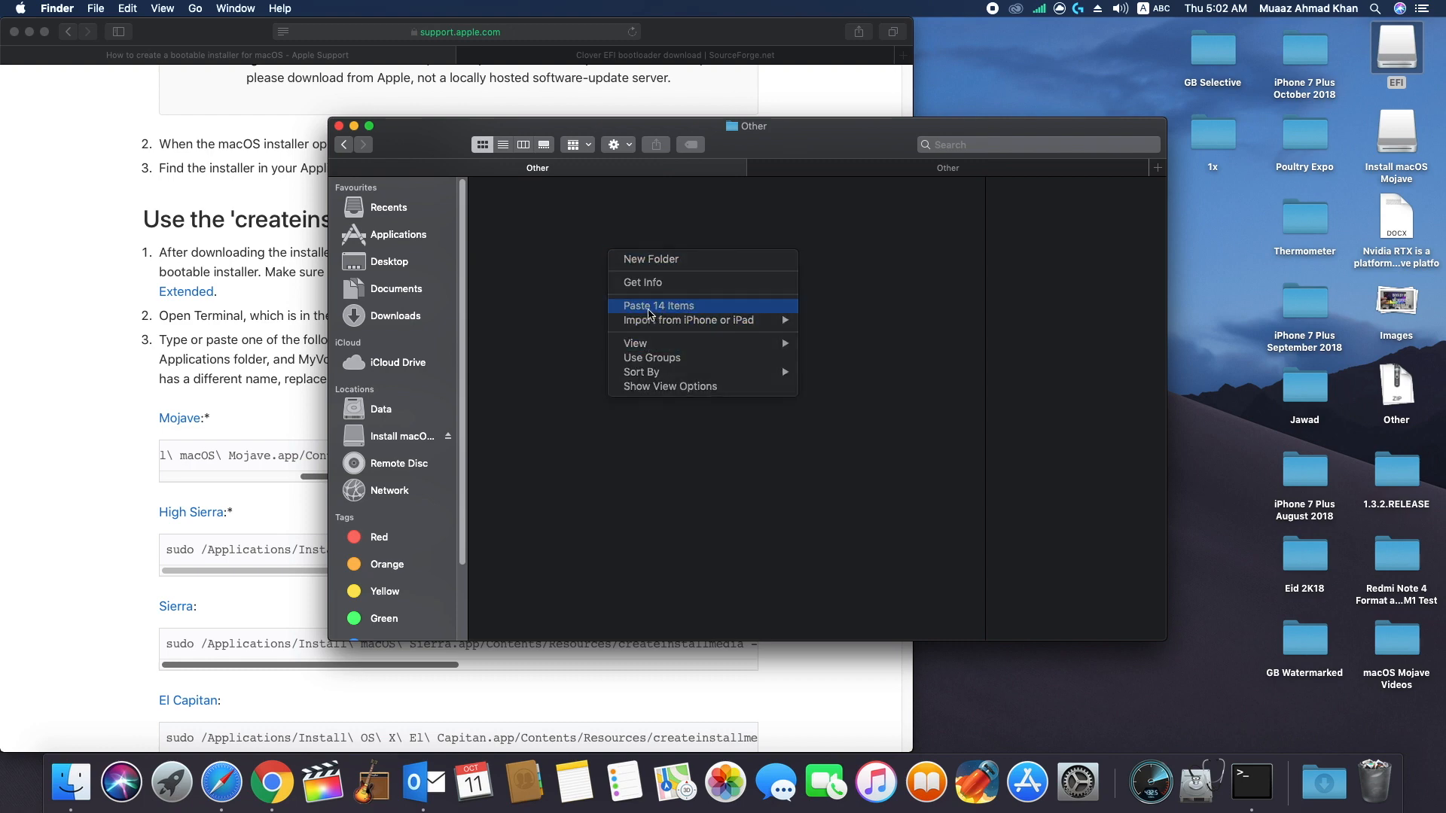
pyautogui.click(658, 305)
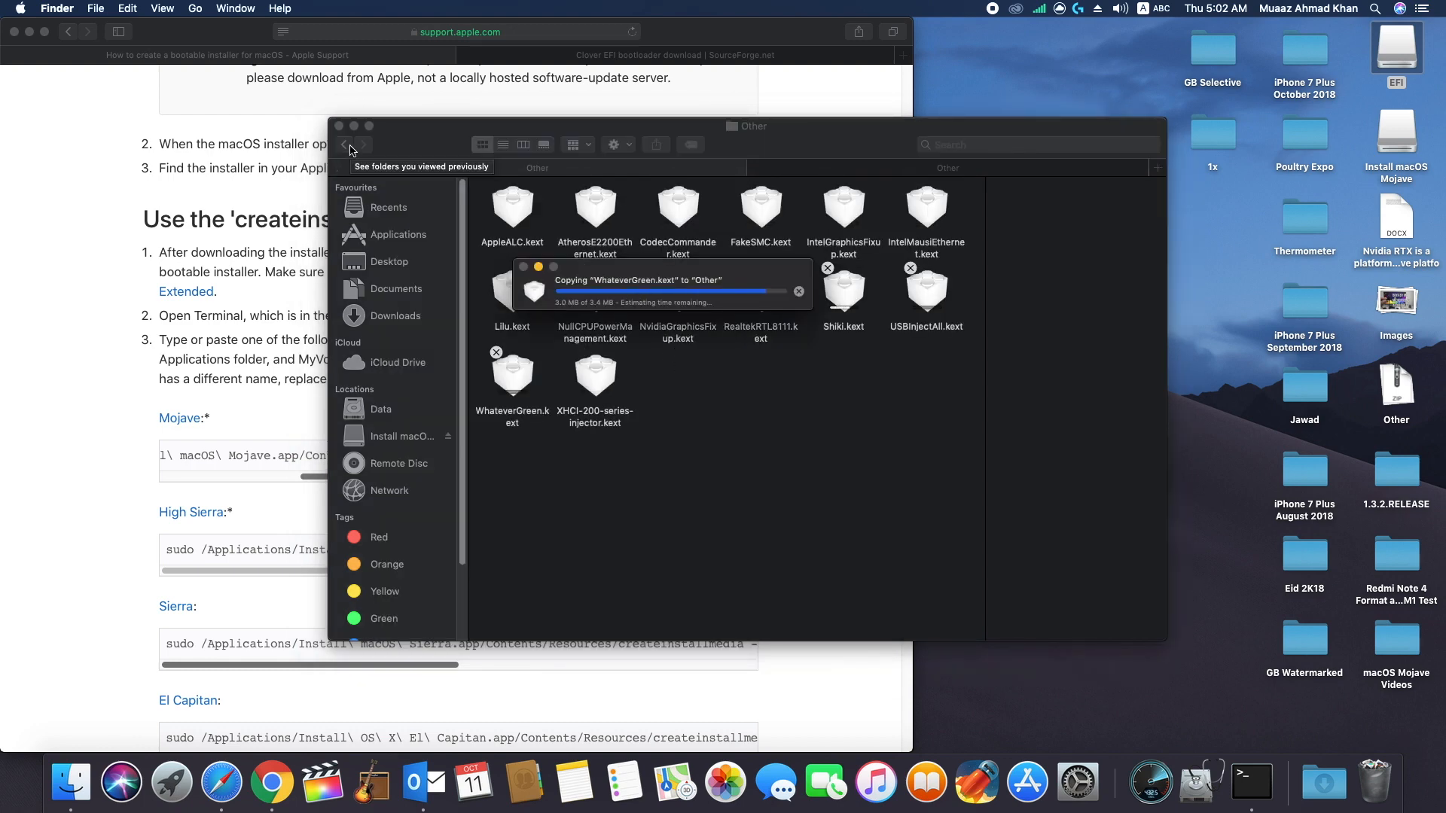
pyautogui.click(344, 145)
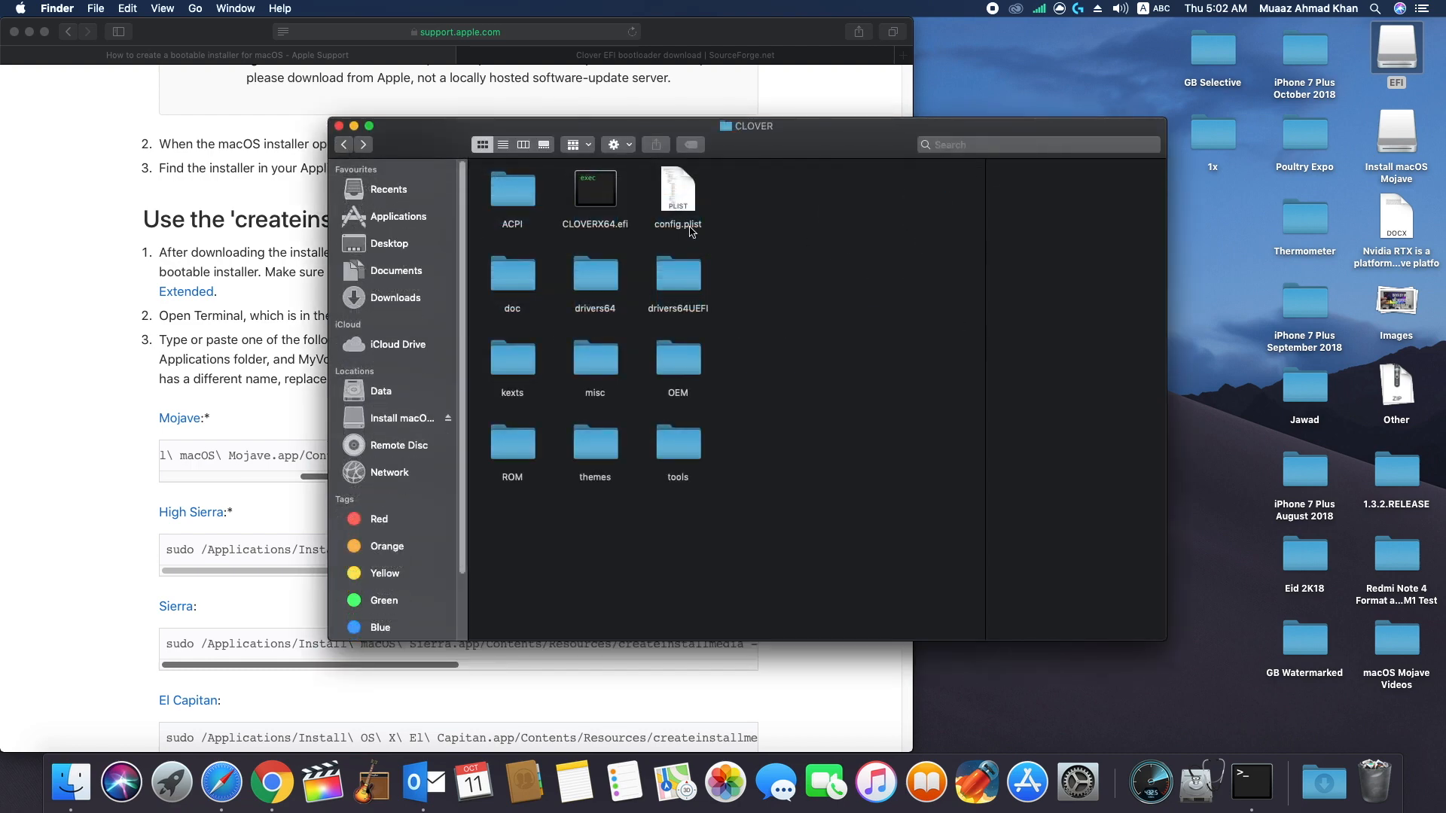
# Step: Open the EFI config.plist, enable nv_disable=1 and choose darkwake=1 in Boot arguments
pyautogui.doubleClick(677, 188)
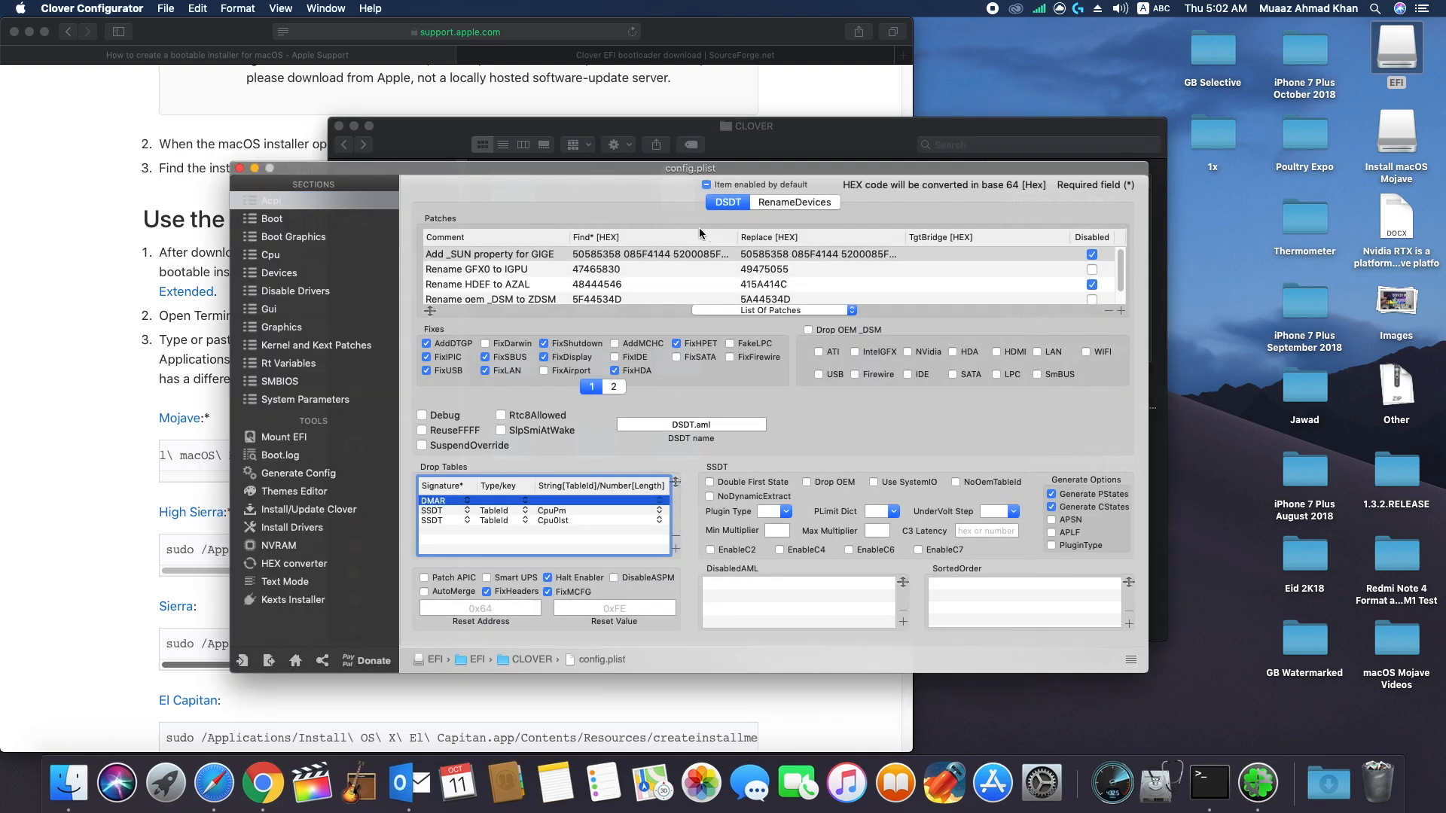
pyautogui.click(273, 218)
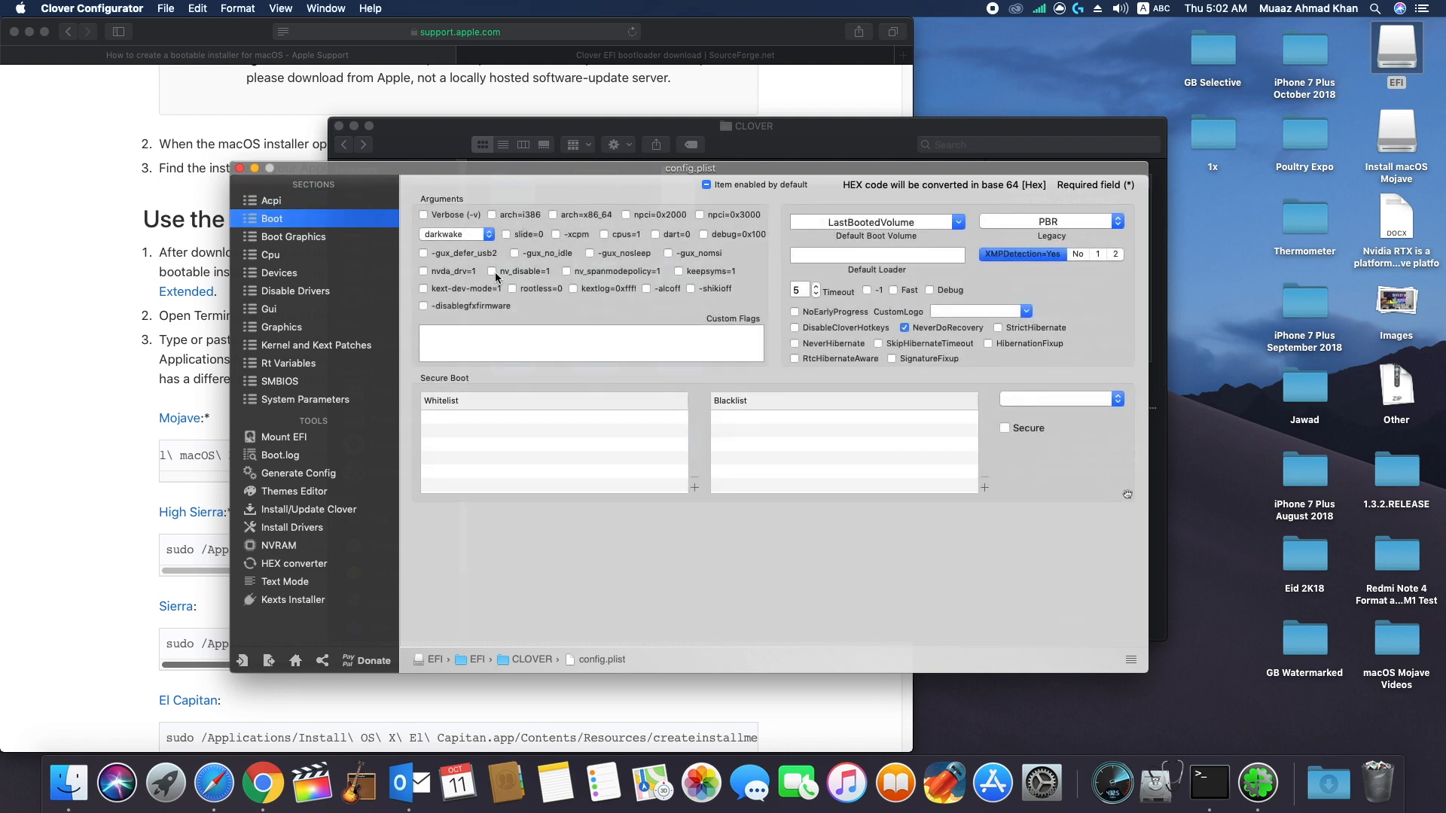
pyautogui.click(493, 271)
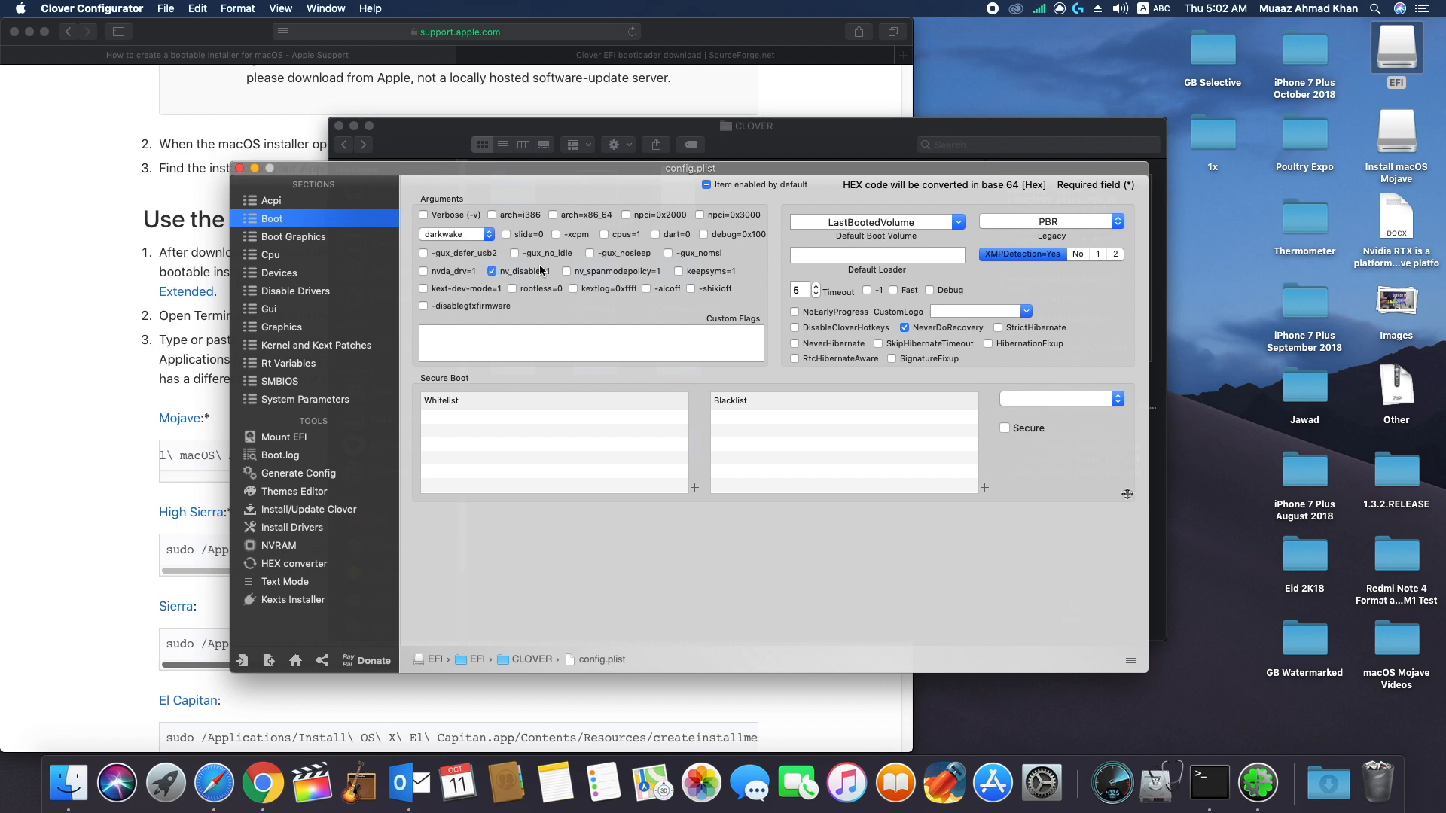
pyautogui.click(452, 234)
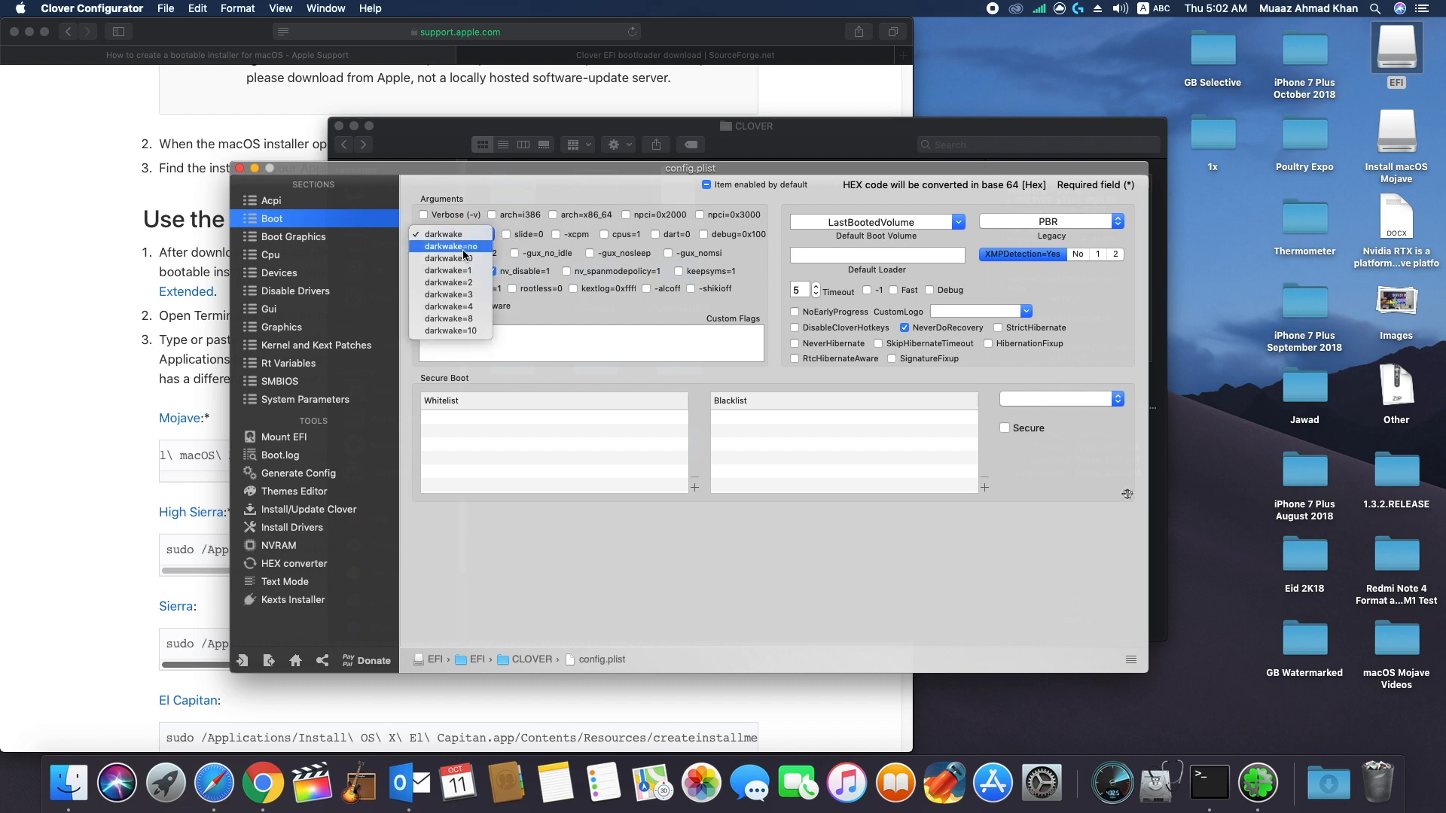
pyautogui.moveTo(451, 271)
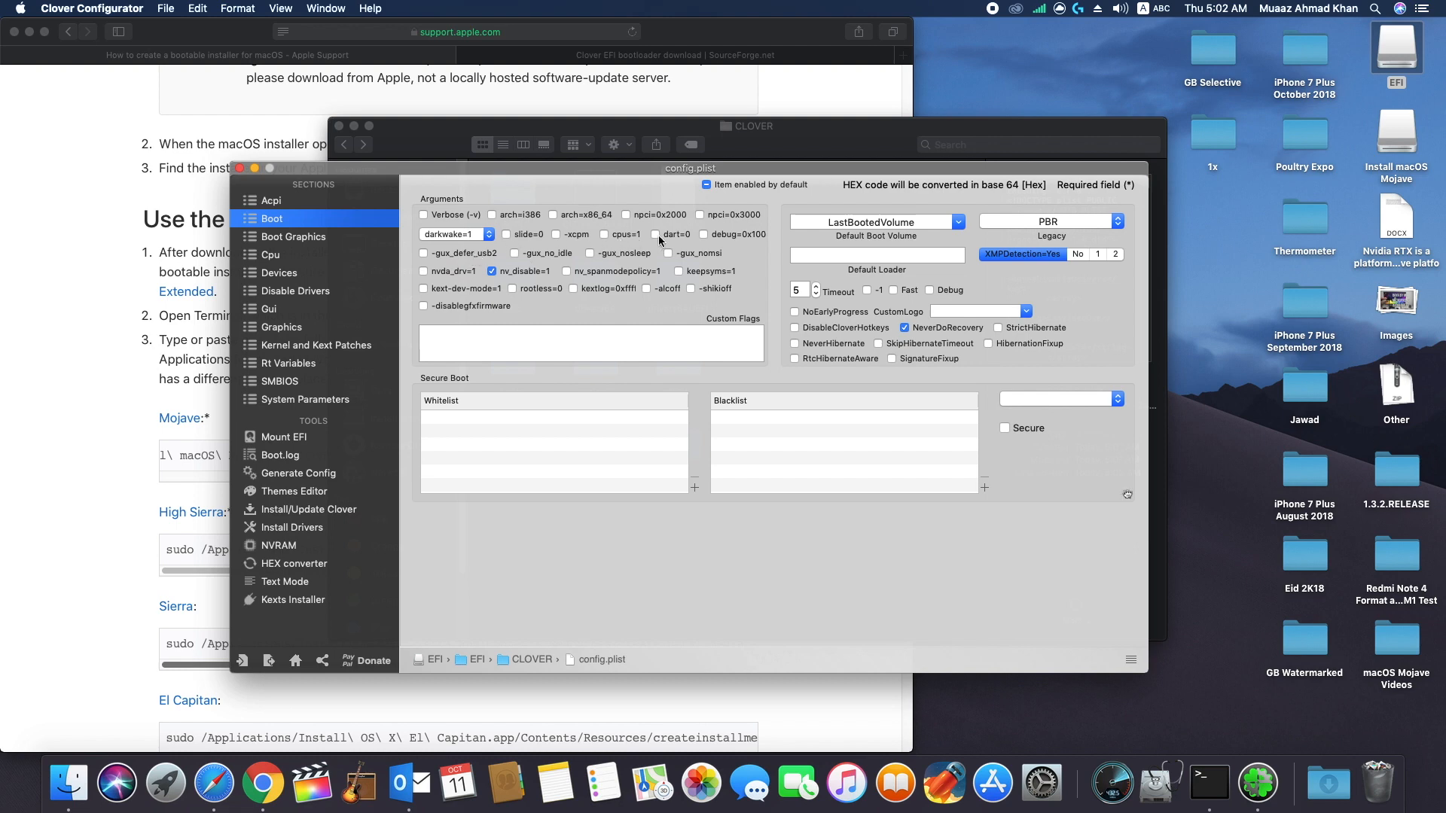
# Step: Set Devices Audio Inject to Detect and enable USB Inject
pyautogui.click(280, 272)
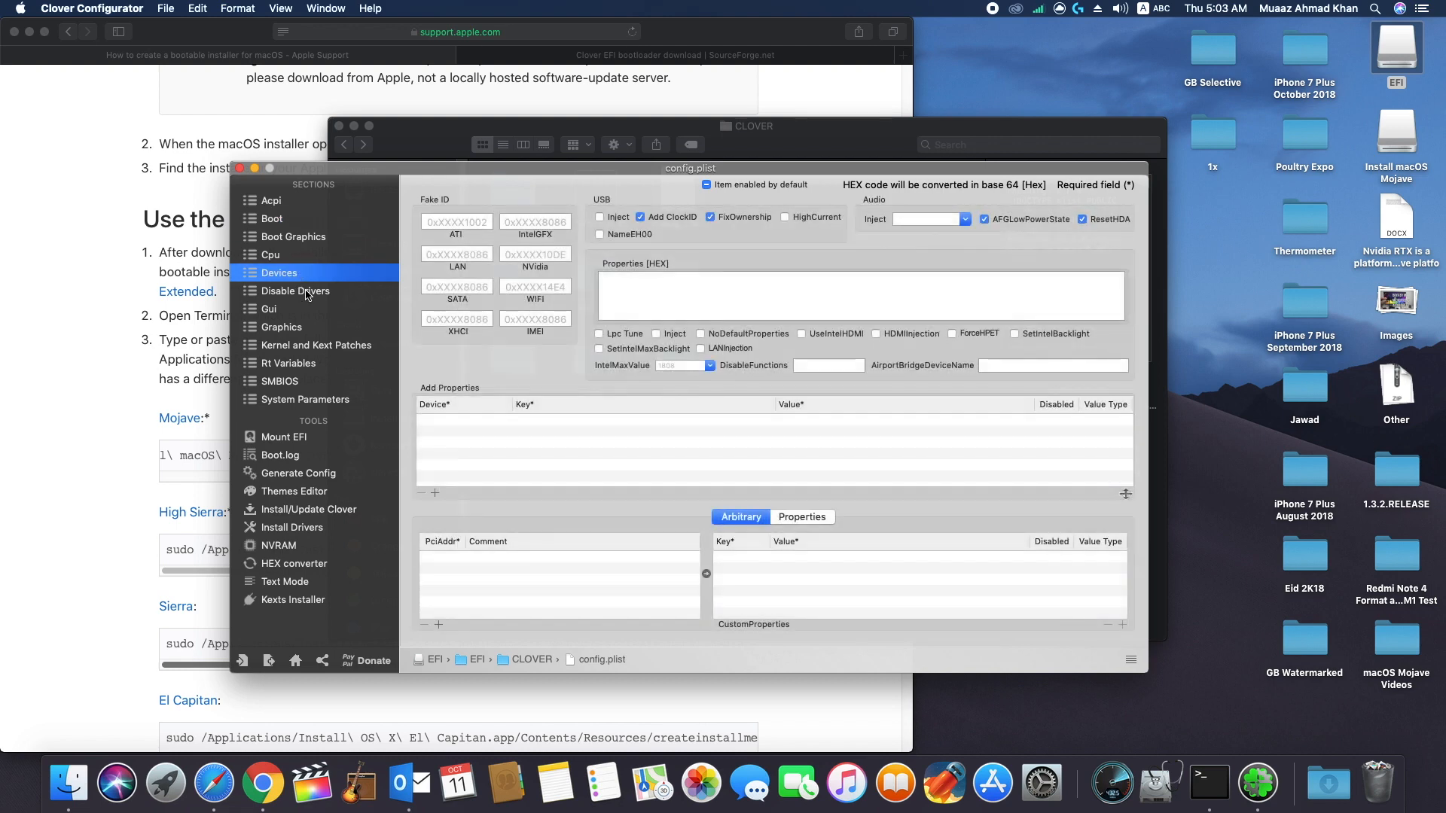
pyautogui.click(963, 219)
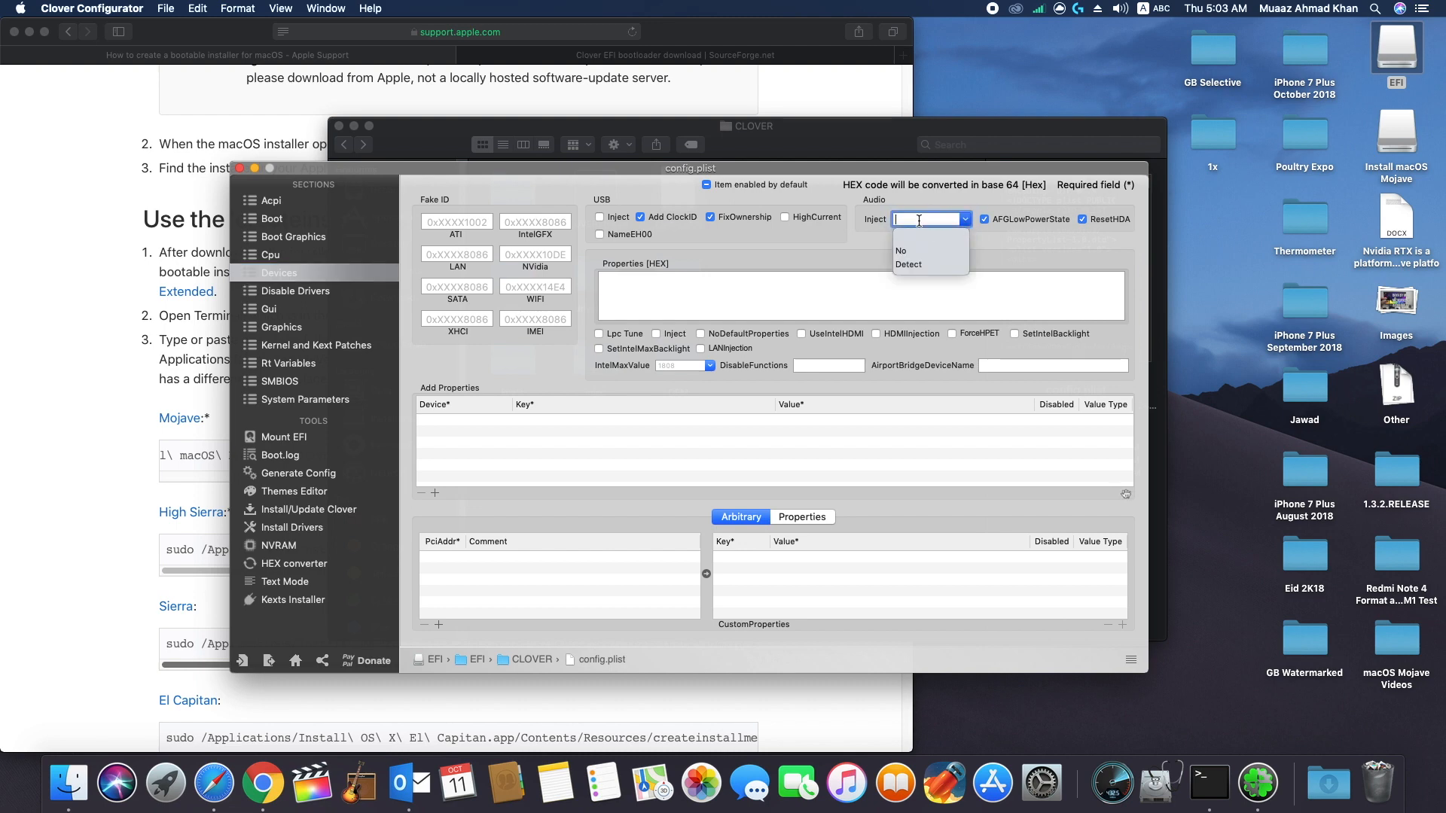
pyautogui.click(907, 264)
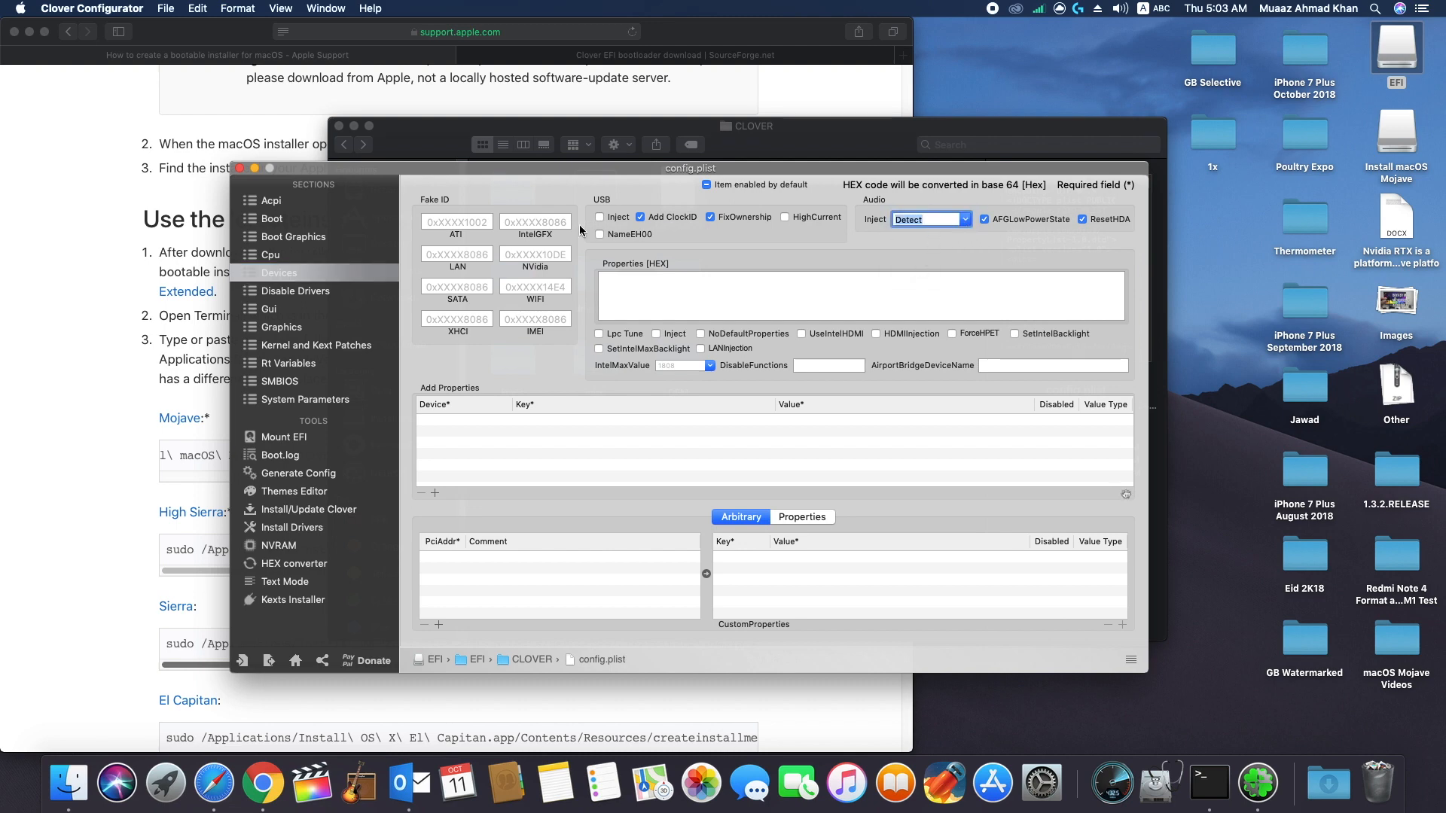
pyautogui.click(599, 217)
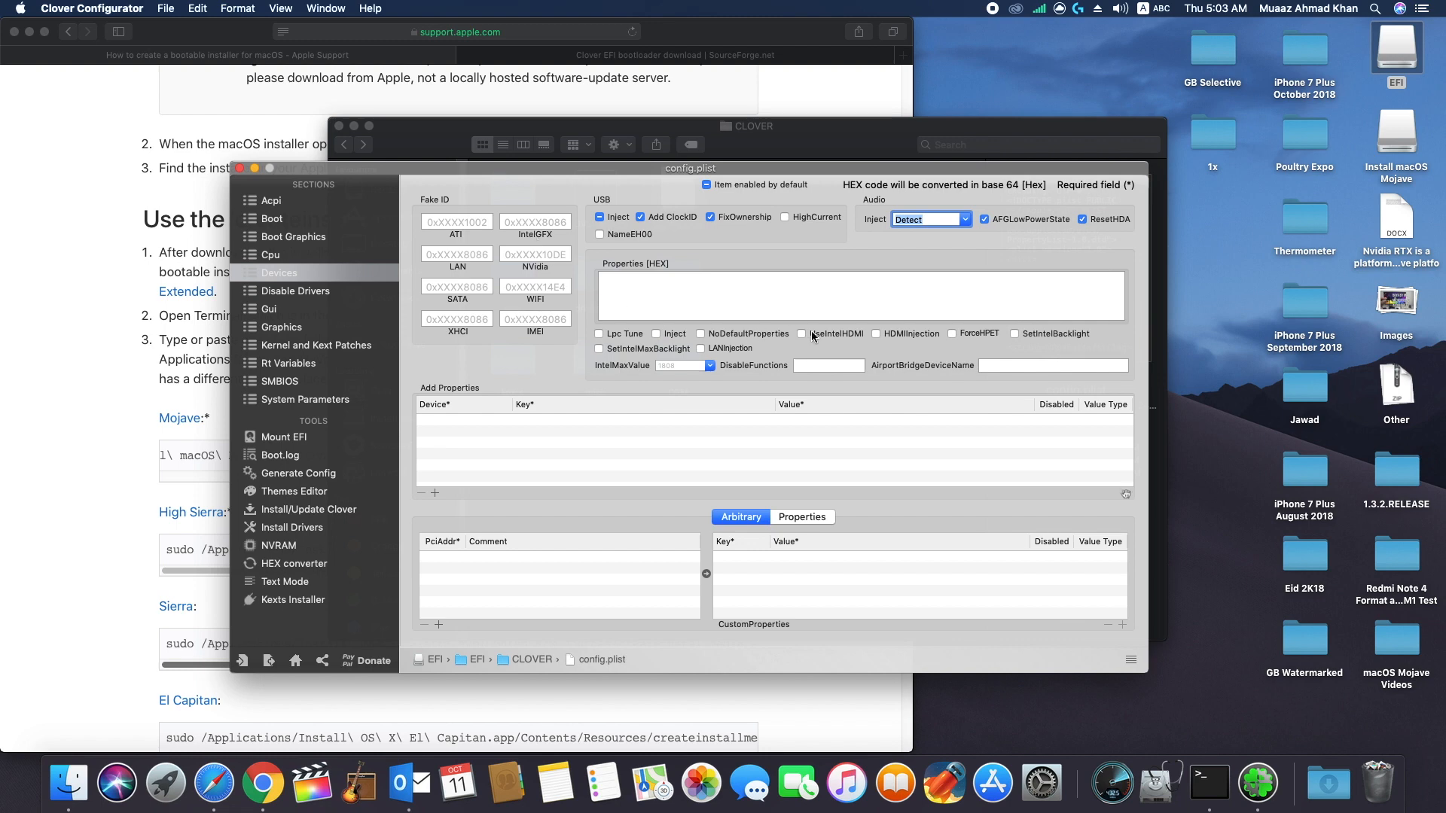
pyautogui.click(280, 327)
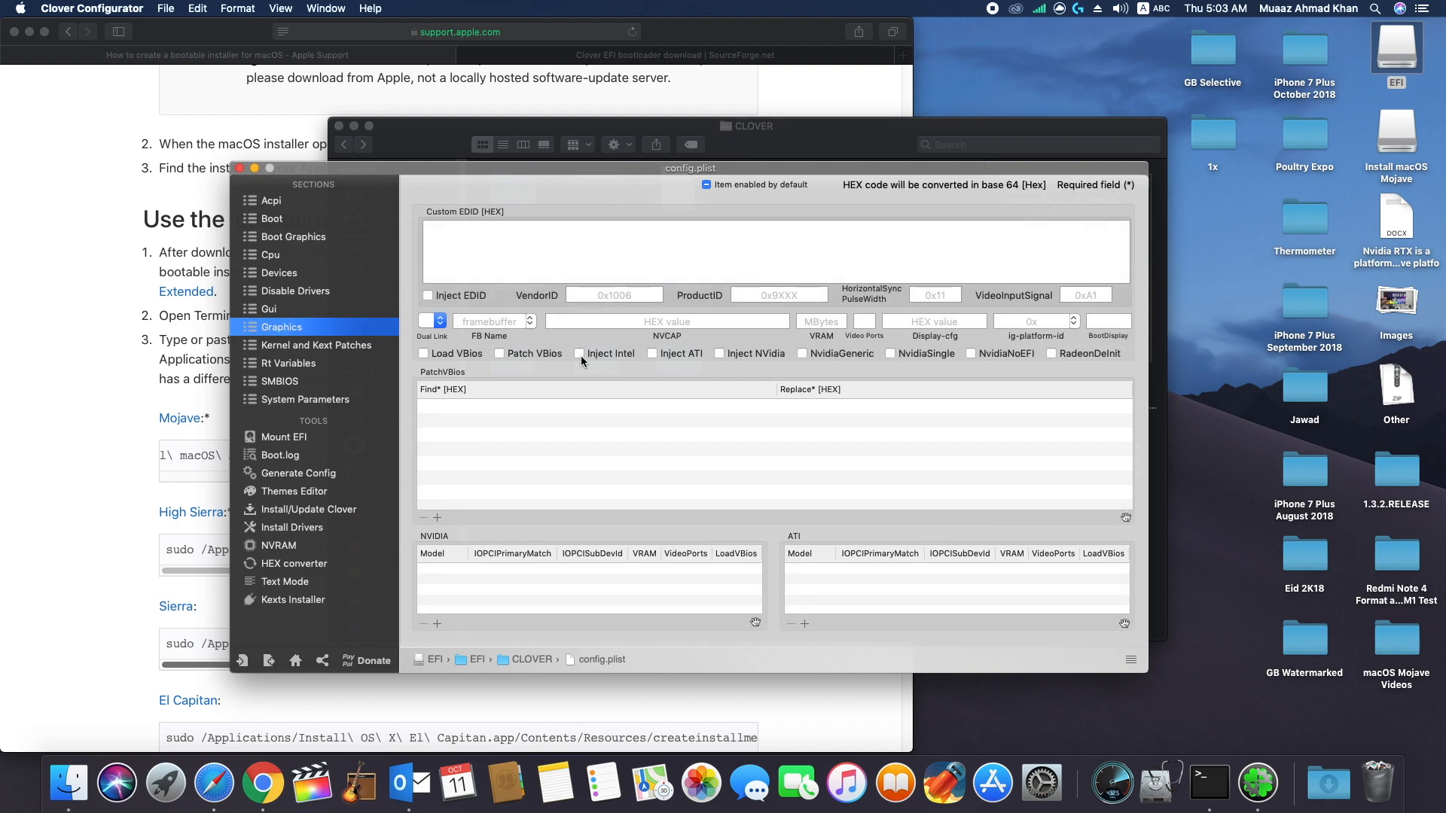
# Step: Tick Inject Intel in the Graphics section
pyautogui.click(579, 354)
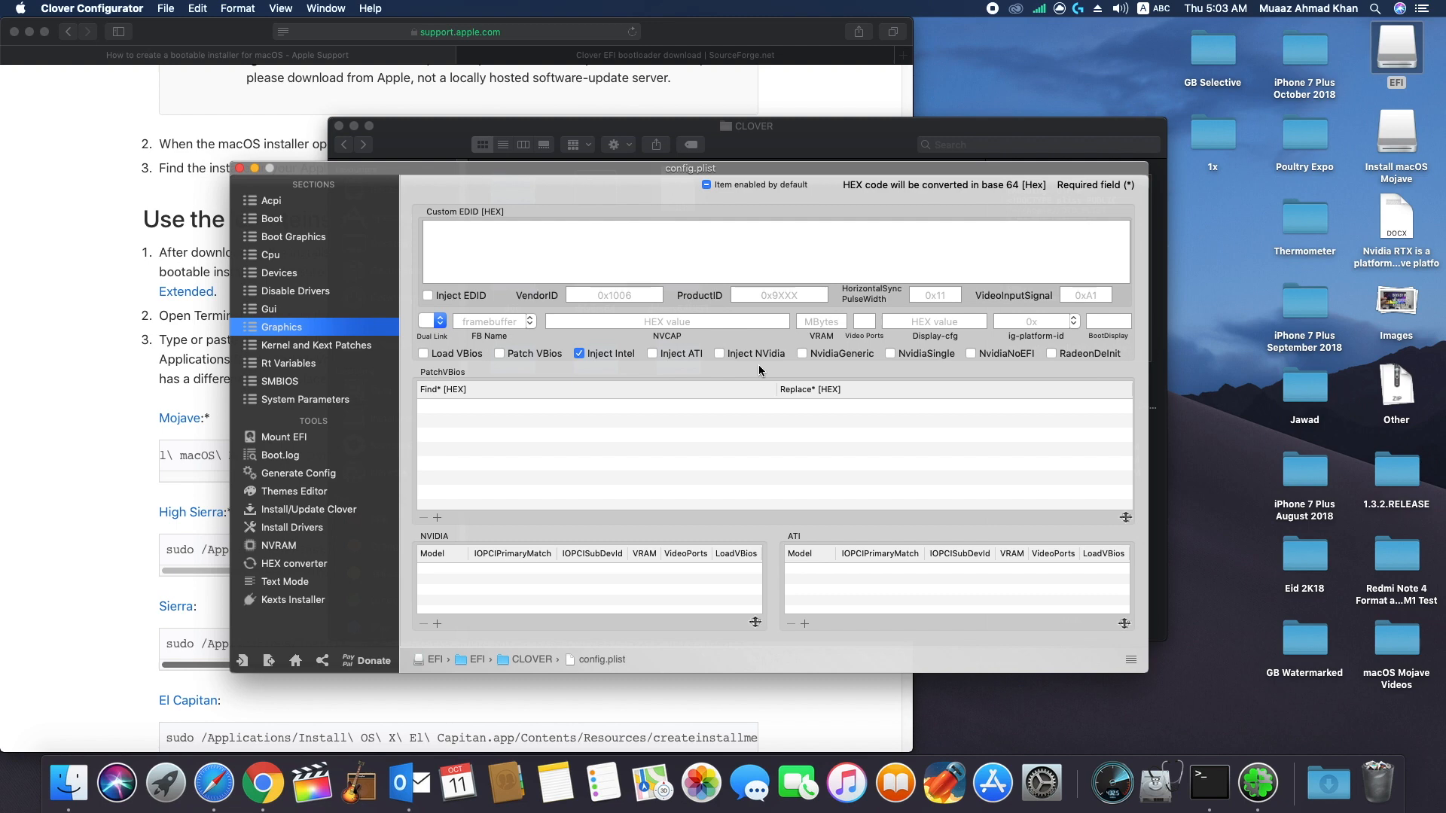
pyautogui.moveTo(723, 370)
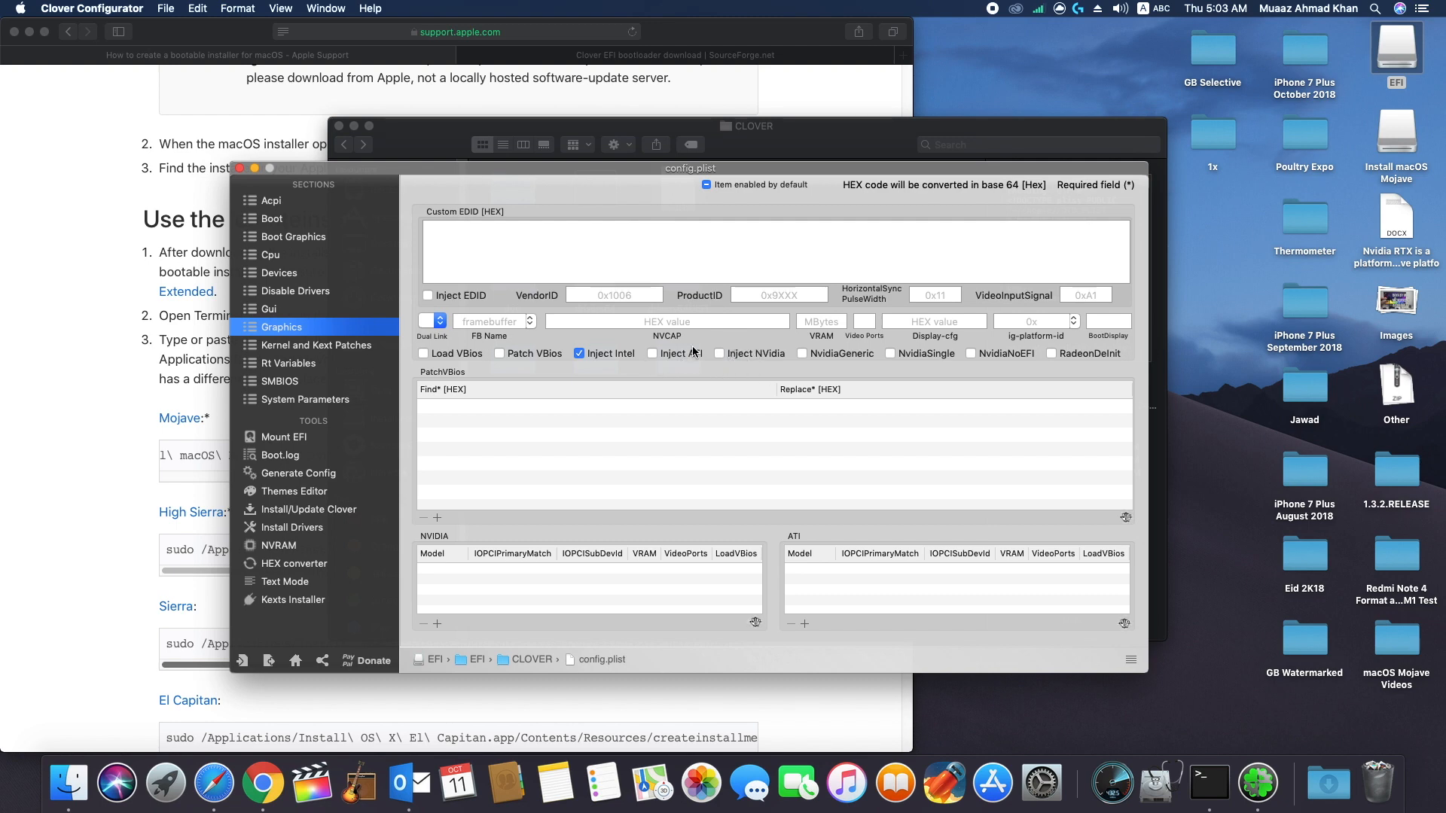
pyautogui.moveTo(678, 373)
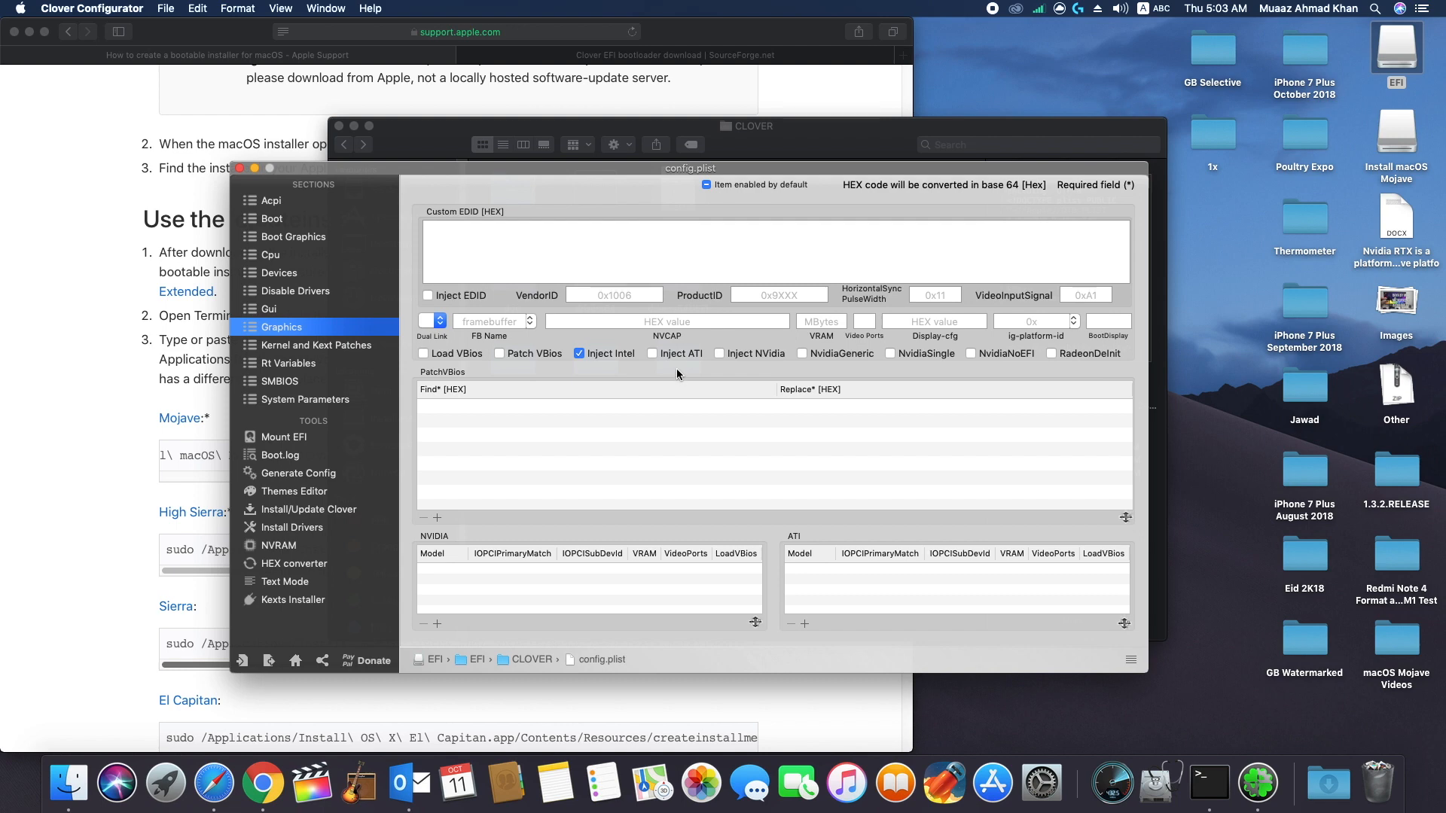
pyautogui.click(288, 363)
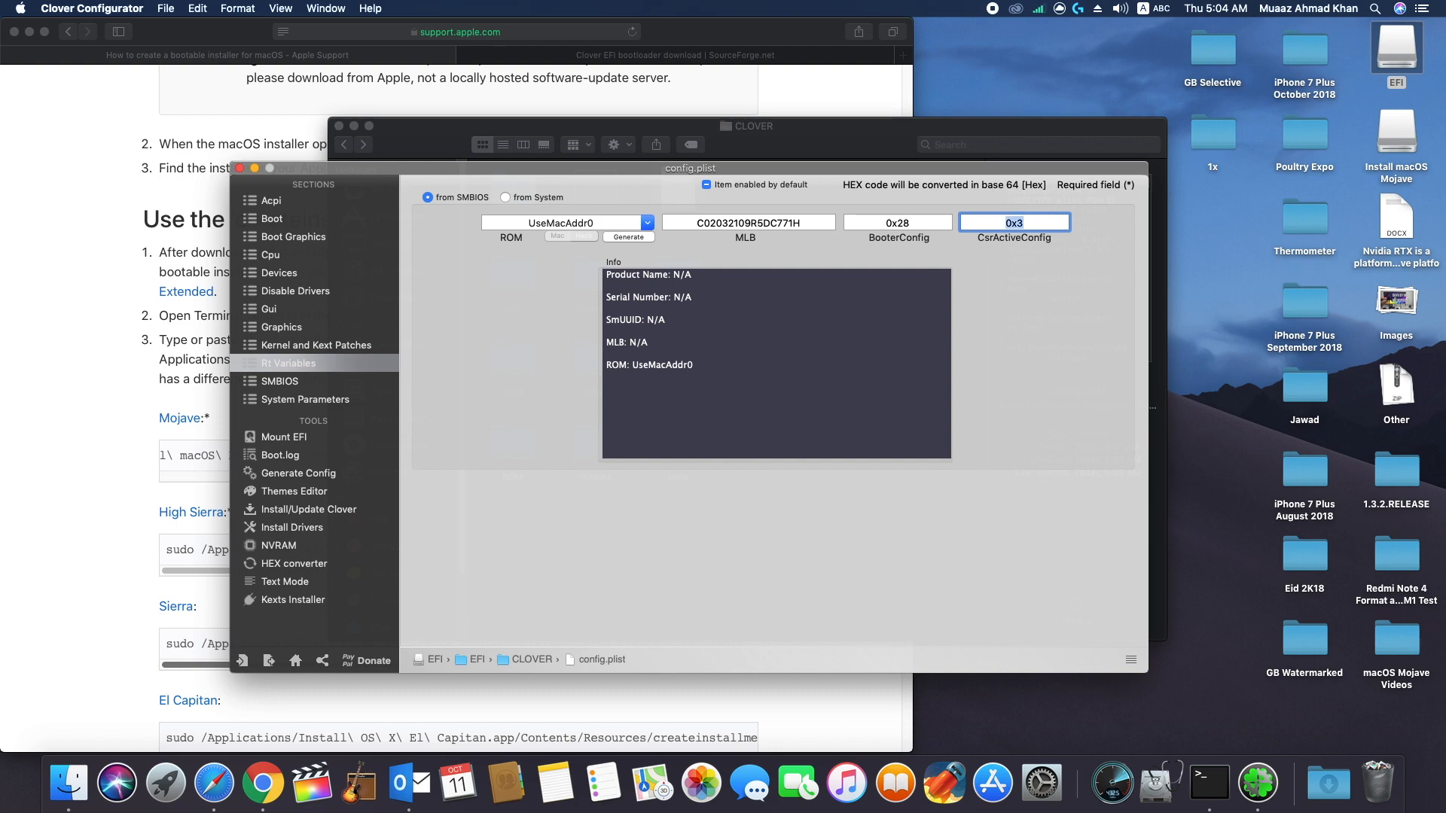
# Step: Choose iMac14,2 as the SMBIOS model, filling serial number, board ID and firmware values
pyautogui.click(280, 381)
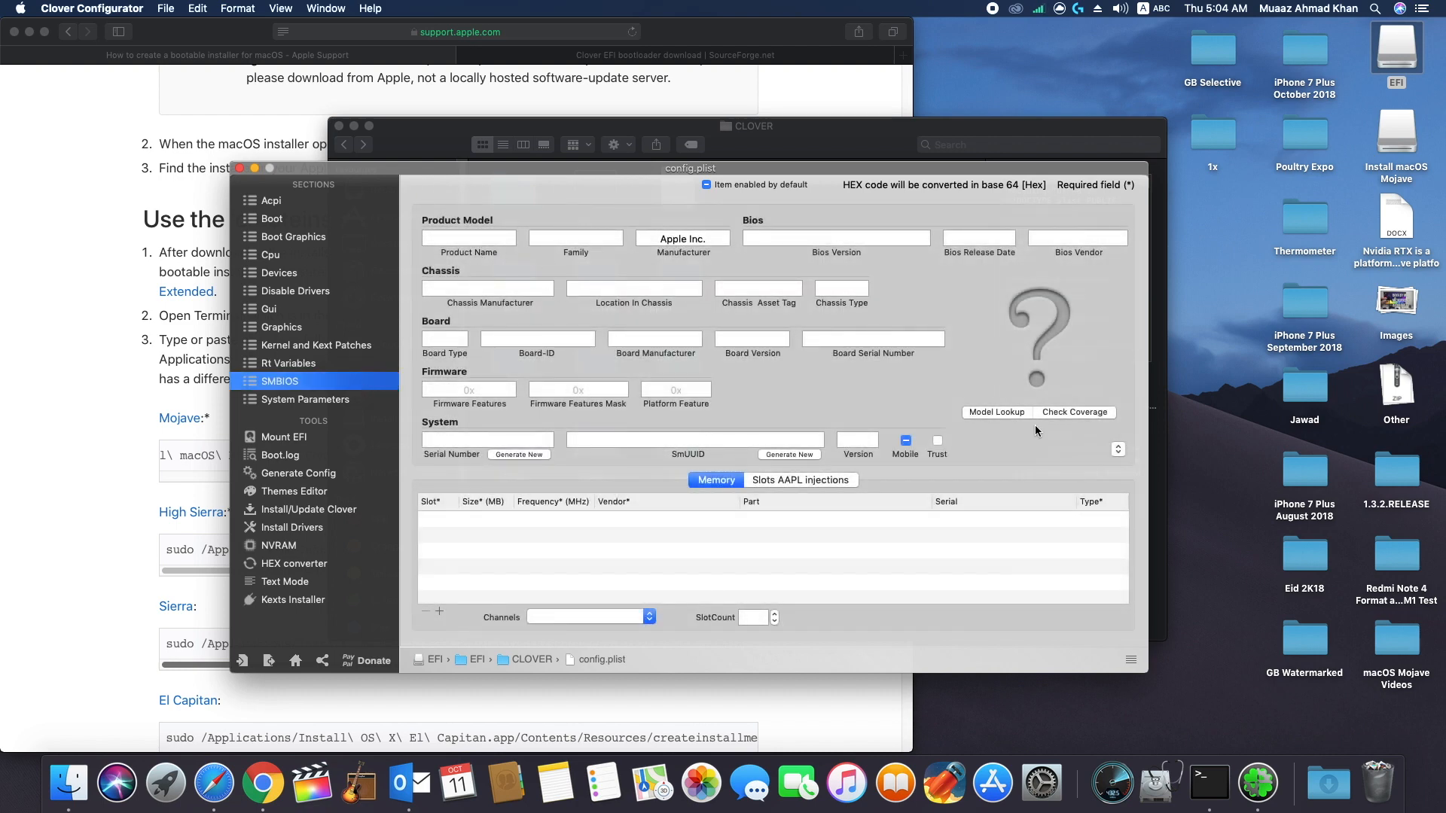
pyautogui.click(997, 412)
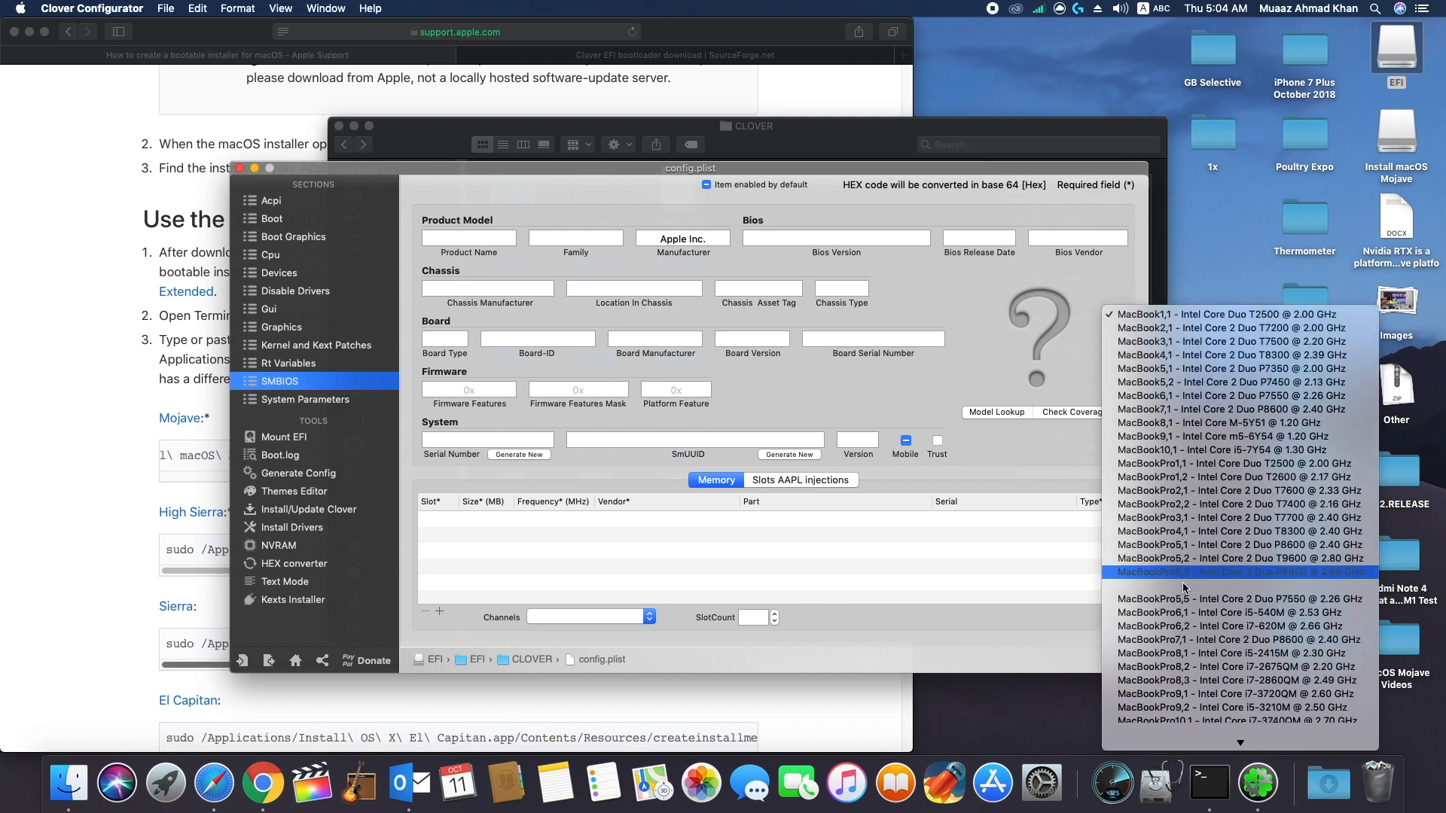
pyautogui.scroll(-3)
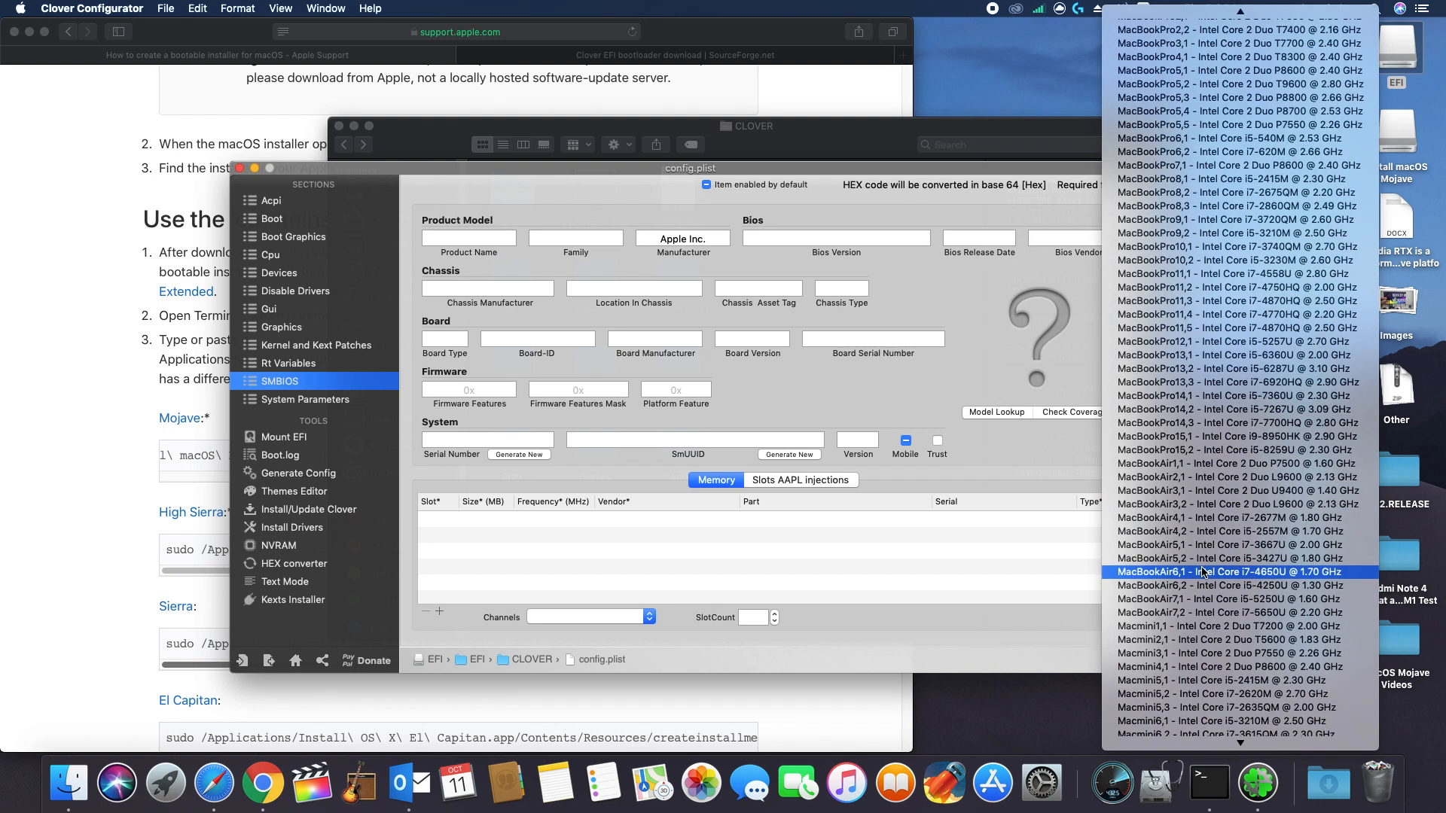
pyautogui.scroll(-3)
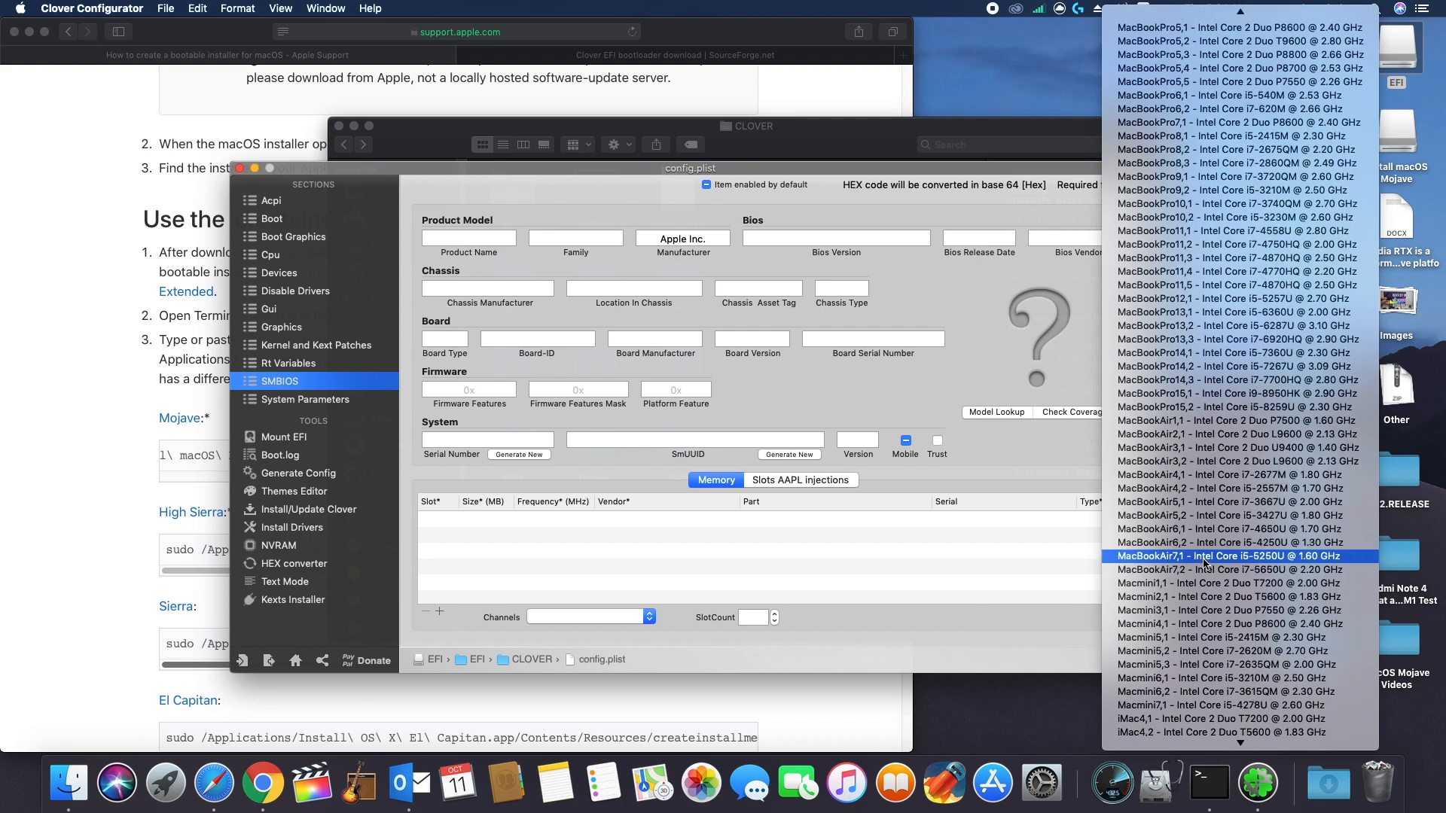
pyautogui.scroll(-3)
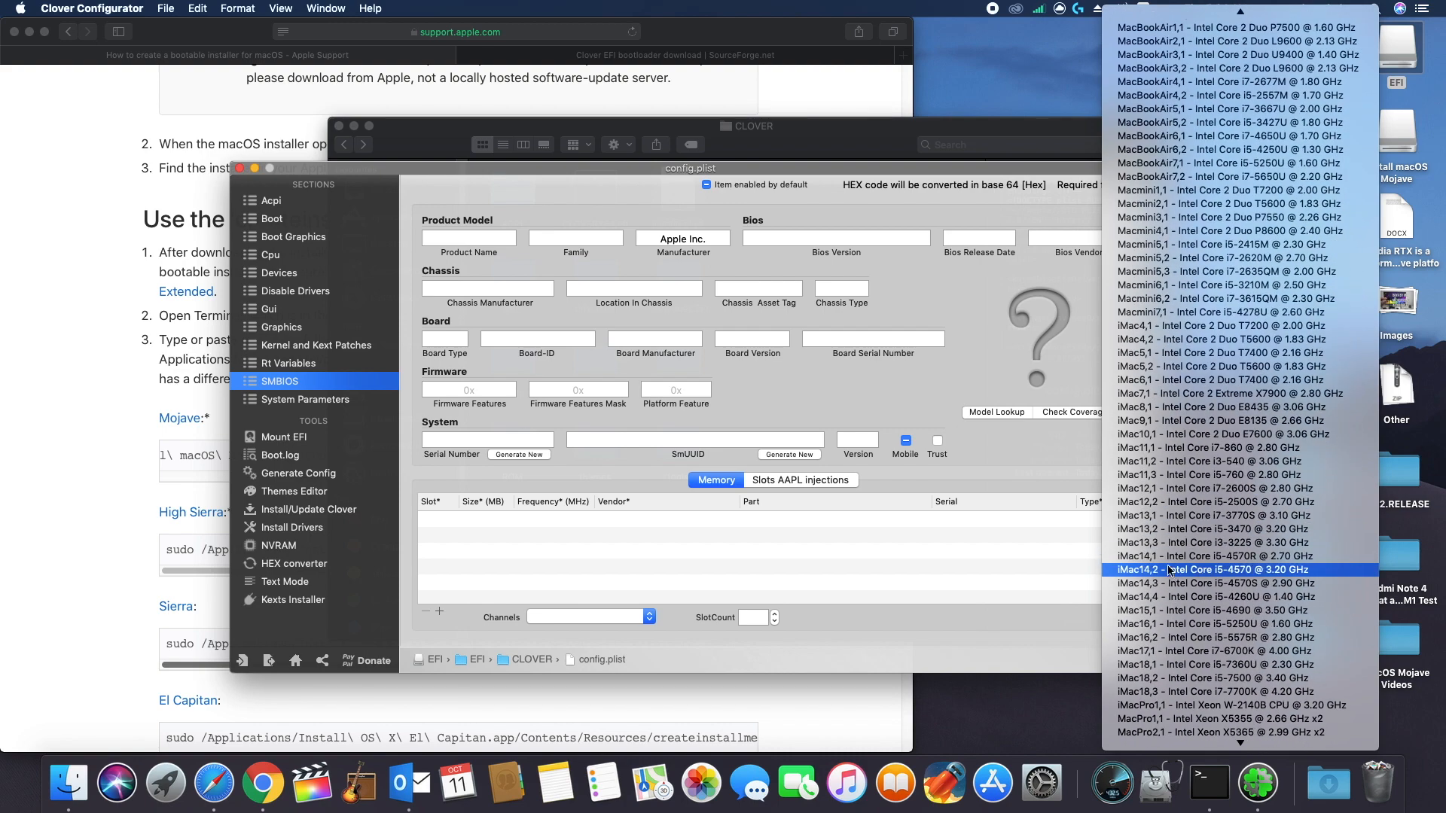
pyautogui.click(1213, 569)
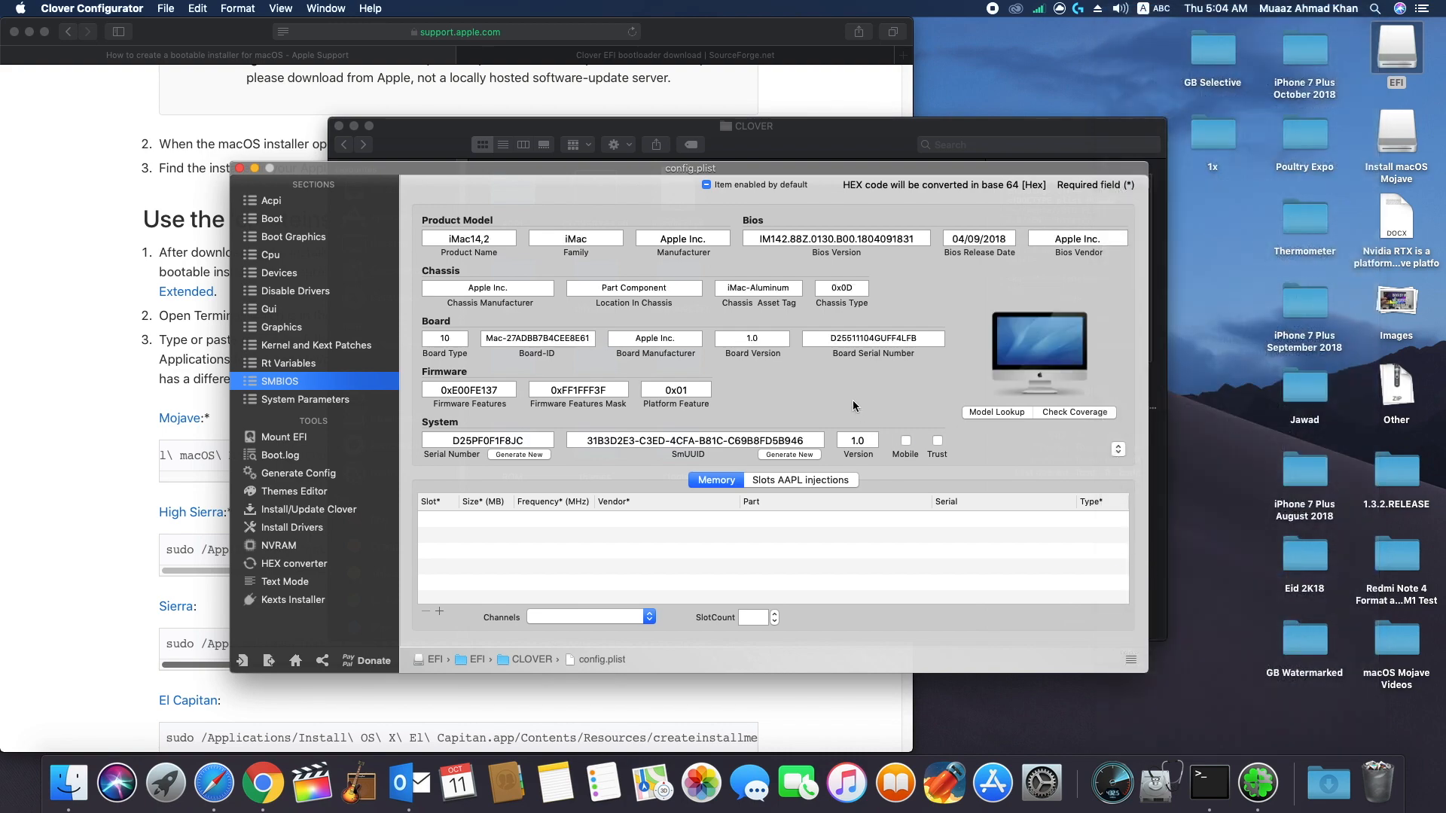
pyautogui.moveTo(815, 403)
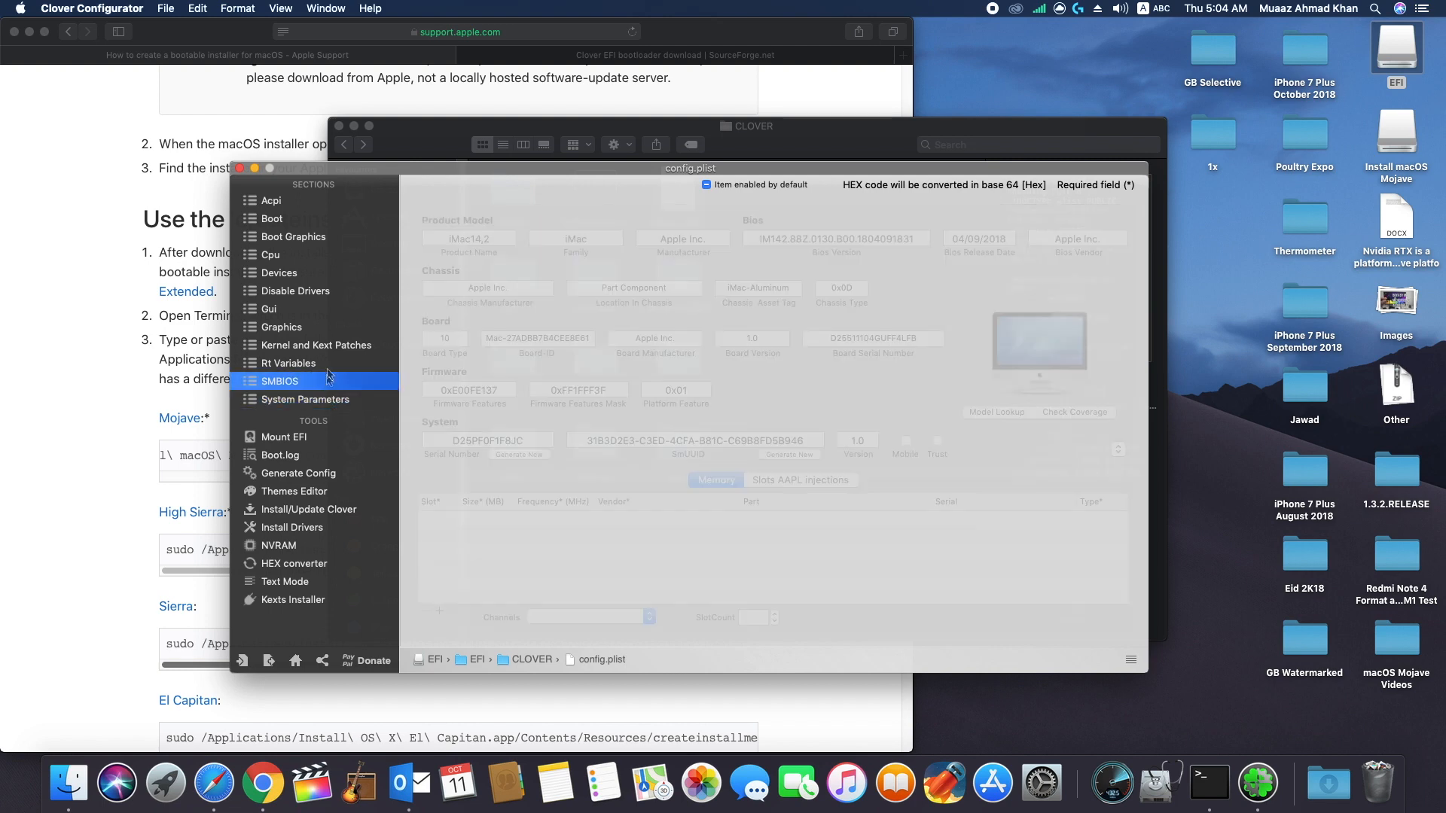
# Step: Show the macOS Mojave folder's configurator, Clover package, Kexts, patch-edid.rb and EFI OK folder, then right-click the selection
pyautogui.click(271, 201)
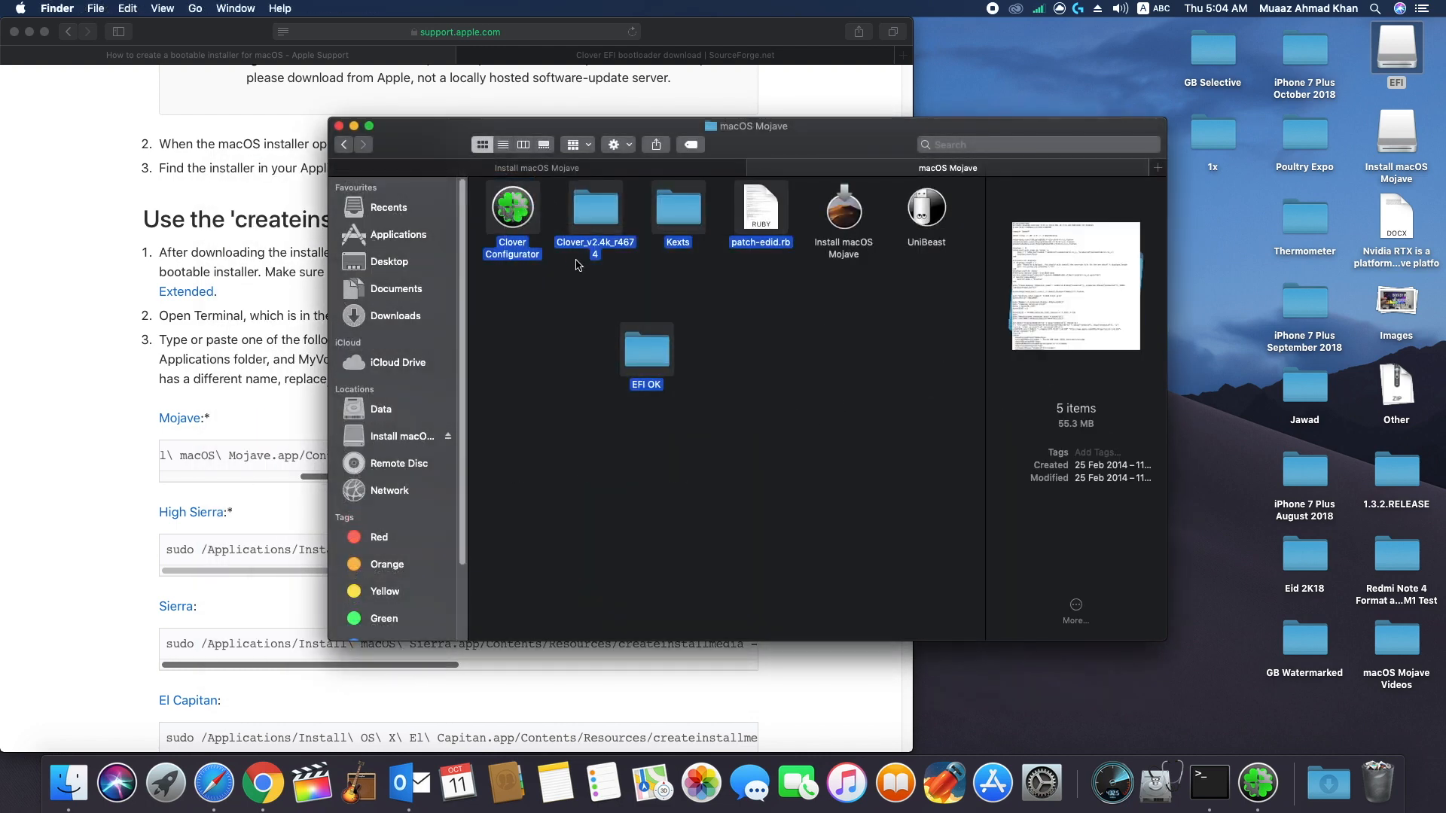
pyautogui.rightClick(925, 206)
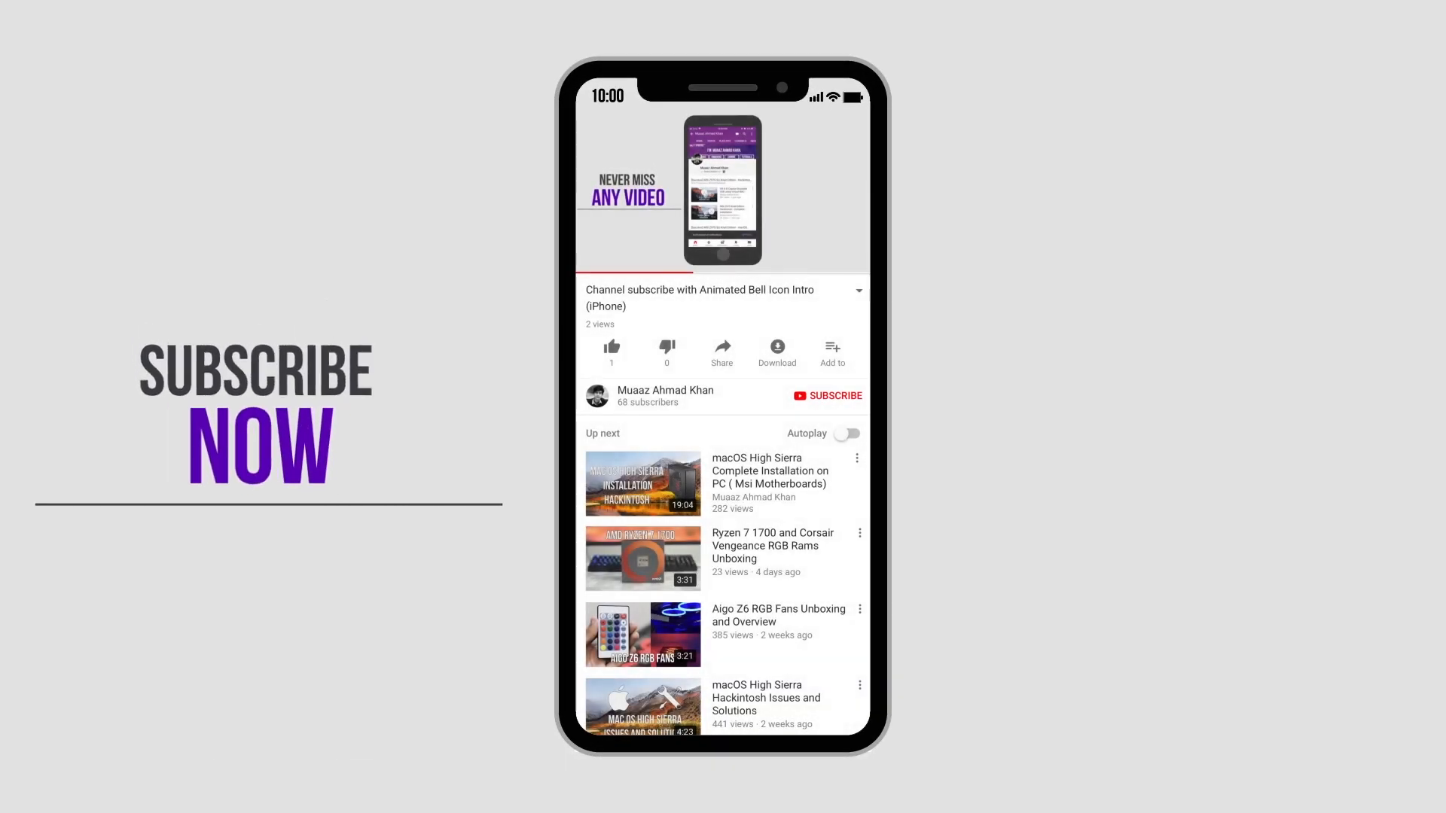
pyautogui.click(825, 395)
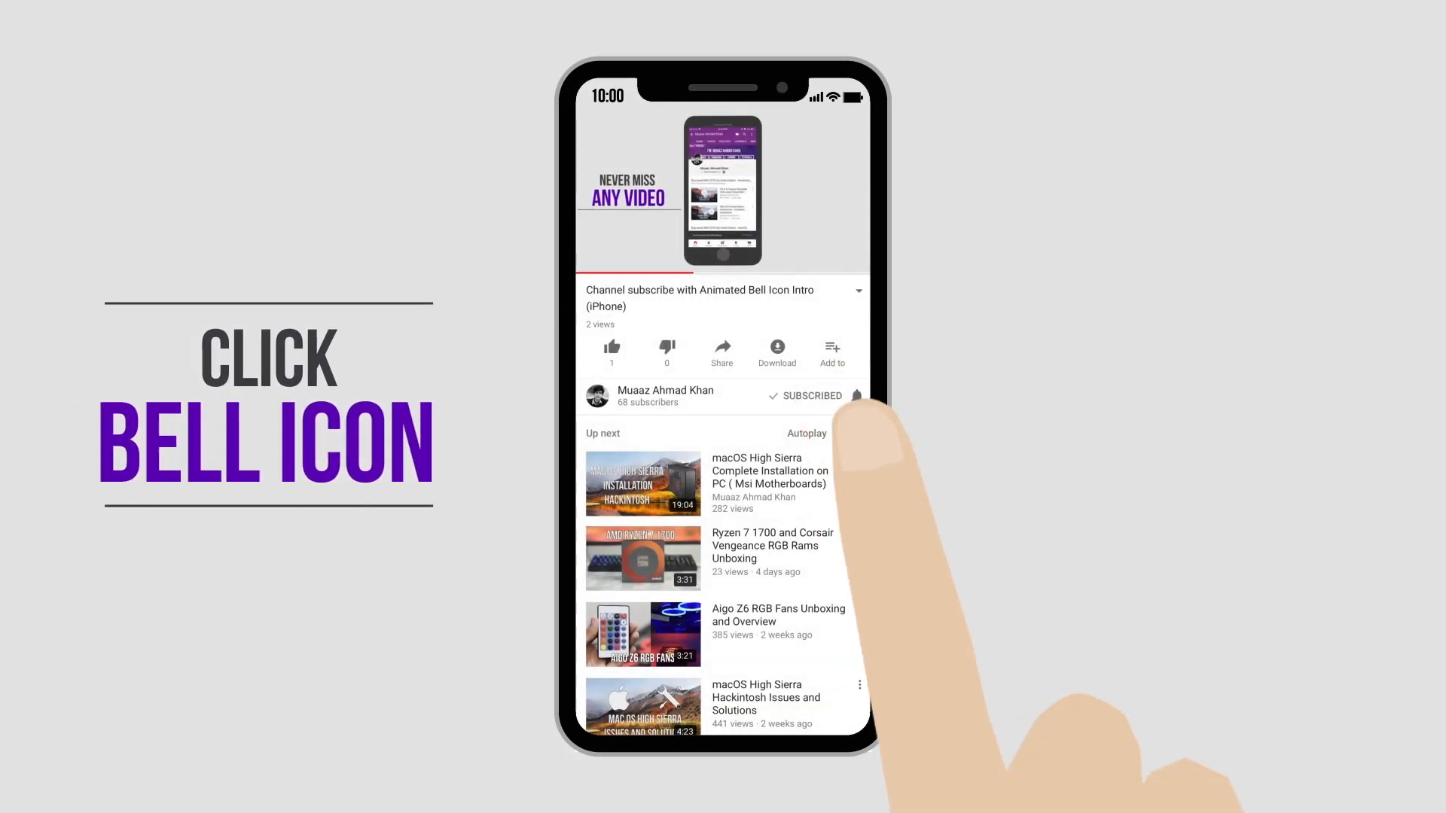
pyautogui.click(855, 396)
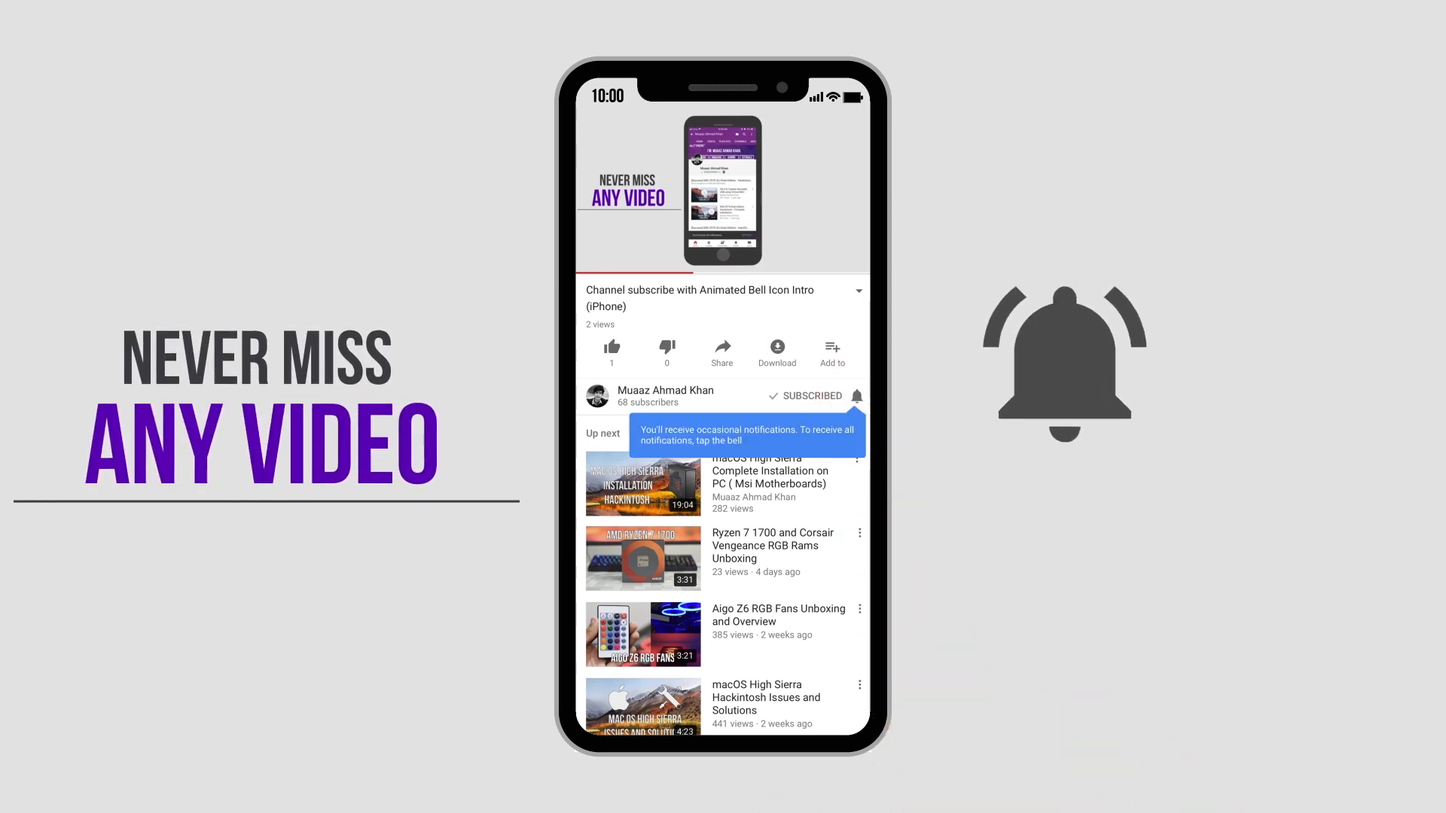